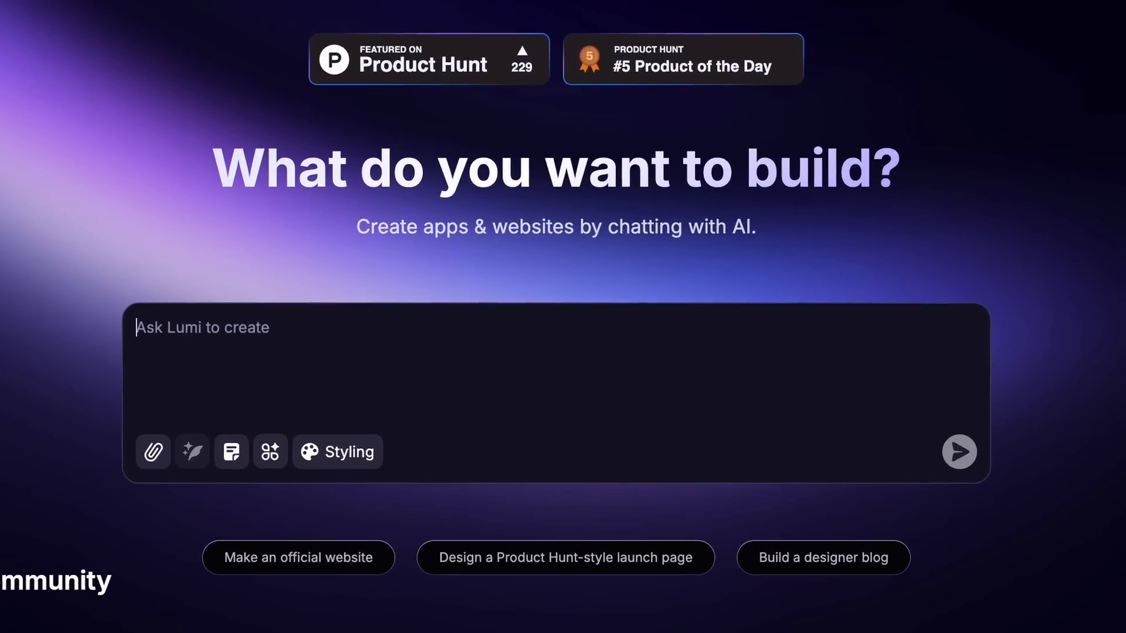
# - Scroll the lumi.new home page down to the Community gallery of user-built sites
pyautogui.scroll(-3)
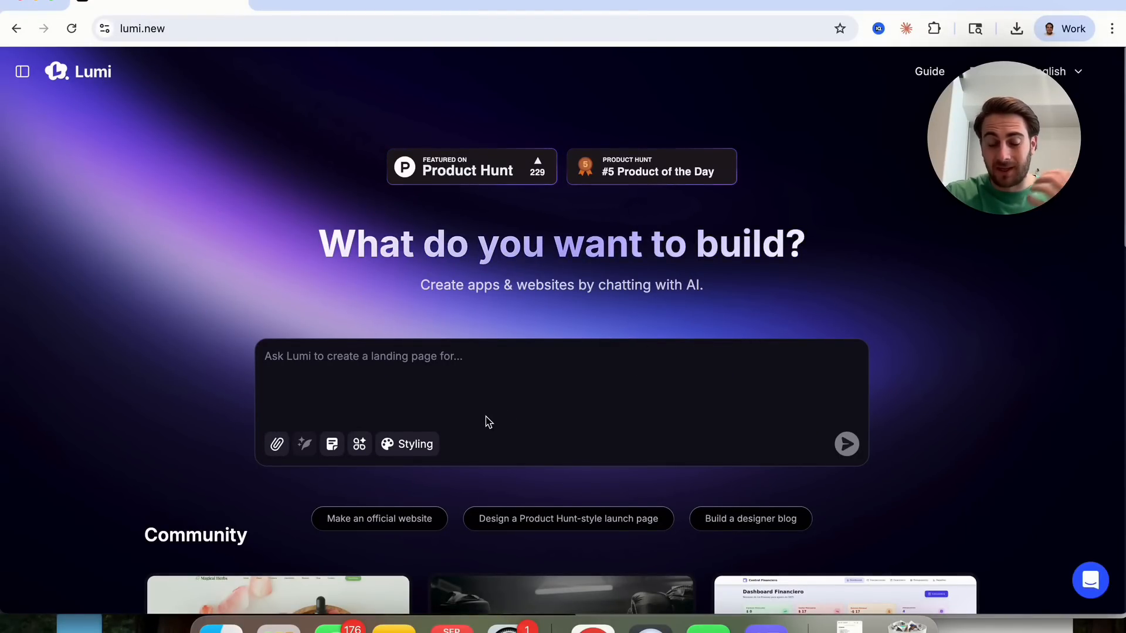
pyautogui.scroll(-3)
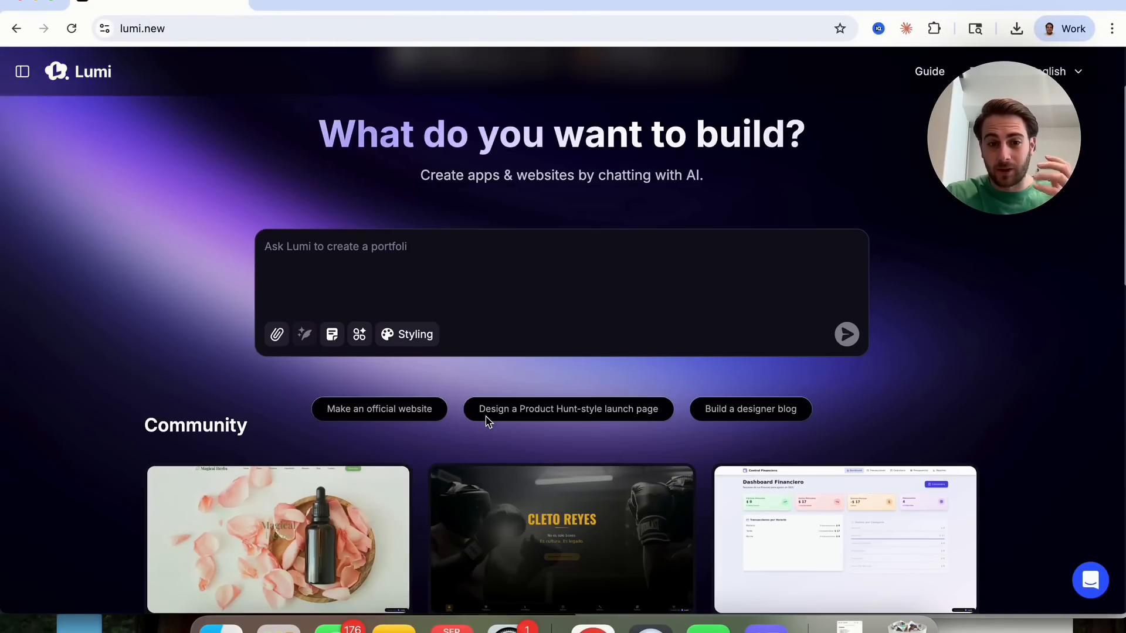
pyautogui.scroll(-3)
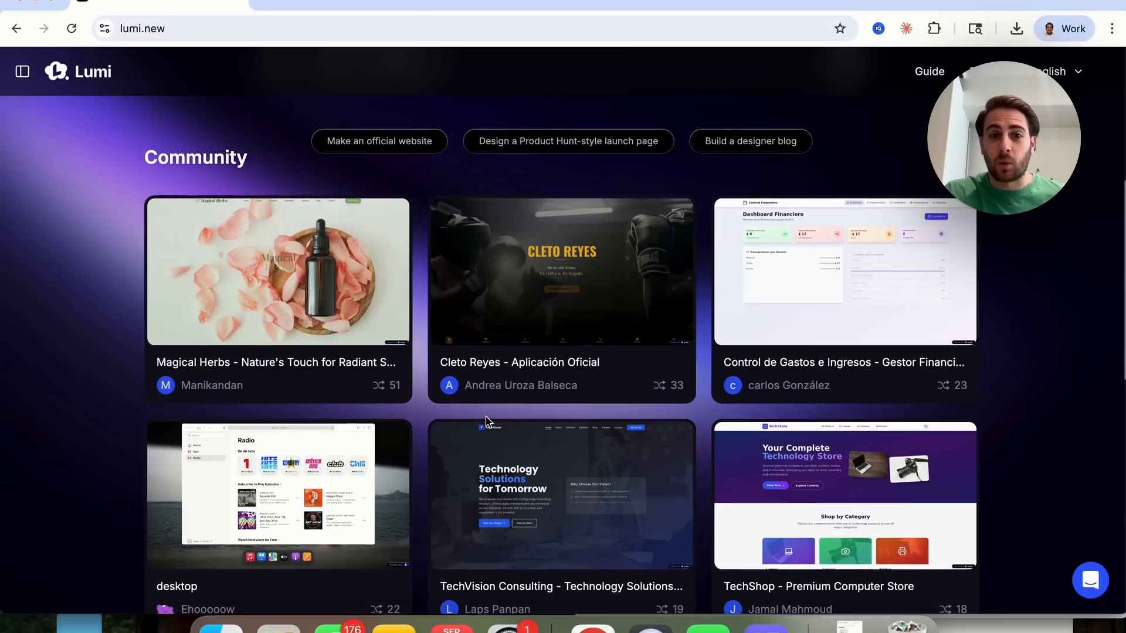
pyautogui.scroll(-3)
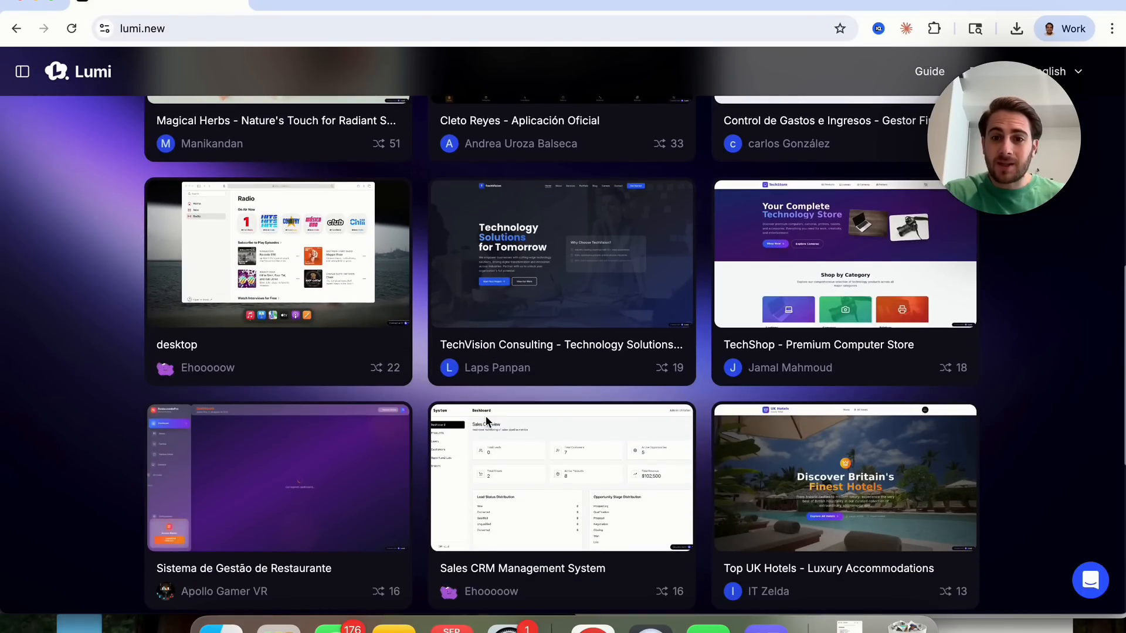
pyautogui.scroll(-3)
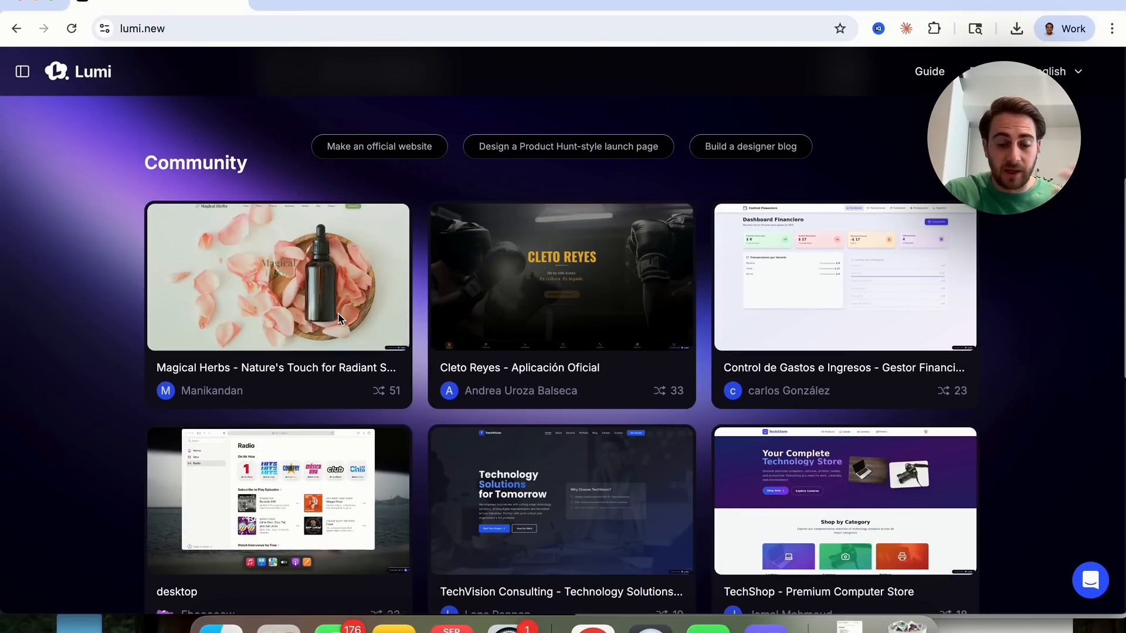
# - Open the Magical Herbs community project's preview showing its Remix option
pyautogui.click(278, 277)
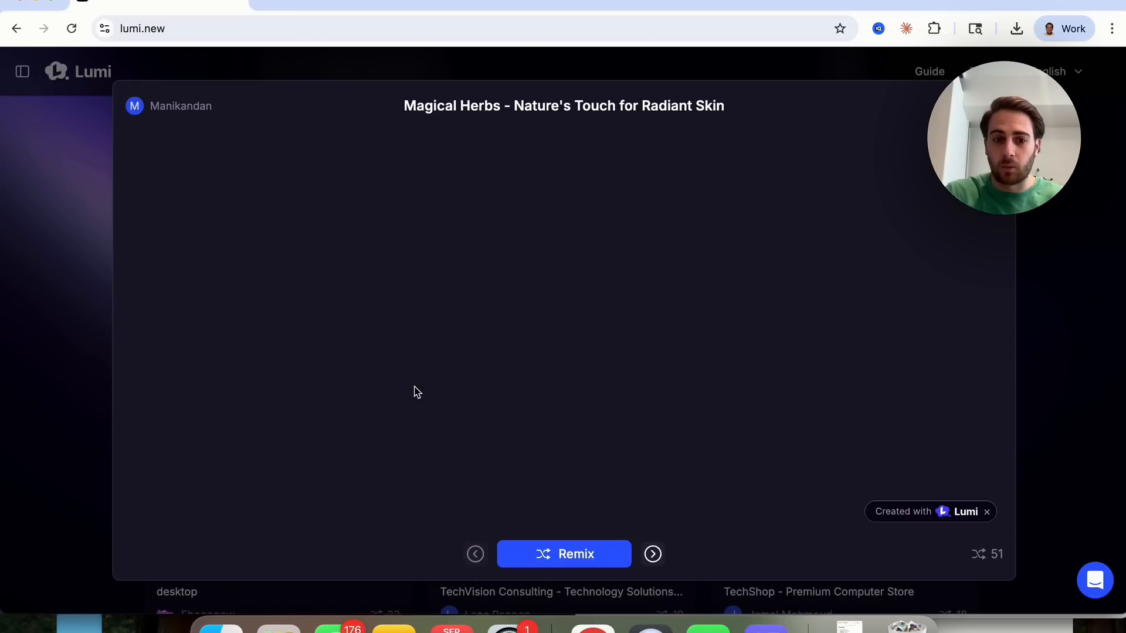
pyautogui.click(652, 554)
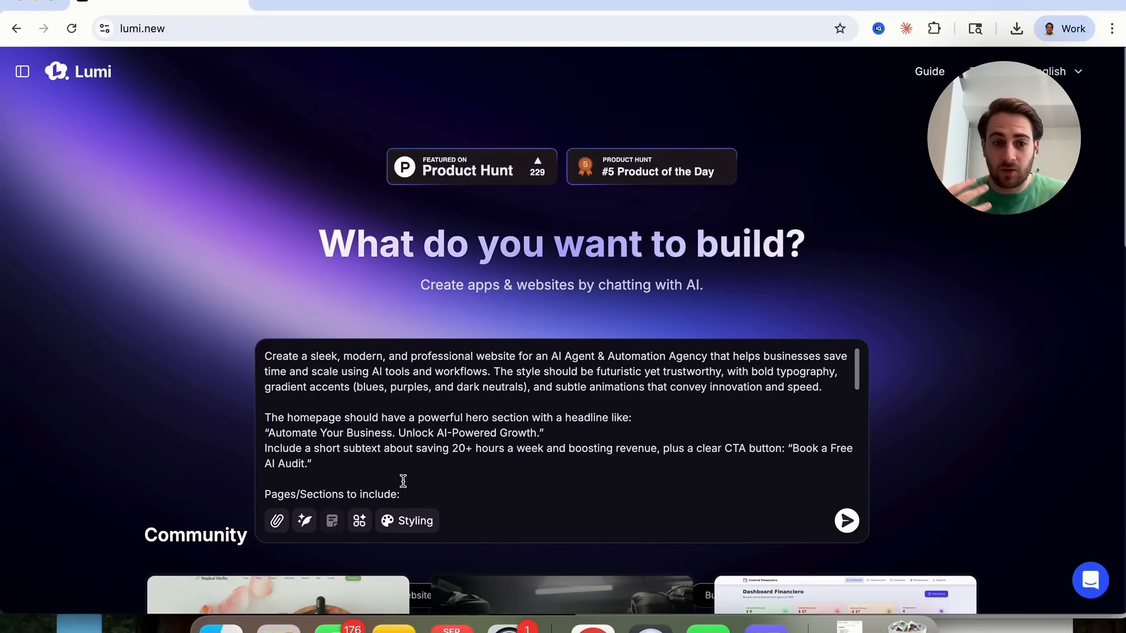
pyautogui.moveTo(978, 290)
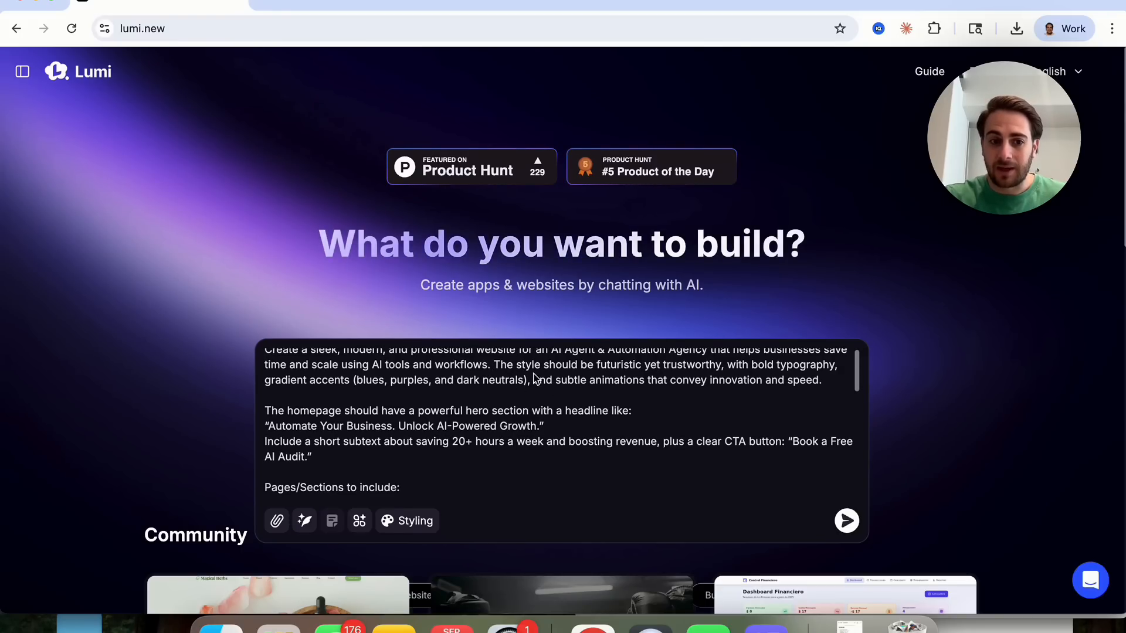
# - Review the pasted agency brief down to its pricing, contact and tone sections
pyautogui.scroll(-3)
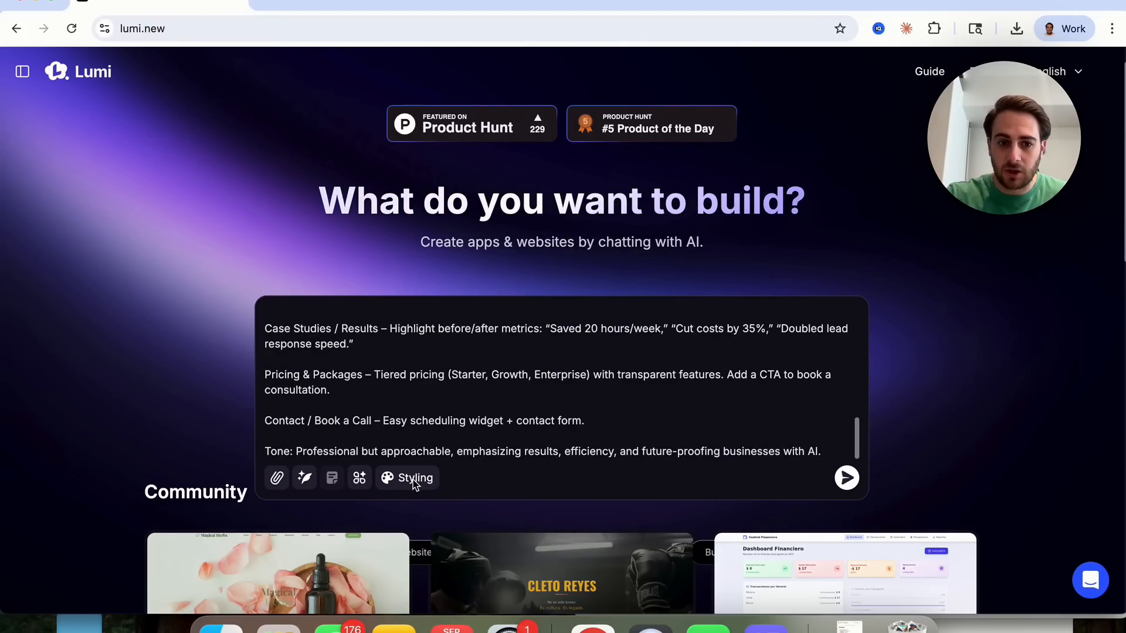
# - Browse the Styling Library down to the Nordic Minimalist preset
pyautogui.click(407, 478)
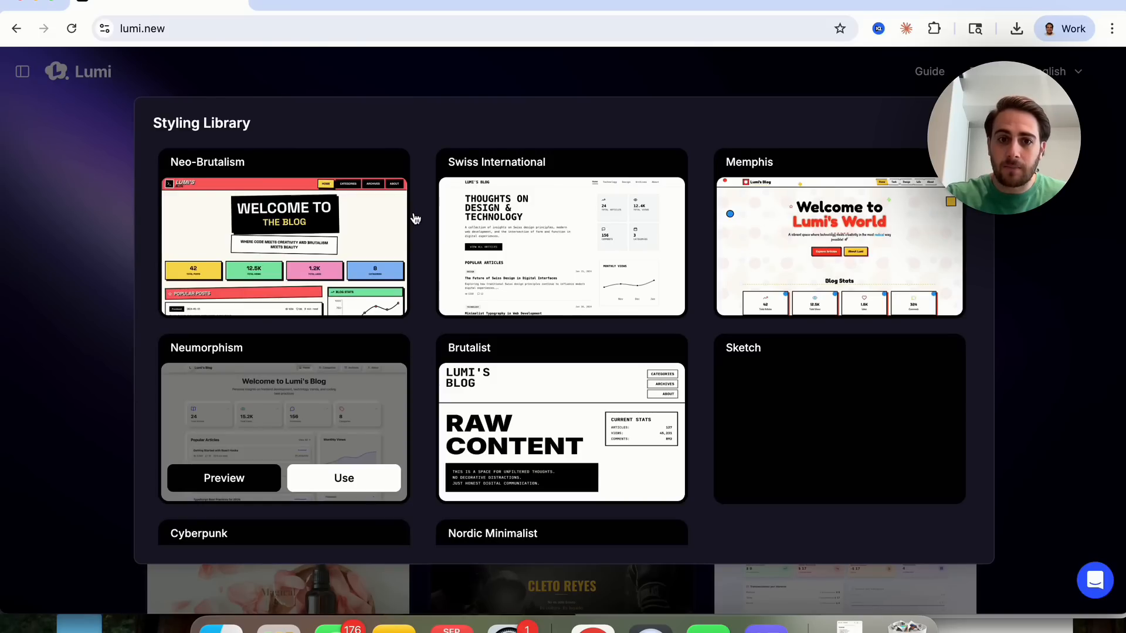
pyautogui.scroll(-3)
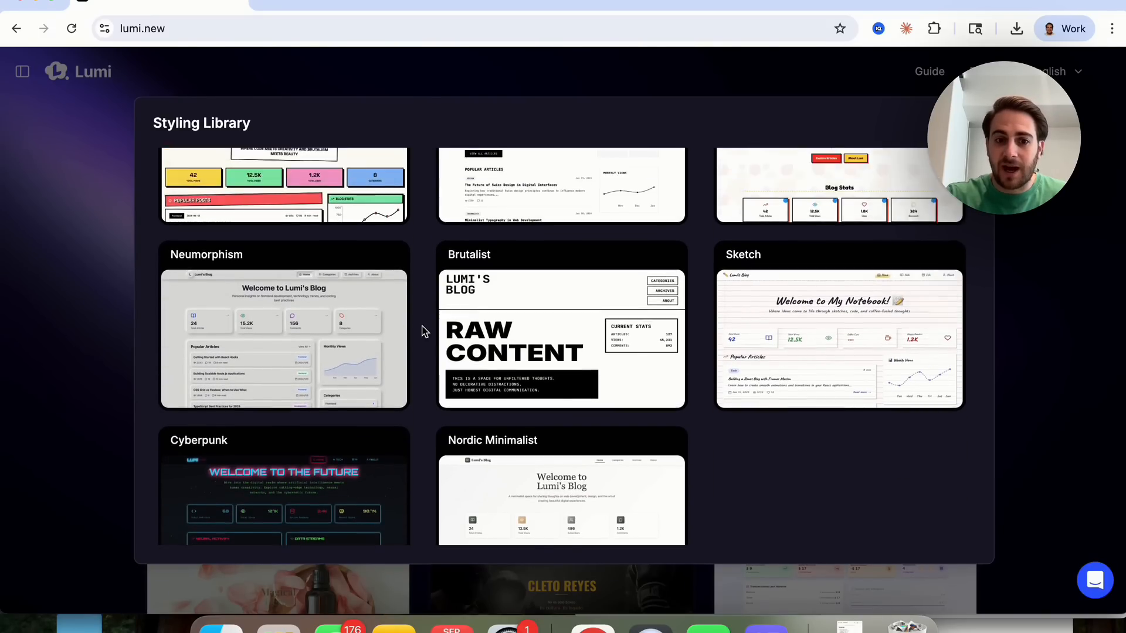
pyautogui.scroll(-3)
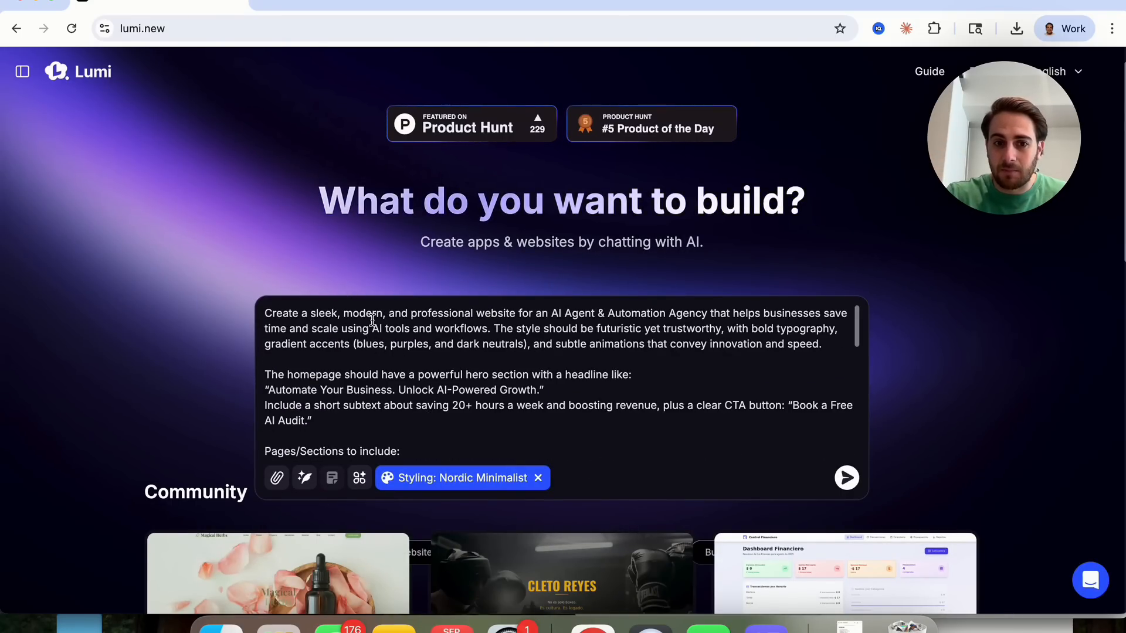
pyautogui.moveTo(359, 477)
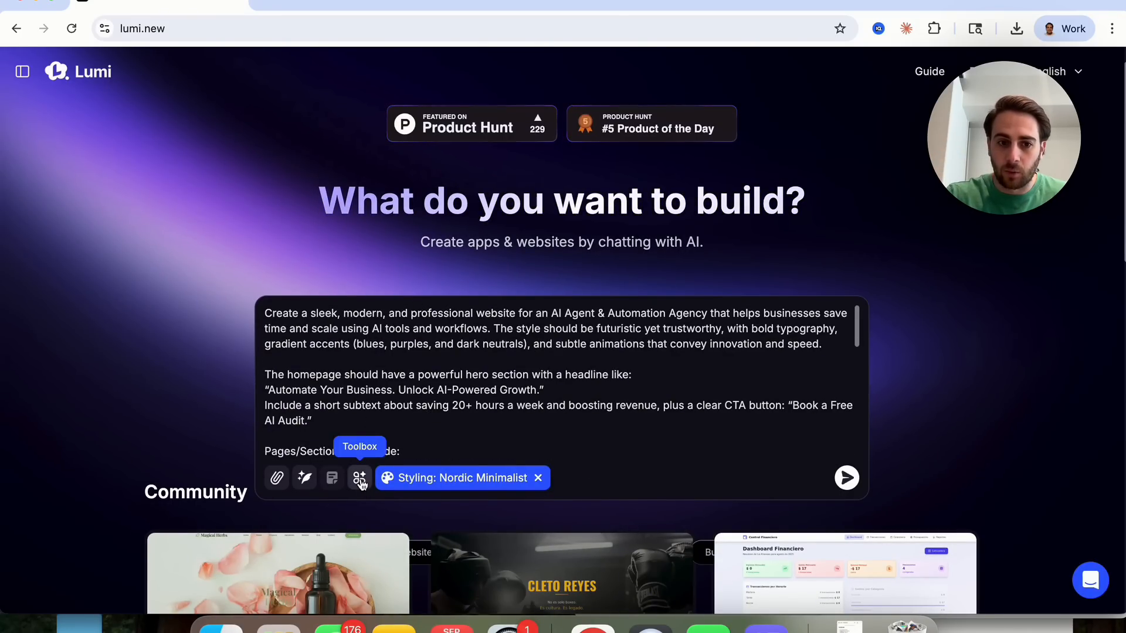
pyautogui.click(359, 478)
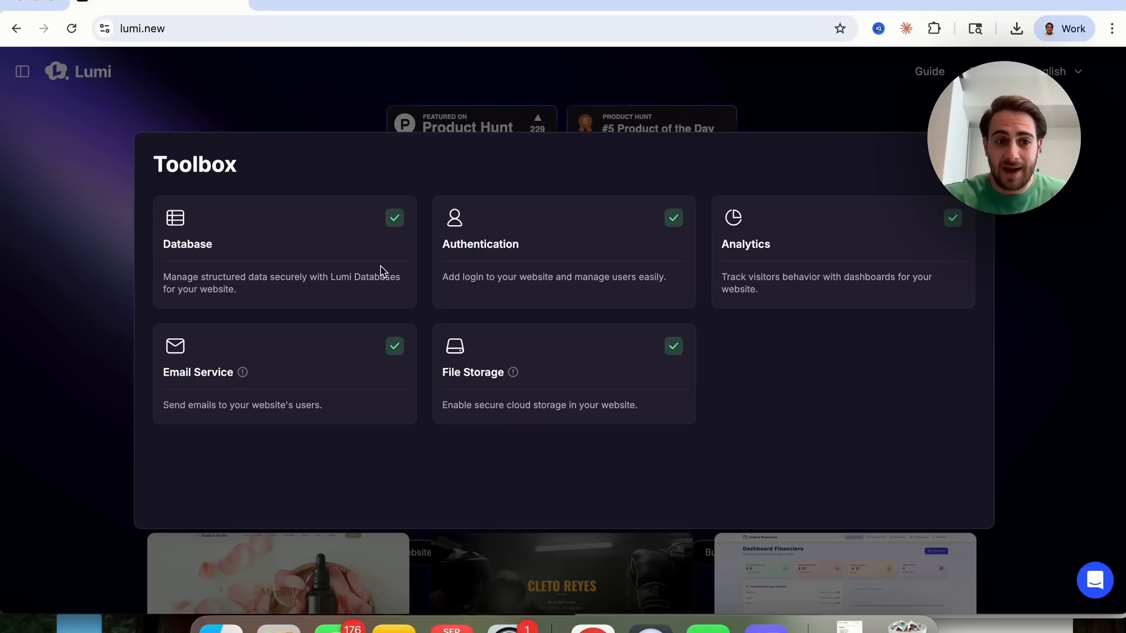
pyautogui.moveTo(201, 248)
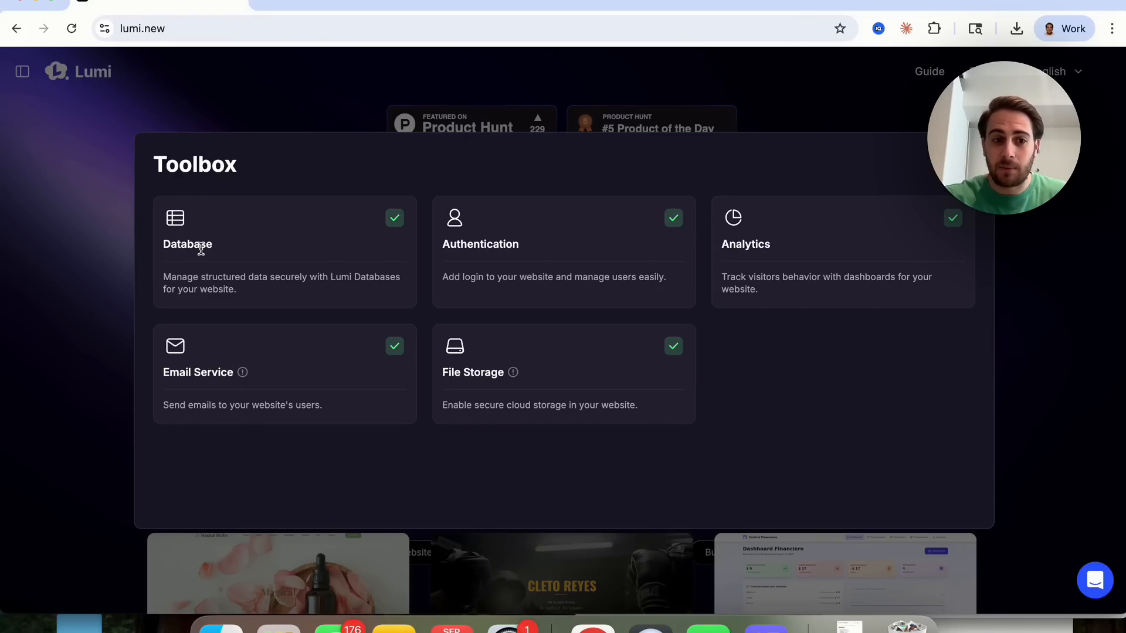
pyautogui.moveTo(653, 333)
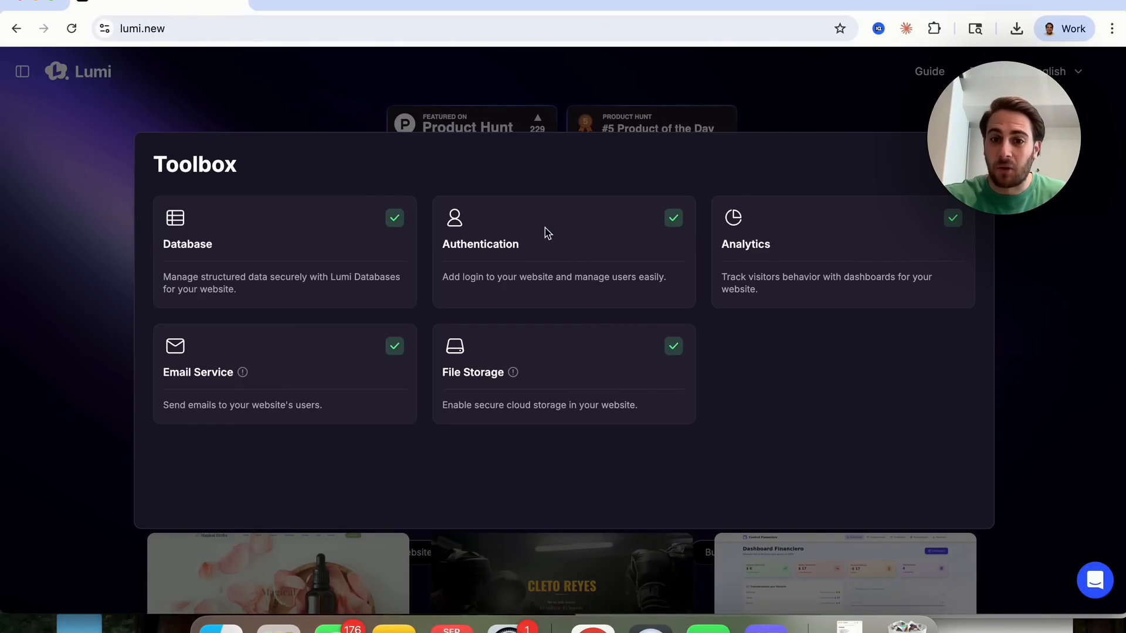
pyautogui.moveTo(756, 218)
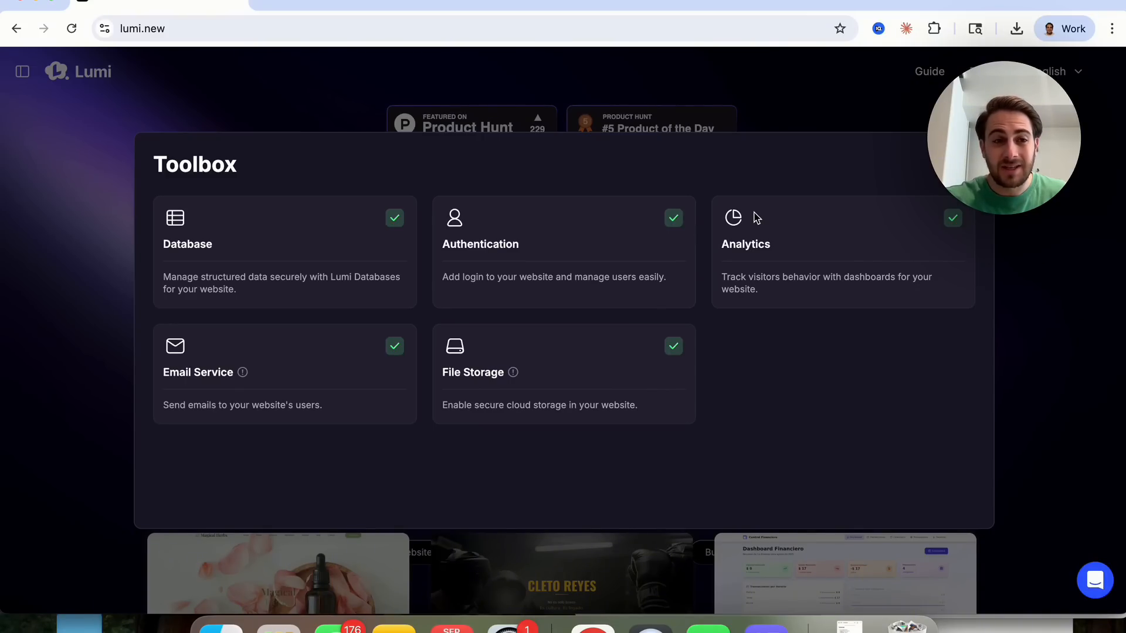
pyautogui.moveTo(760, 148)
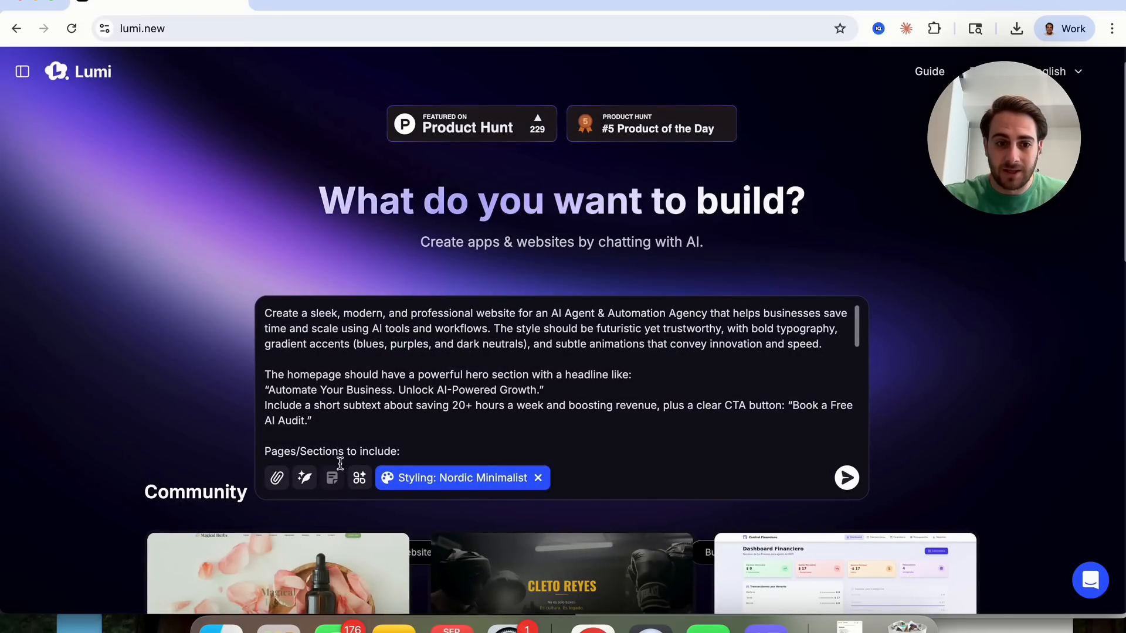
pyautogui.moveTo(304, 477)
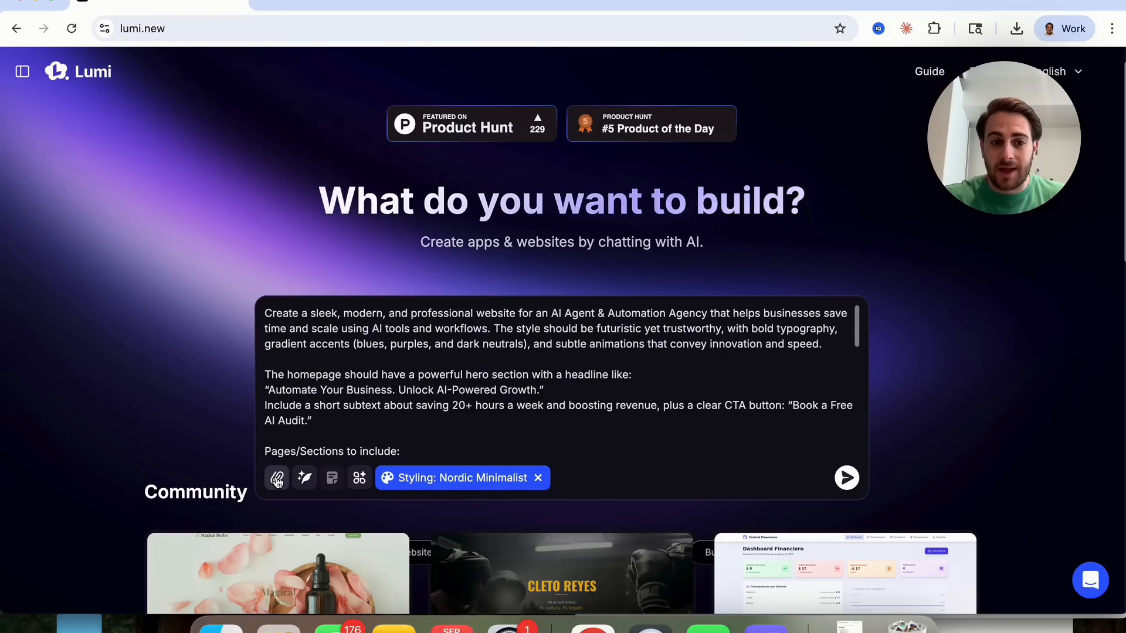
pyautogui.click(276, 478)
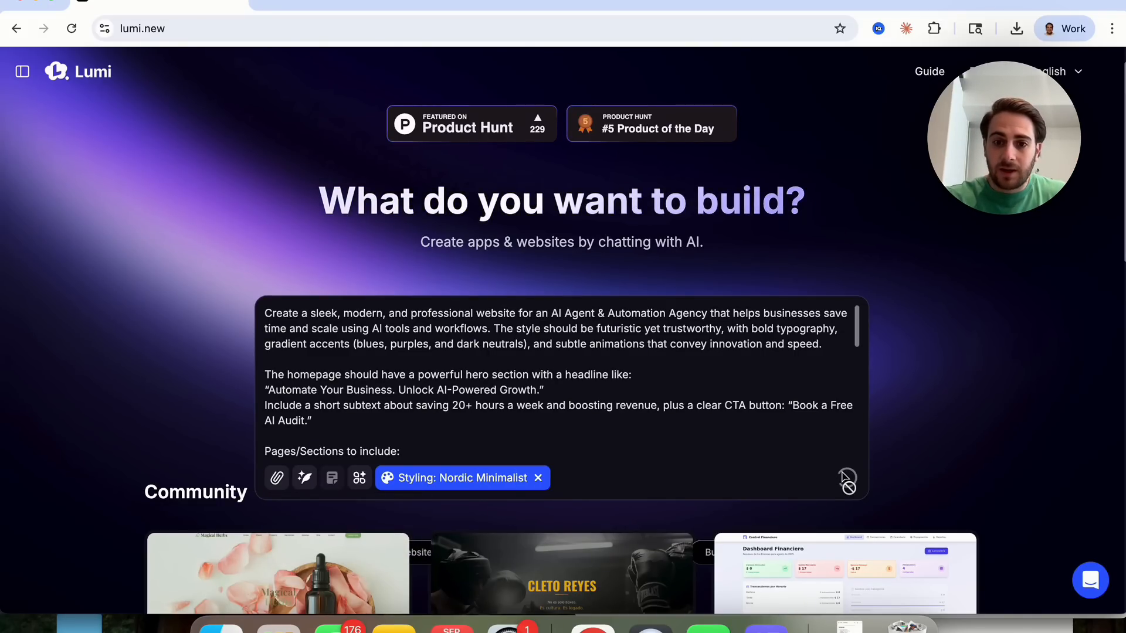
# - Submit the AI agency website brief so Lumi starts building the project
pyautogui.click(847, 478)
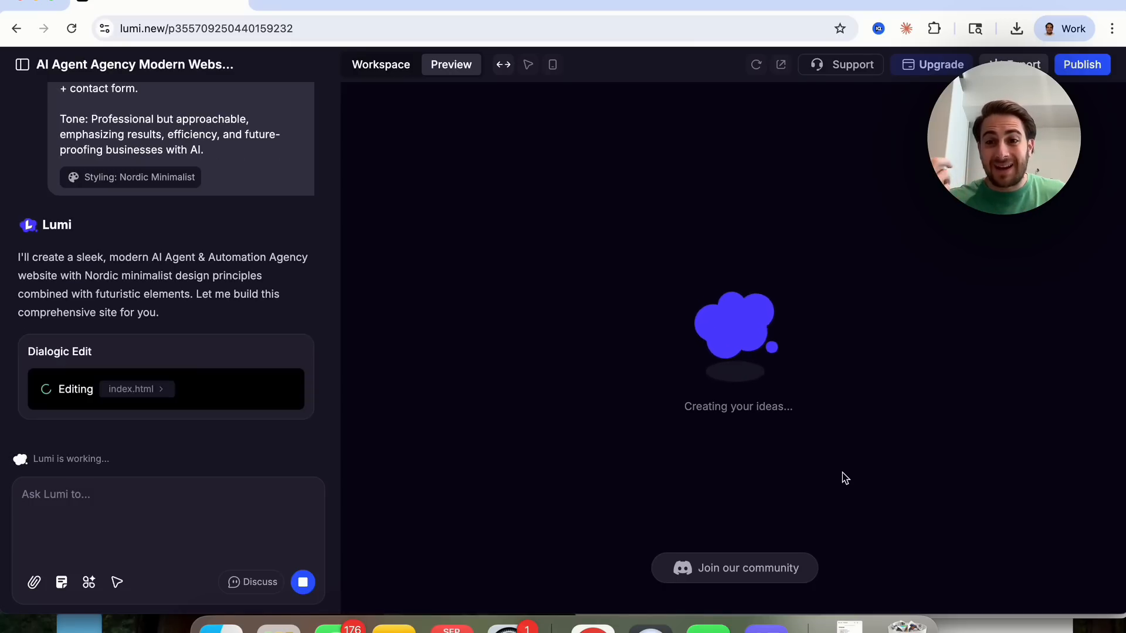
pyautogui.moveTo(721, 330)
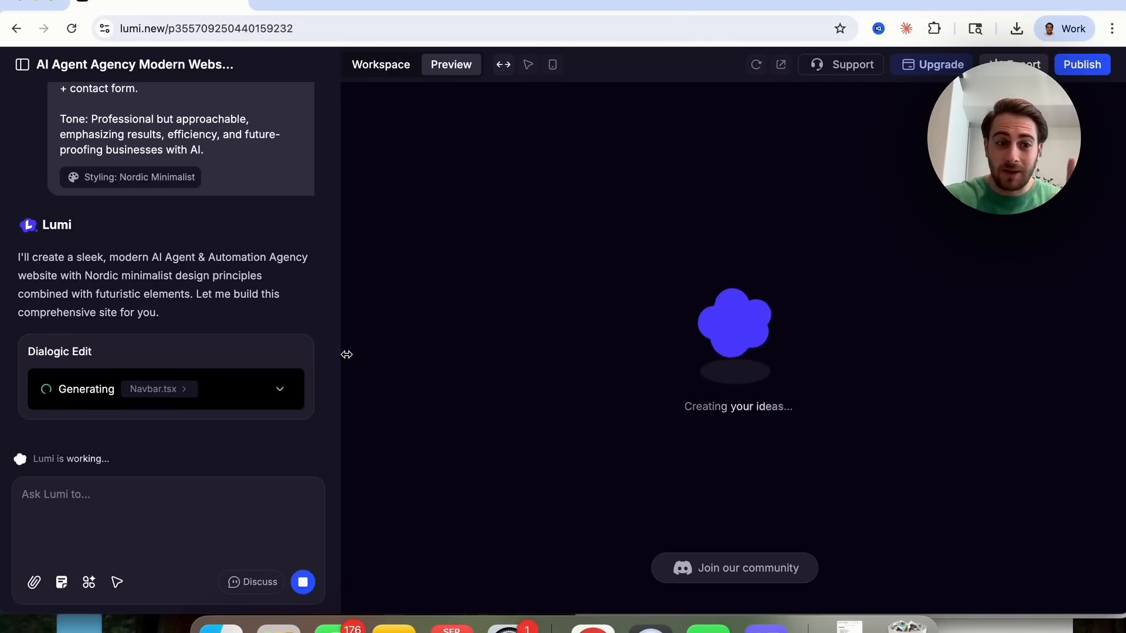
pyautogui.moveTo(357, 376)
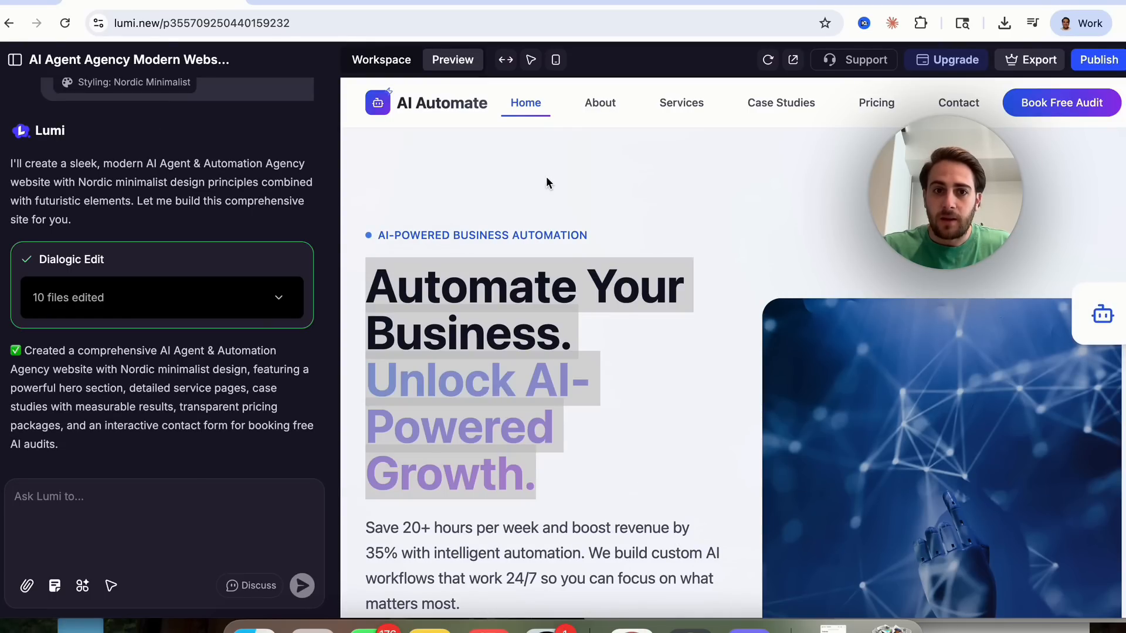
# - Widen the preview to see the testimonials section, then restore the chat panel
pyautogui.click(555, 60)
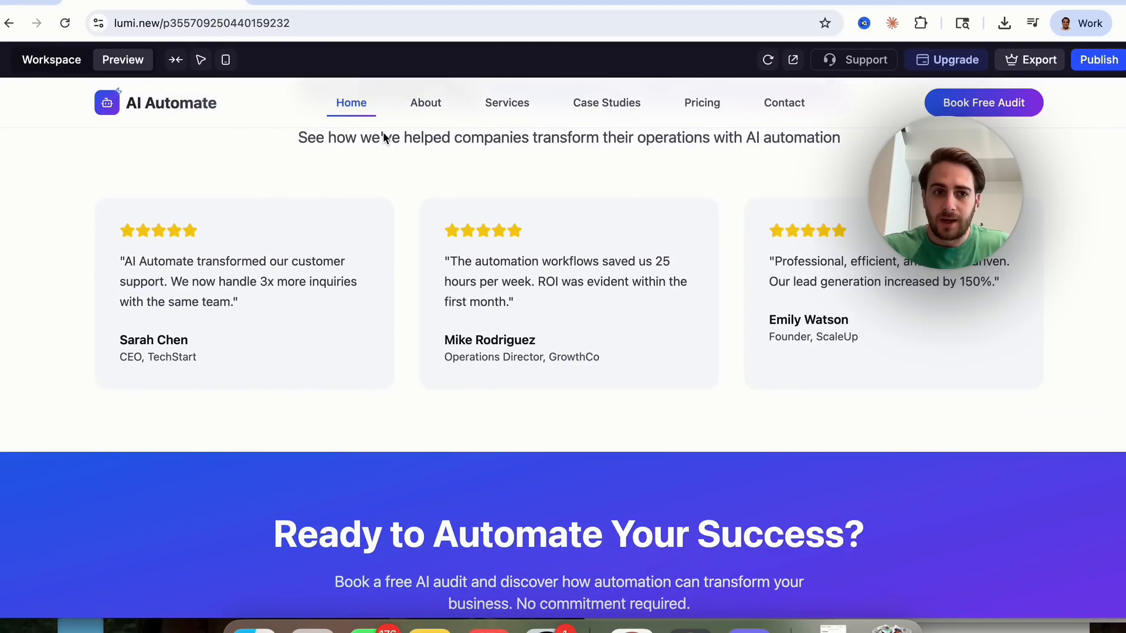
pyautogui.click(50, 59)
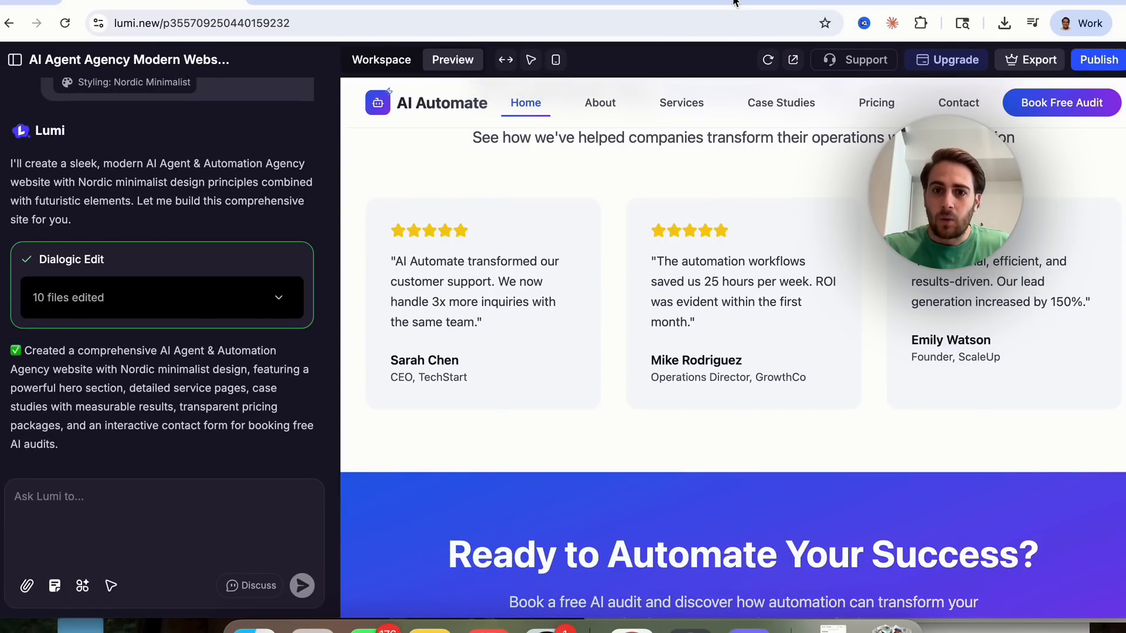
pyautogui.moveTo(798, 70)
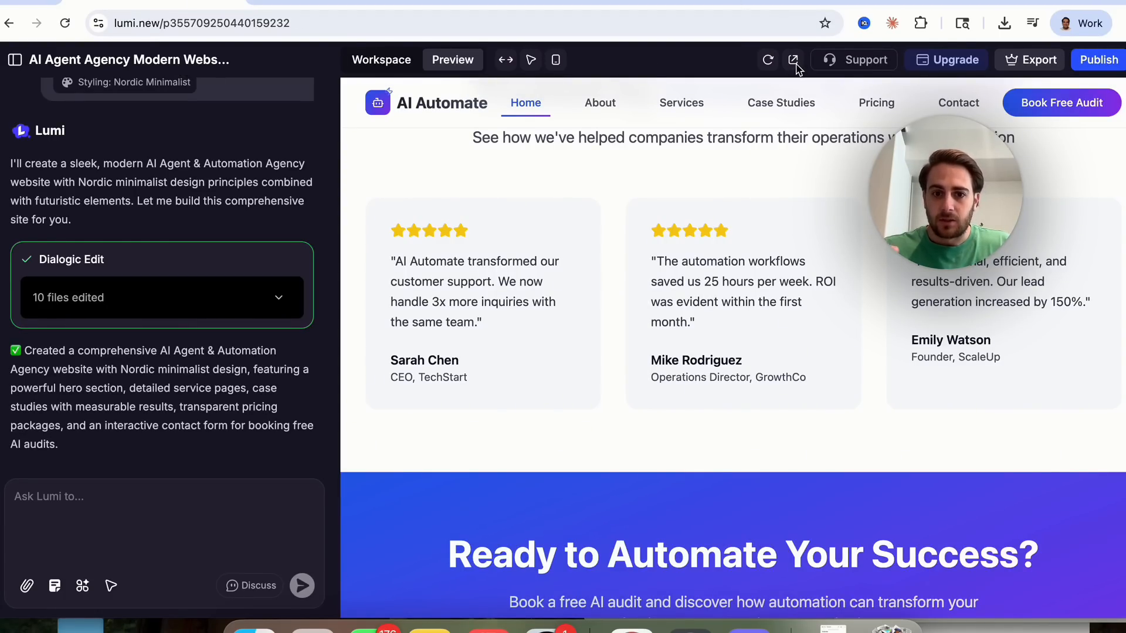
pyautogui.moveTo(855, 70)
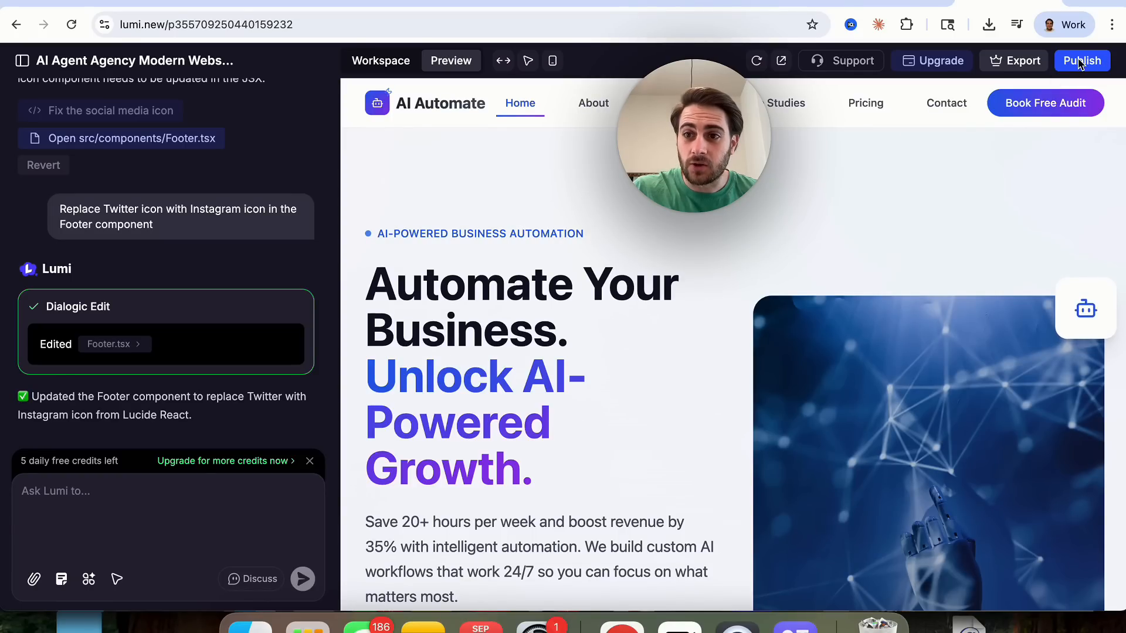
# - Show the AI Automate About page with its Our Mission section in the preview
pyautogui.click(1081, 59)
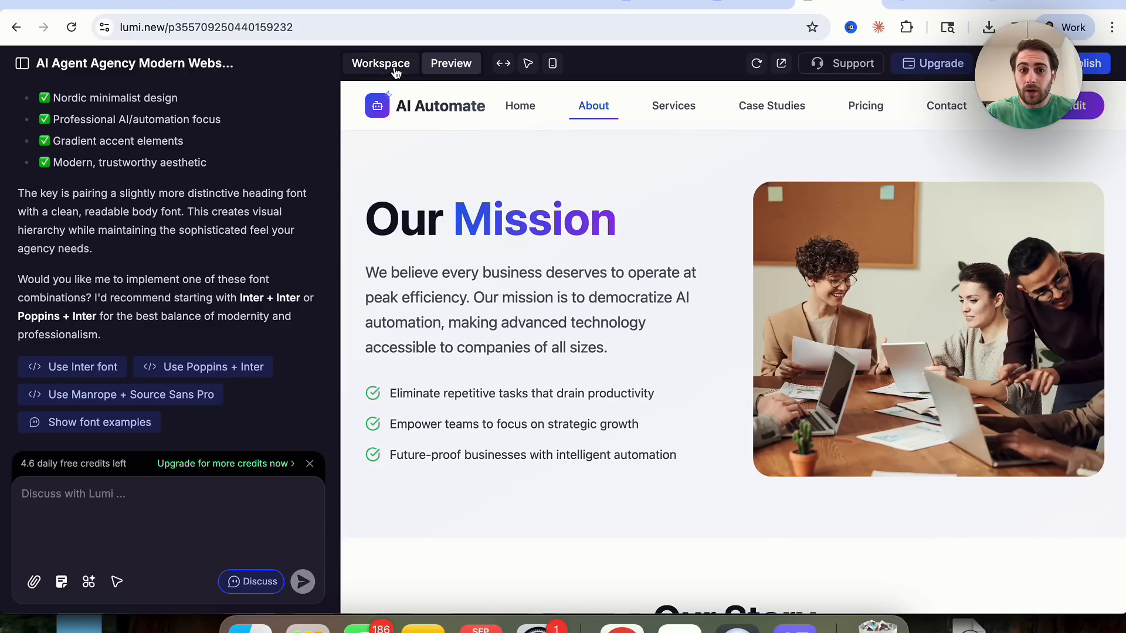
# - Enter the Workspace dashboard and review the Users, Data and Email Service pages
pyautogui.click(380, 63)
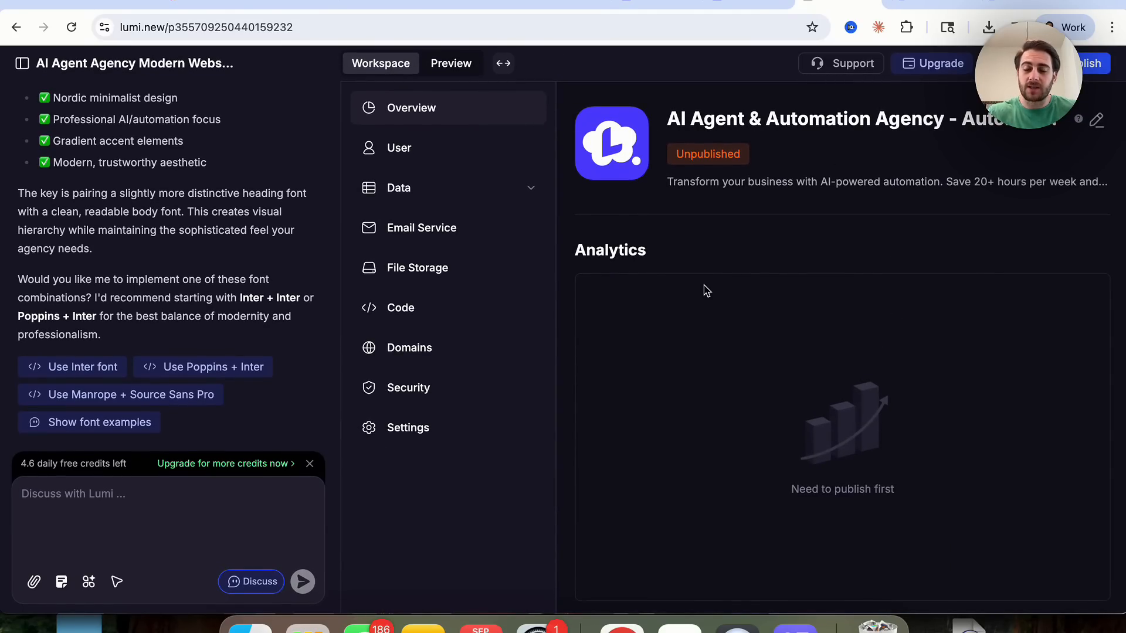
pyautogui.click(399, 148)
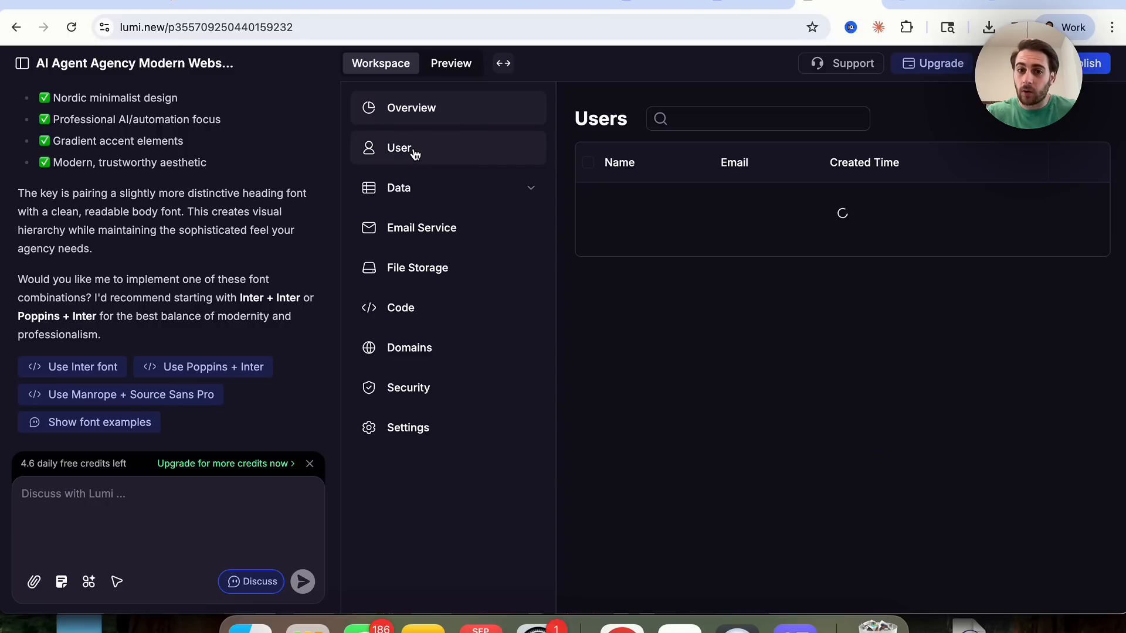
pyautogui.click(399, 147)
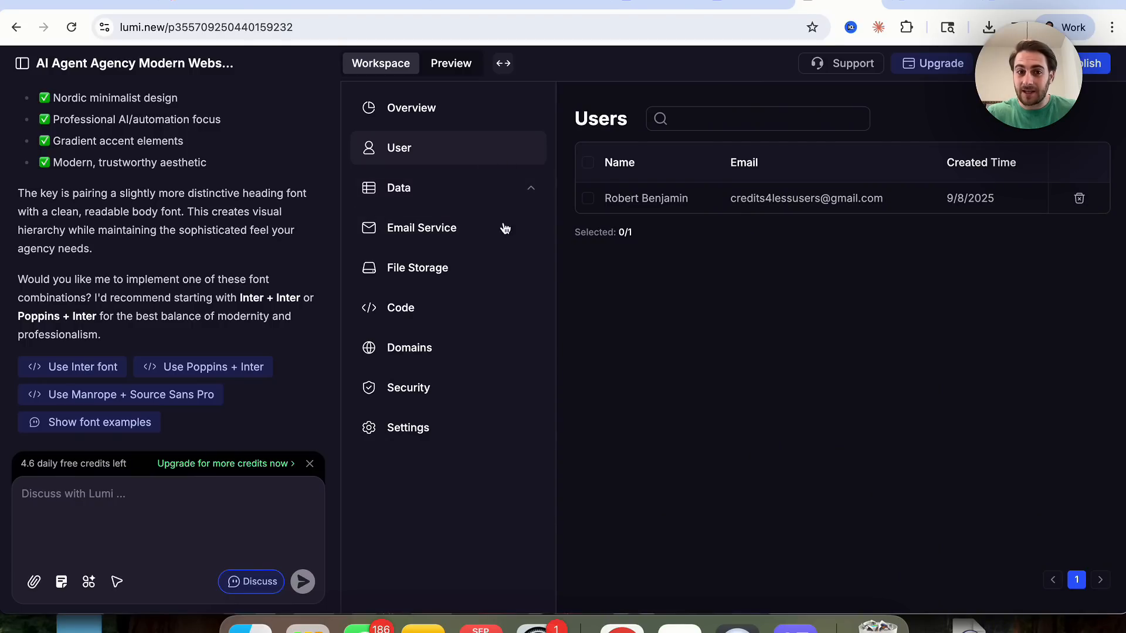
pyautogui.moveTo(480, 226)
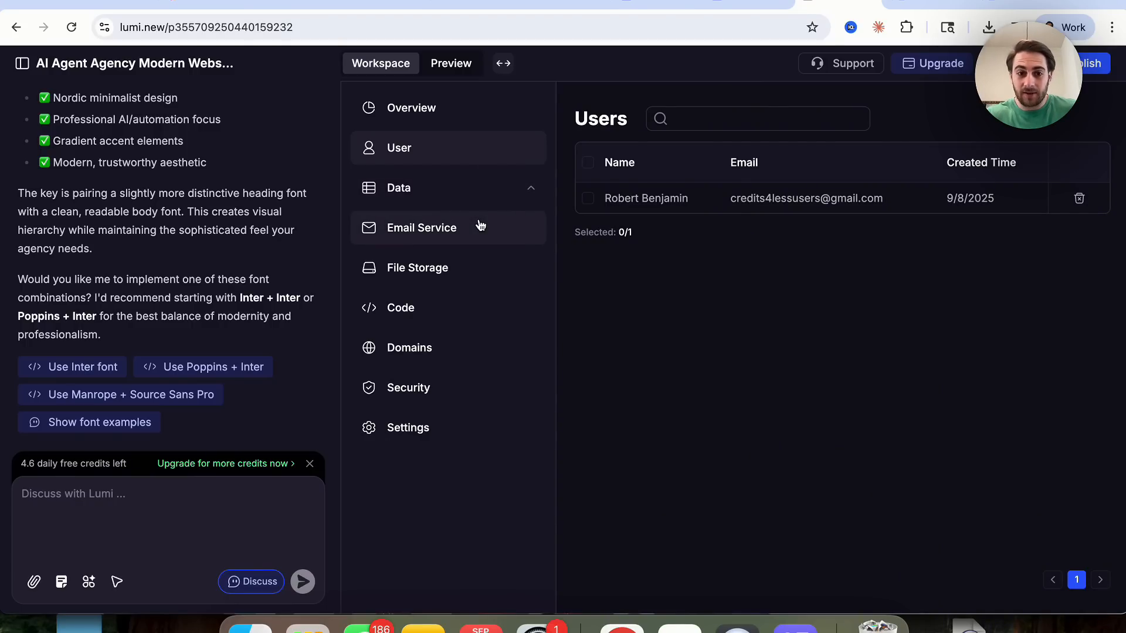
pyautogui.click(421, 227)
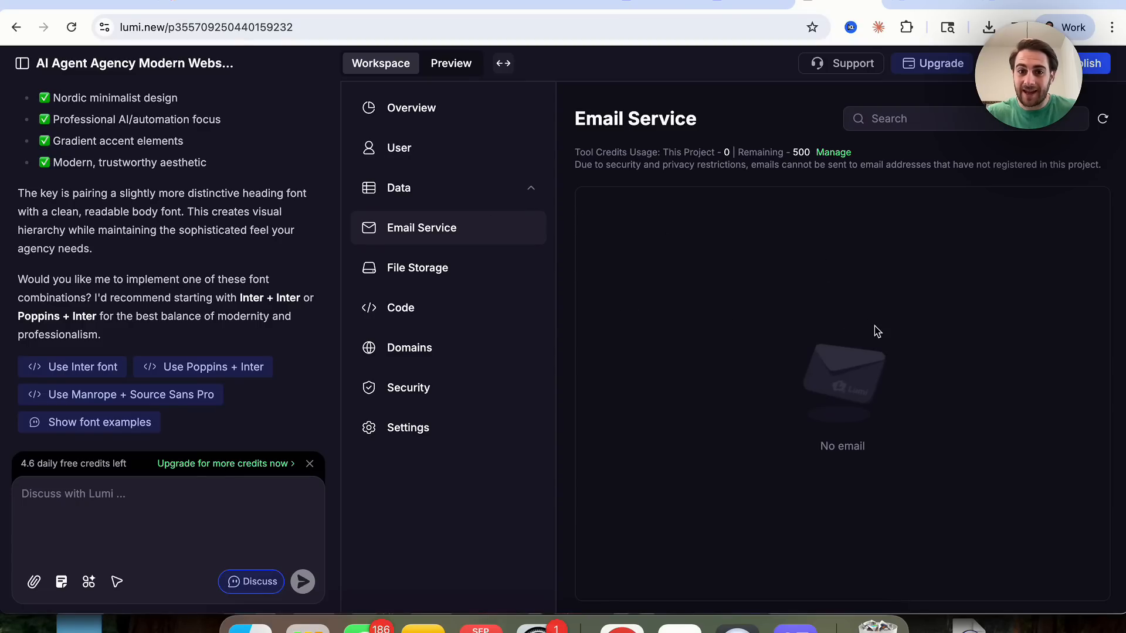
pyautogui.moveTo(417, 268)
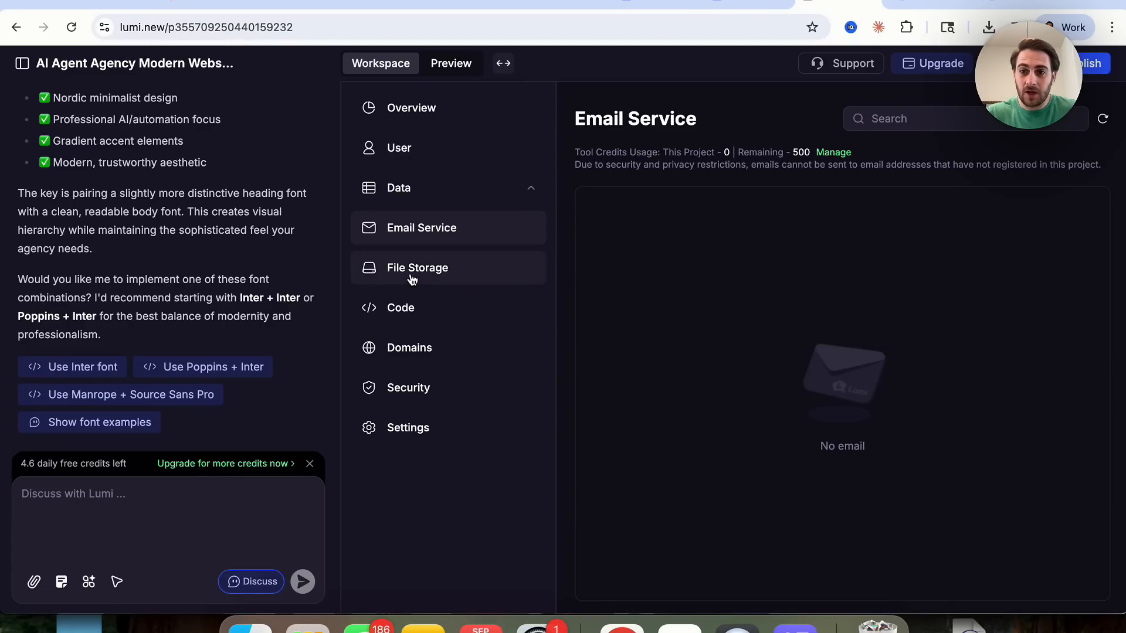
# - Review the Domains page with its domain-buying guide, then the Security access rules
pyautogui.click(417, 267)
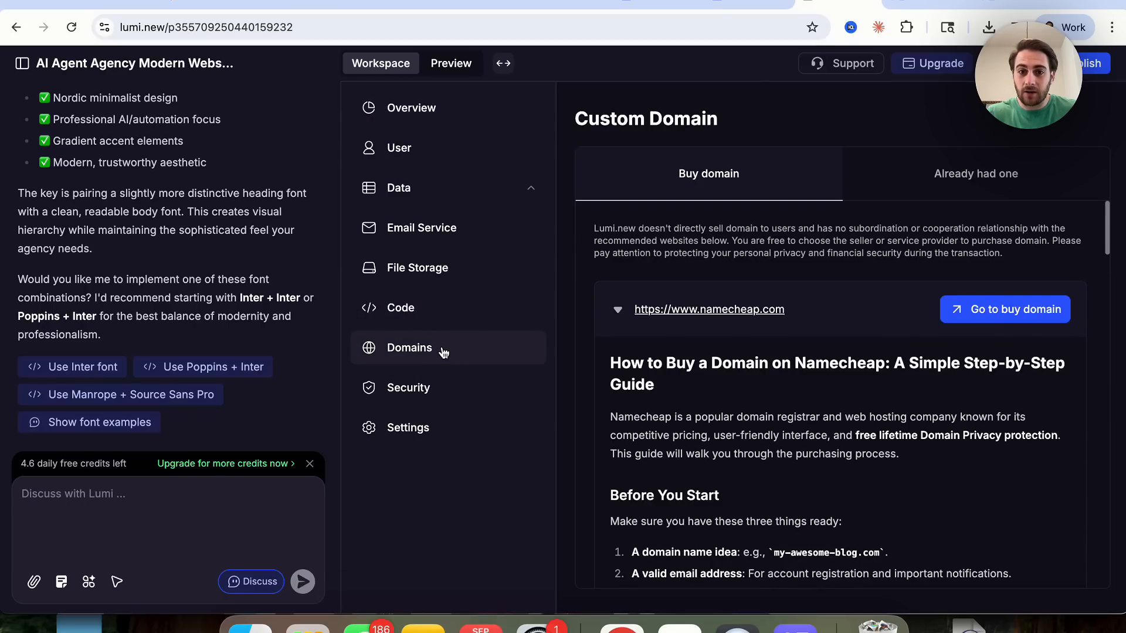
pyautogui.scroll(-3)
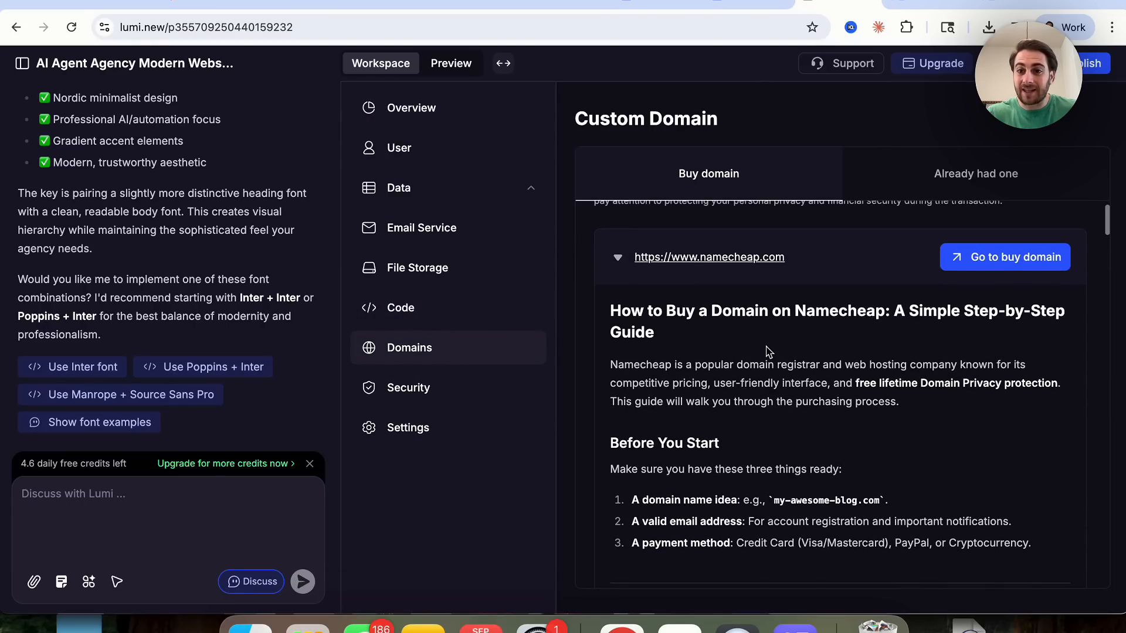
pyautogui.moveTo(962, 292)
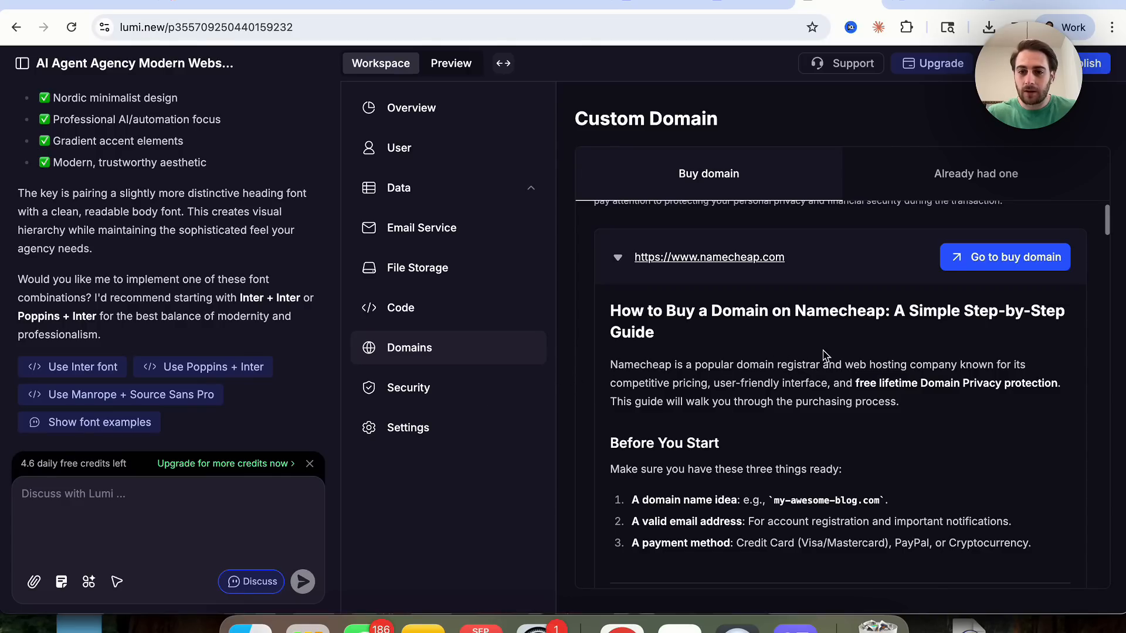
pyautogui.moveTo(965, 241)
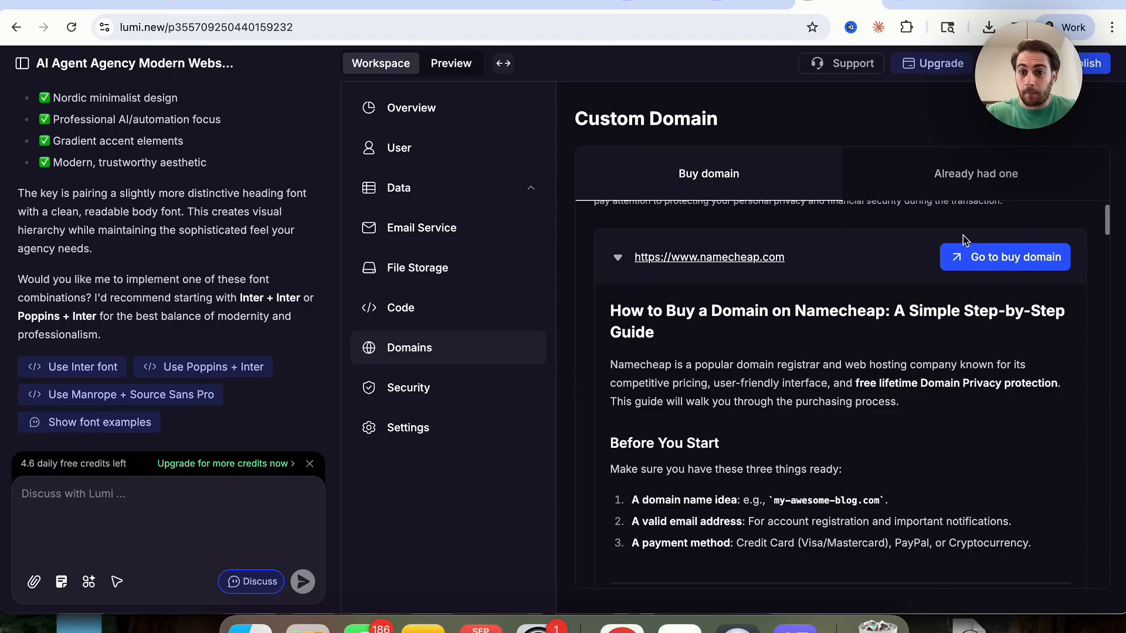
pyautogui.moveTo(983, 270)
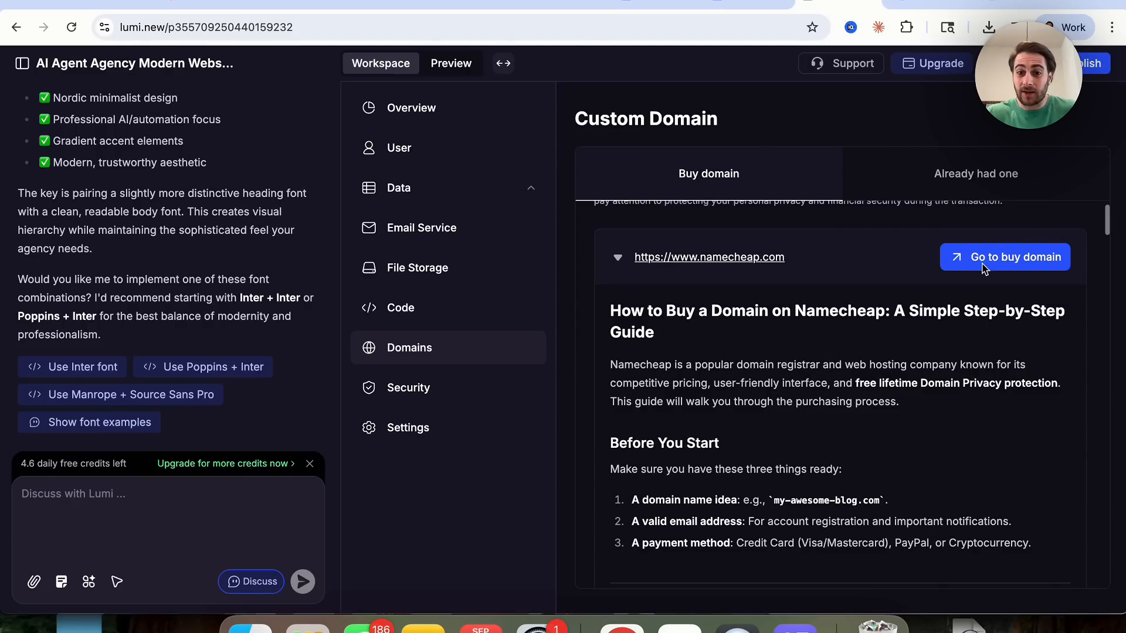
pyautogui.moveTo(495, 365)
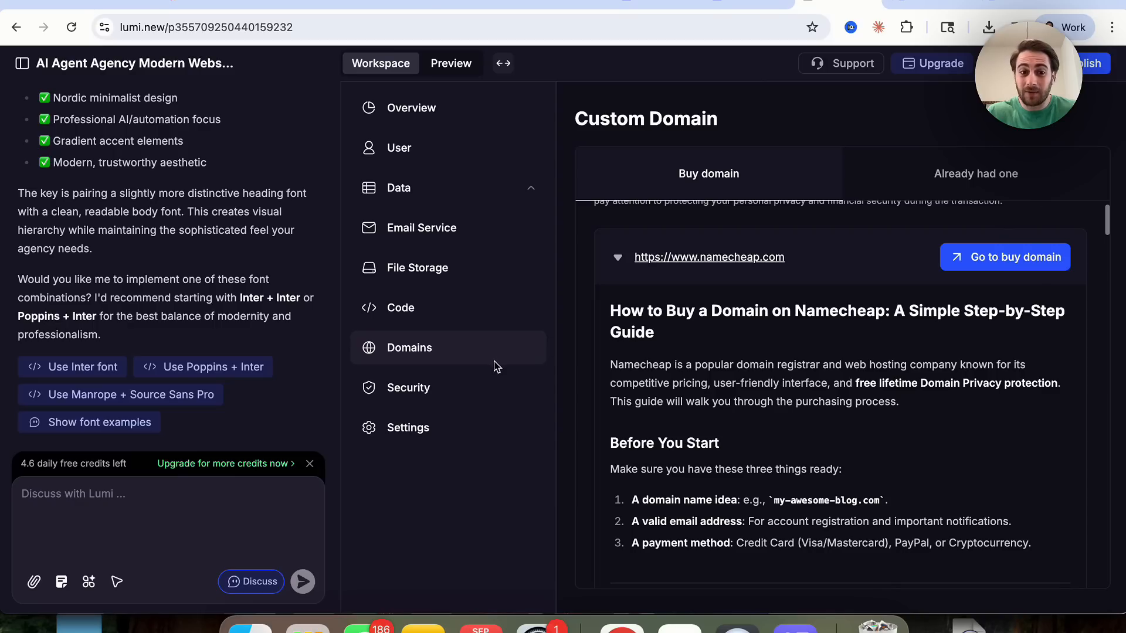
pyautogui.click(408, 388)
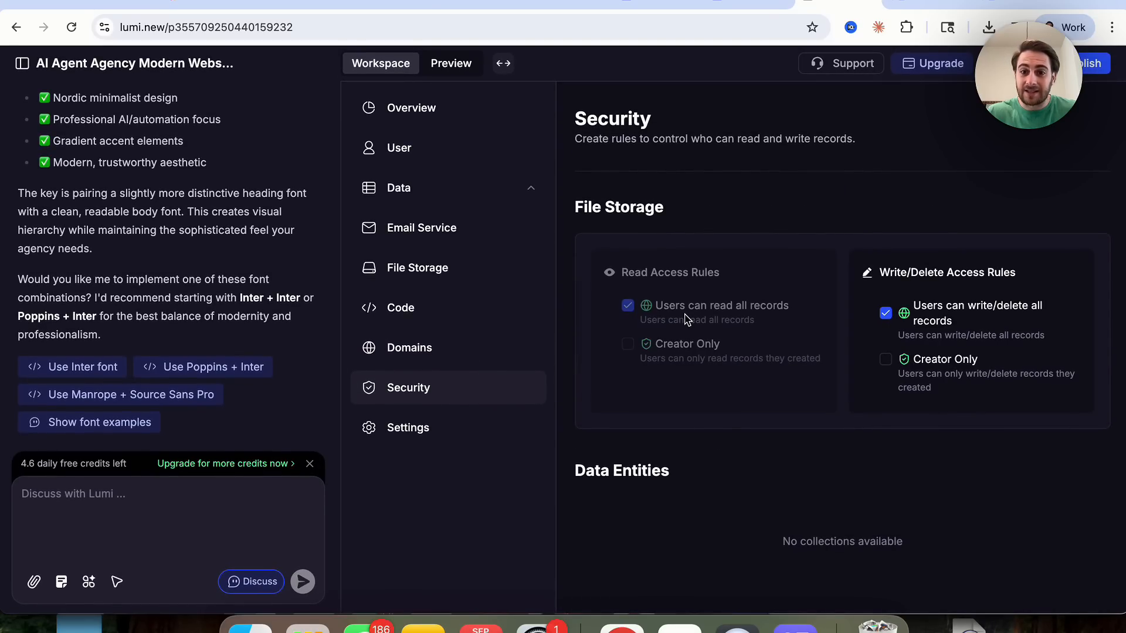
pyautogui.moveTo(693, 279)
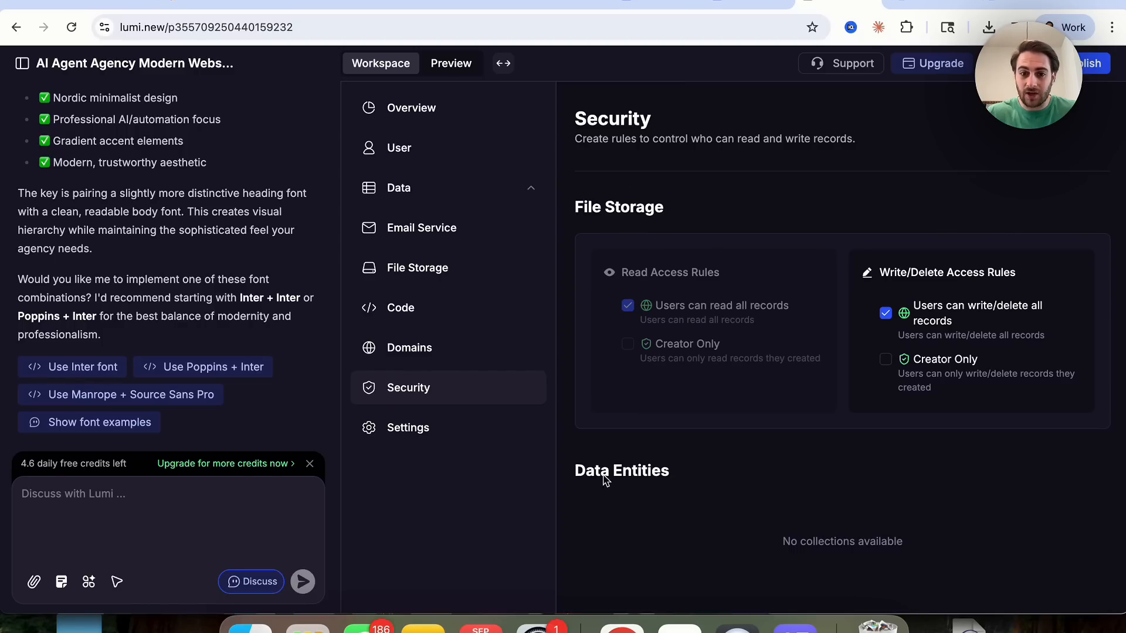
# - Show Project Settings listing the AI Agent Agency Modern Website project name
pyautogui.click(408, 427)
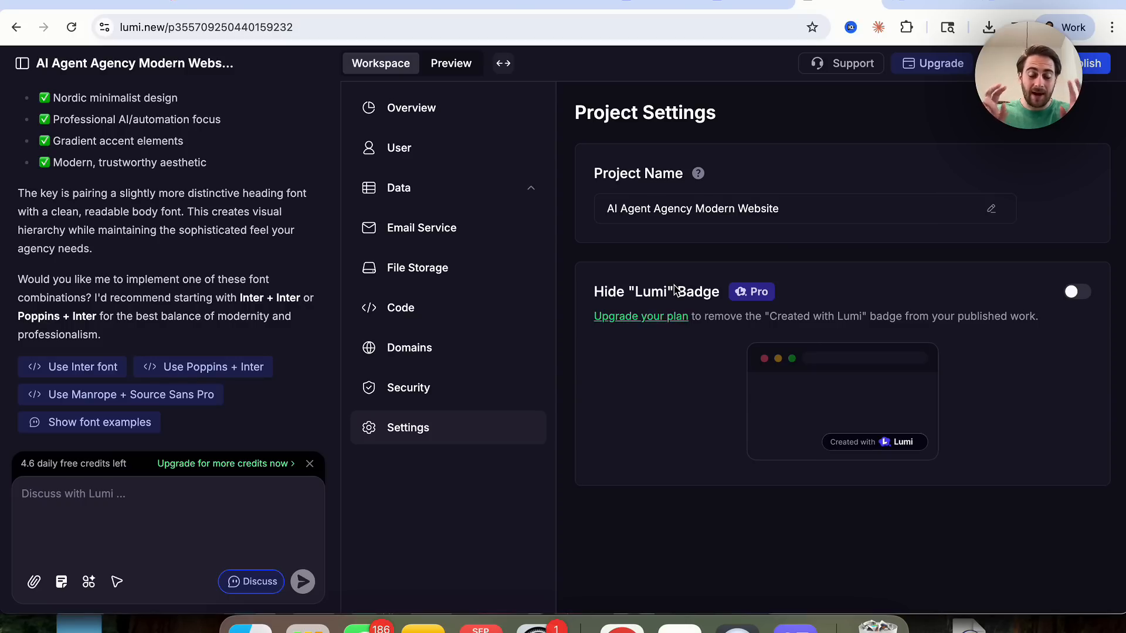
pyautogui.moveTo(839, 328)
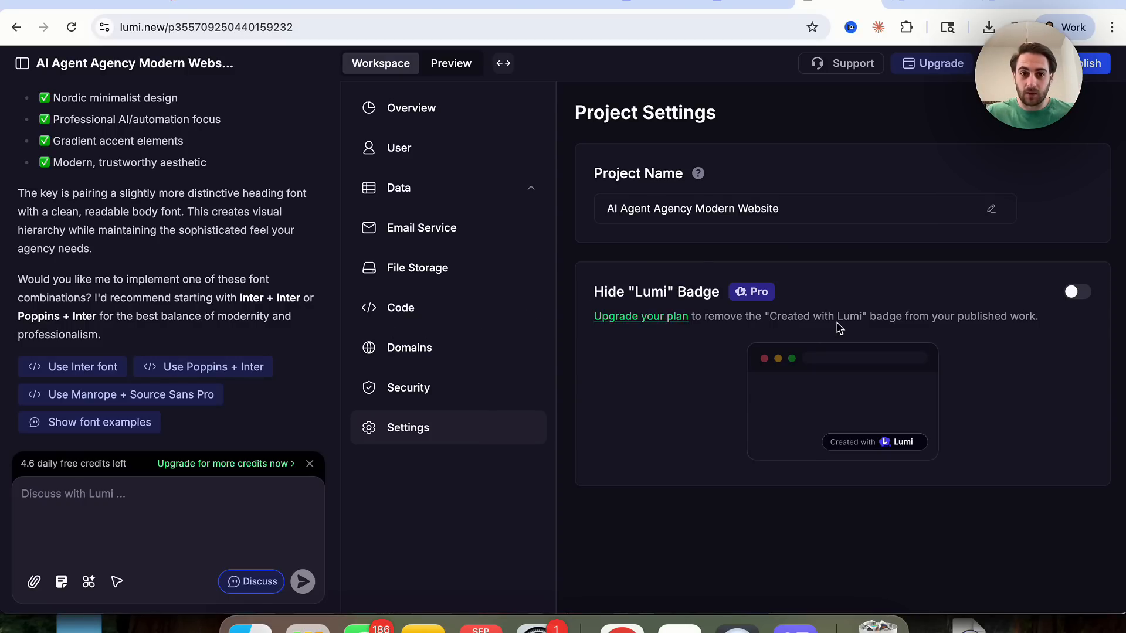
# - Return from the workspace settings to the live preview of the AI Automate home page
pyautogui.click(410, 108)
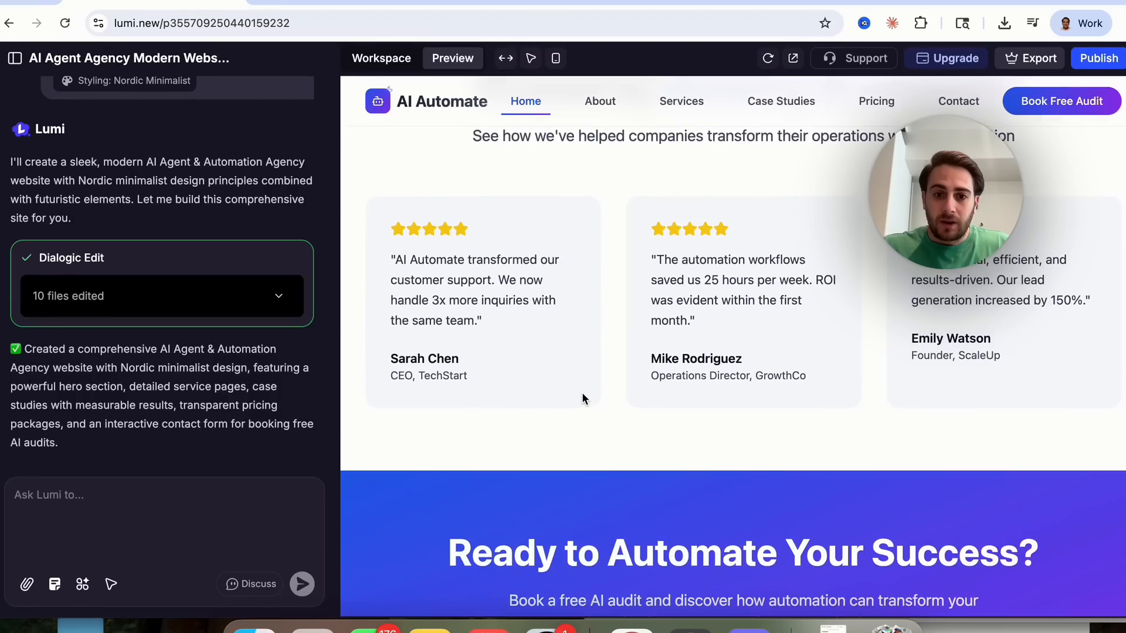
# - Select the footer Twitter icon and ask Lumi to change it to Instagram
pyautogui.scroll(-3)
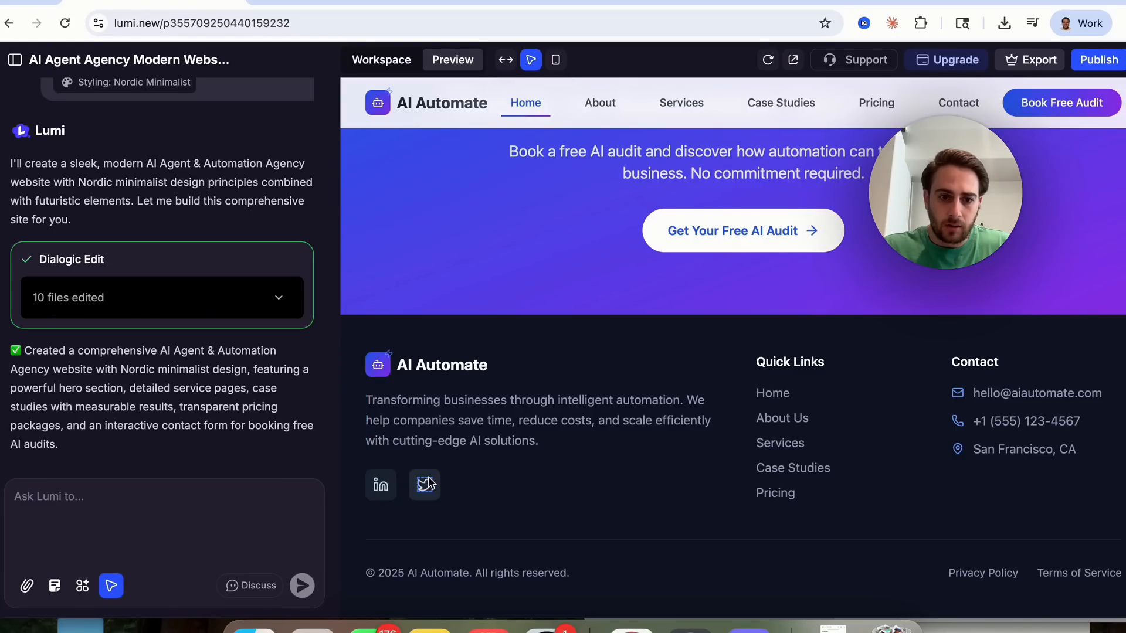
pyautogui.click(425, 484)
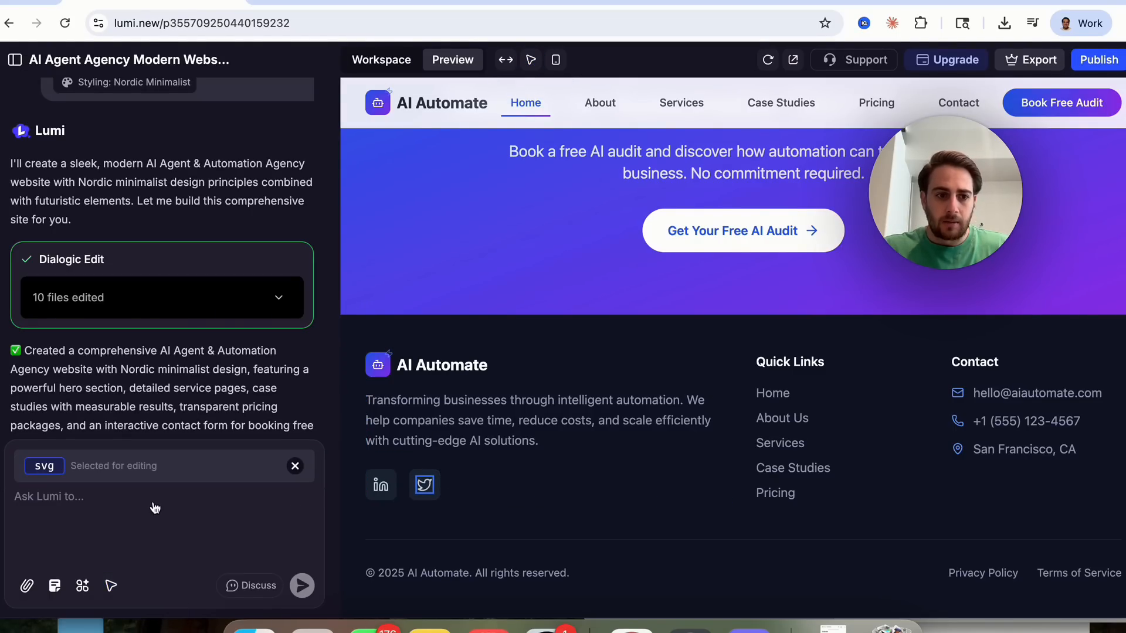
pyautogui.write('please chang')
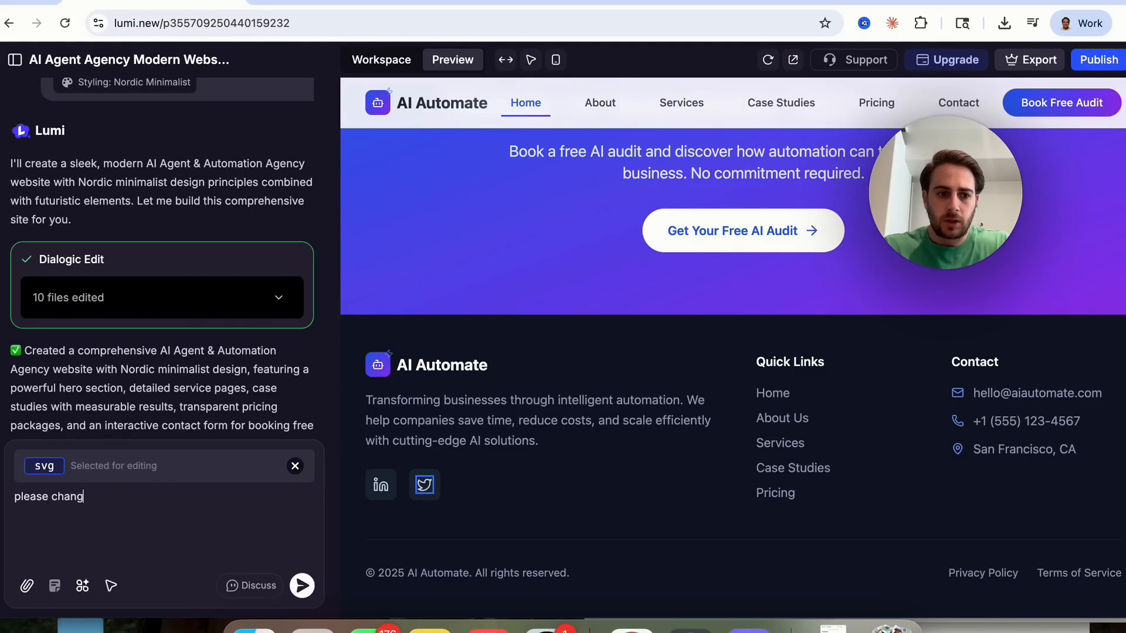
pyautogui.write('e this to Instagam instead of twit')
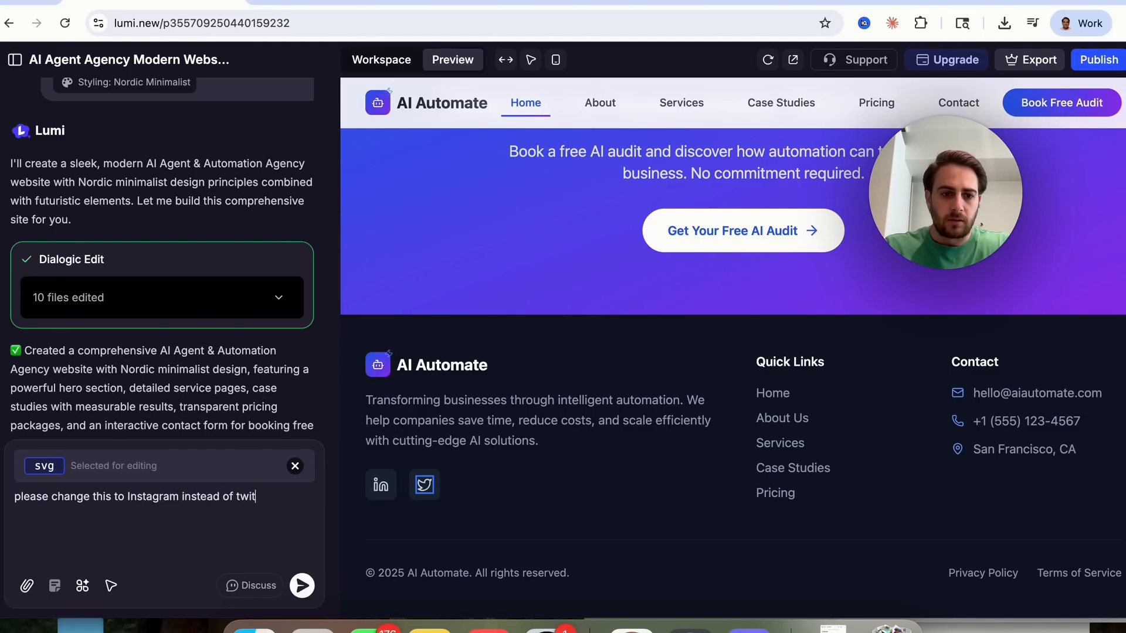
pyautogui.click(302, 585)
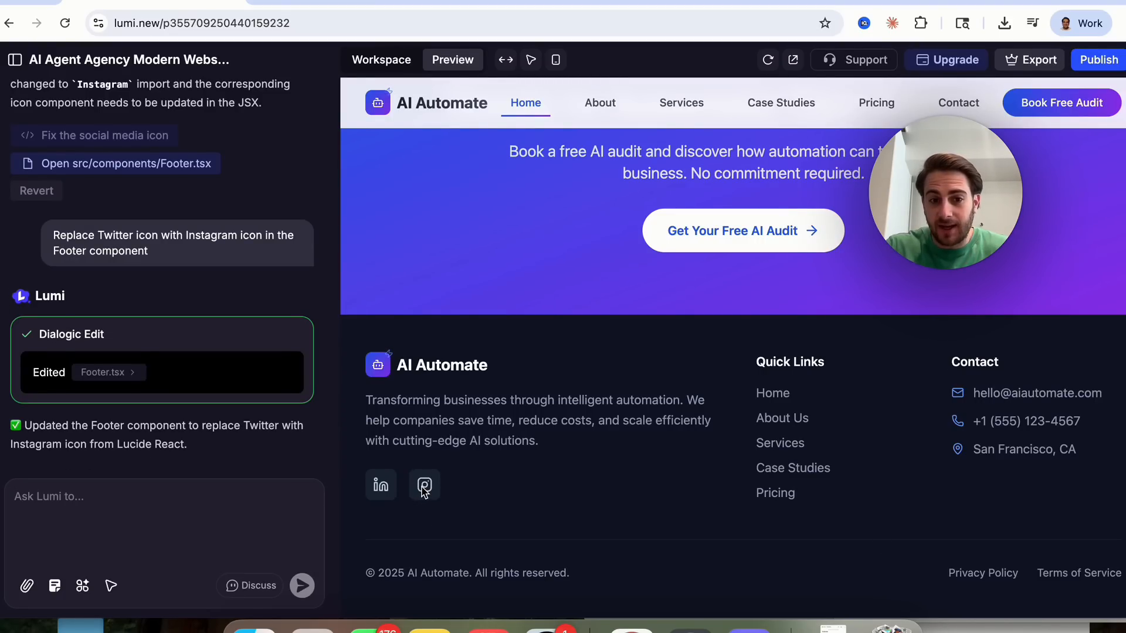
pyautogui.moveTo(423, 485)
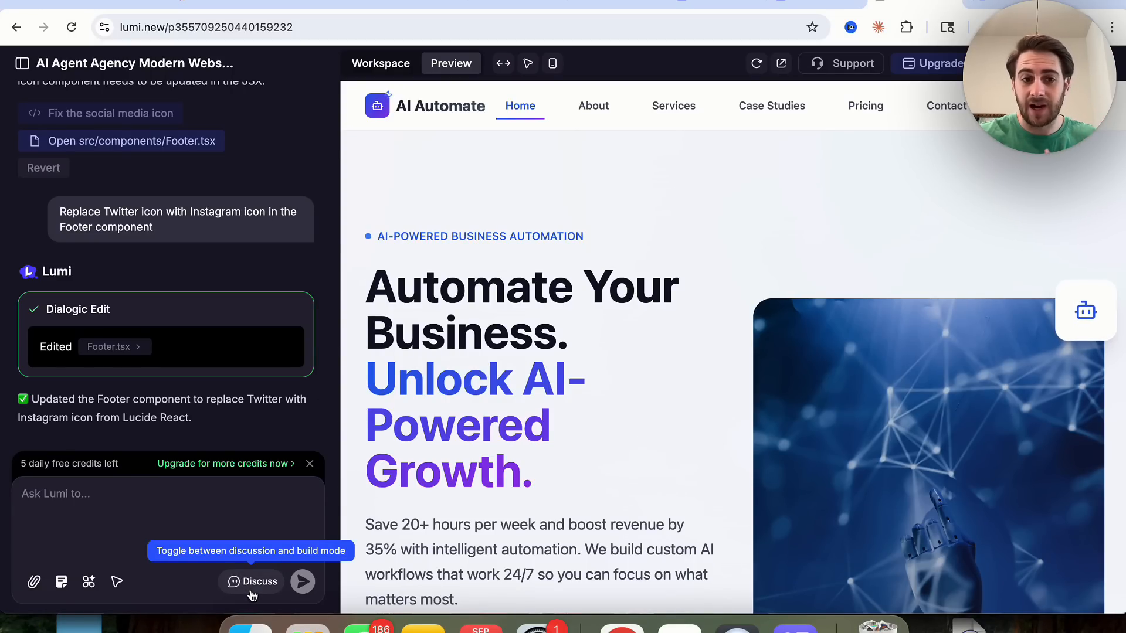
# - In discussion mode, ask Lumi which other fonts would make the site look more modern
pyautogui.click(251, 581)
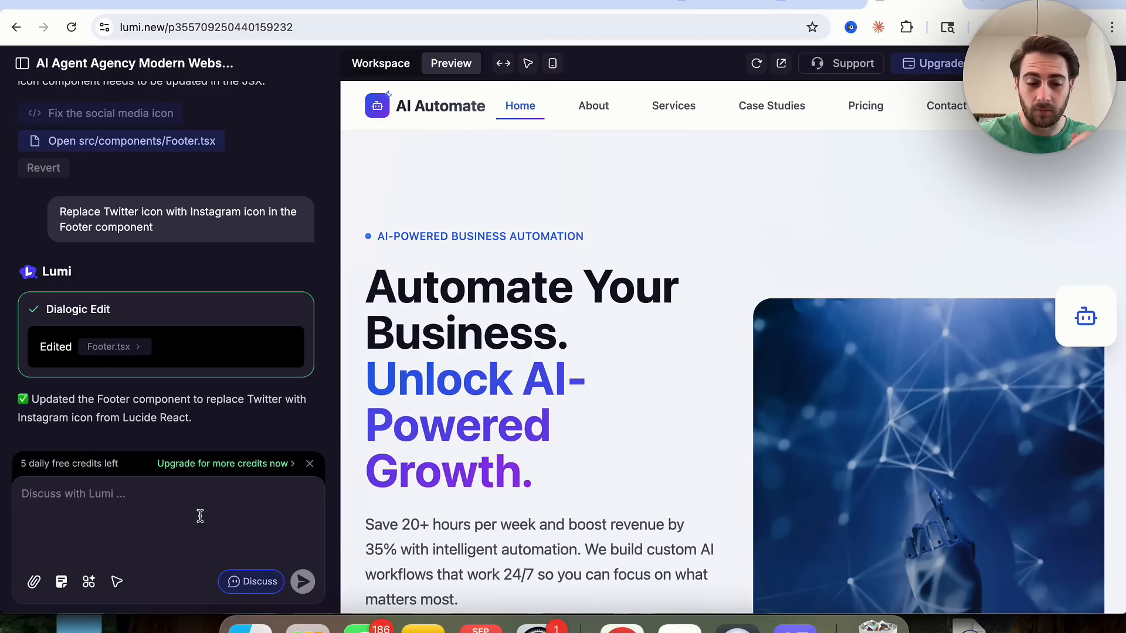
pyautogui.click(251, 581)
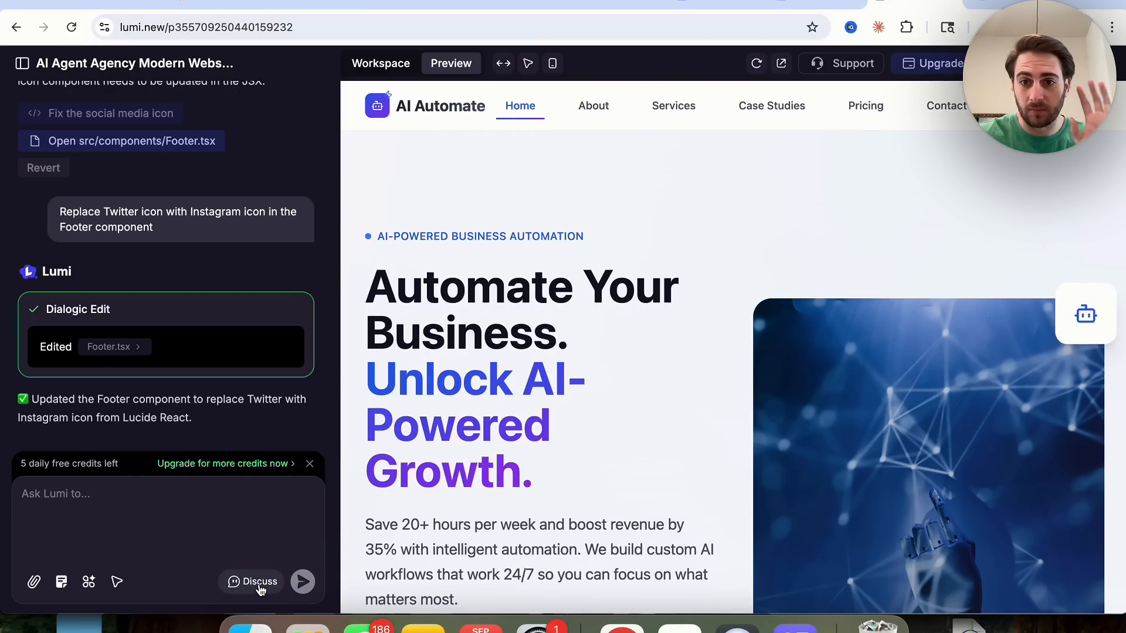
pyautogui.click(257, 582)
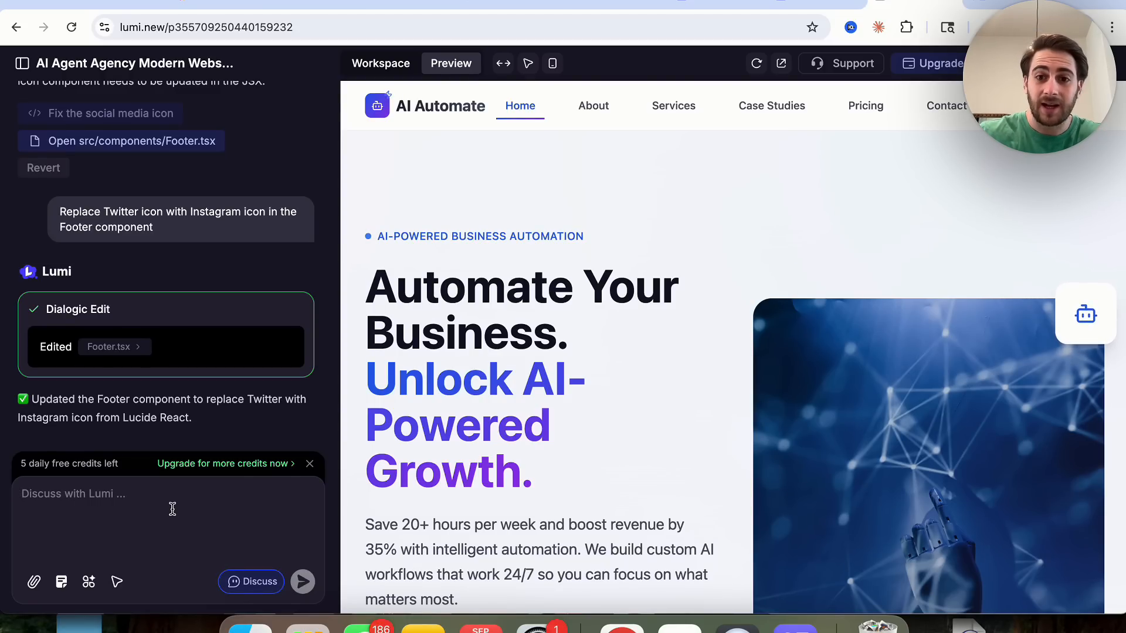
pyautogui.write('o')
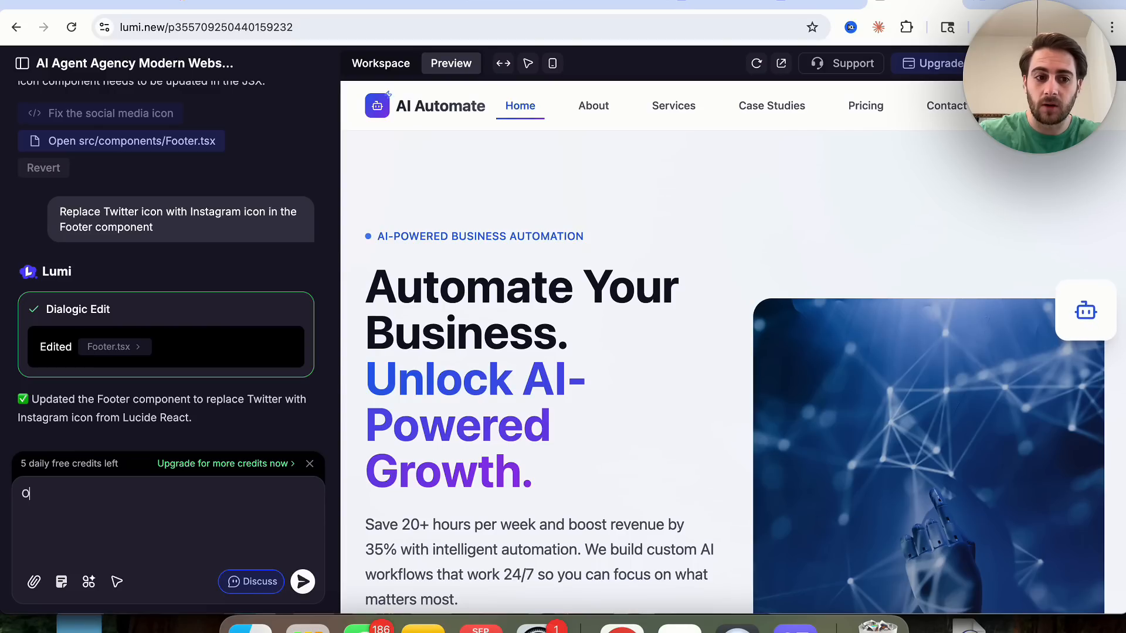
pyautogui.write('Other there other fonts')
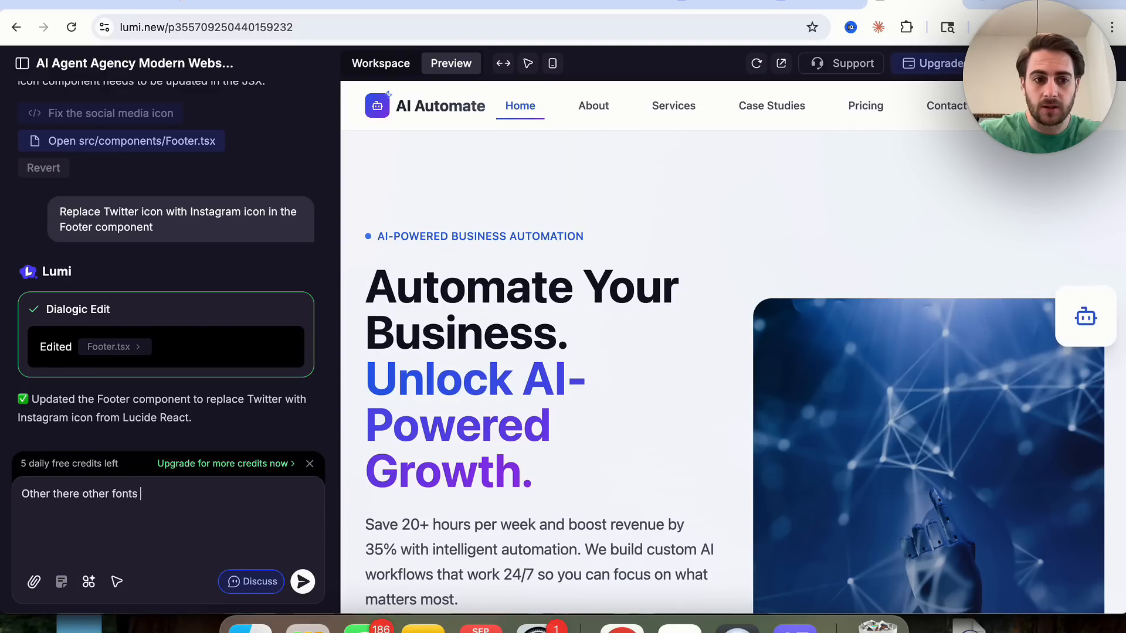
pyautogui.write('that you think would make this look more m')
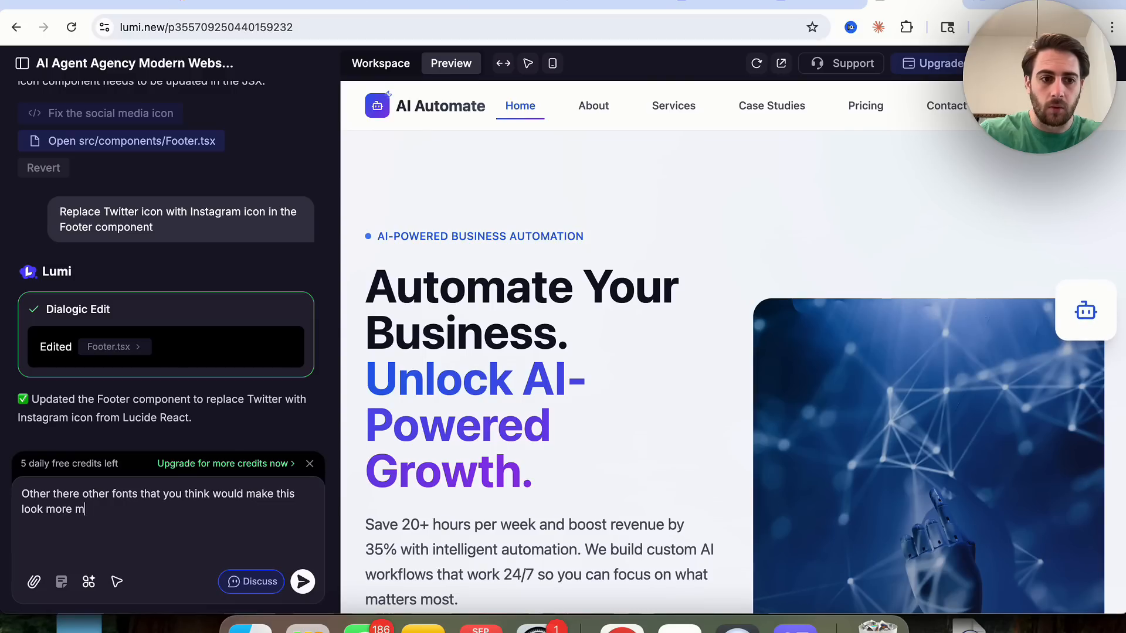
pyautogui.click(302, 582)
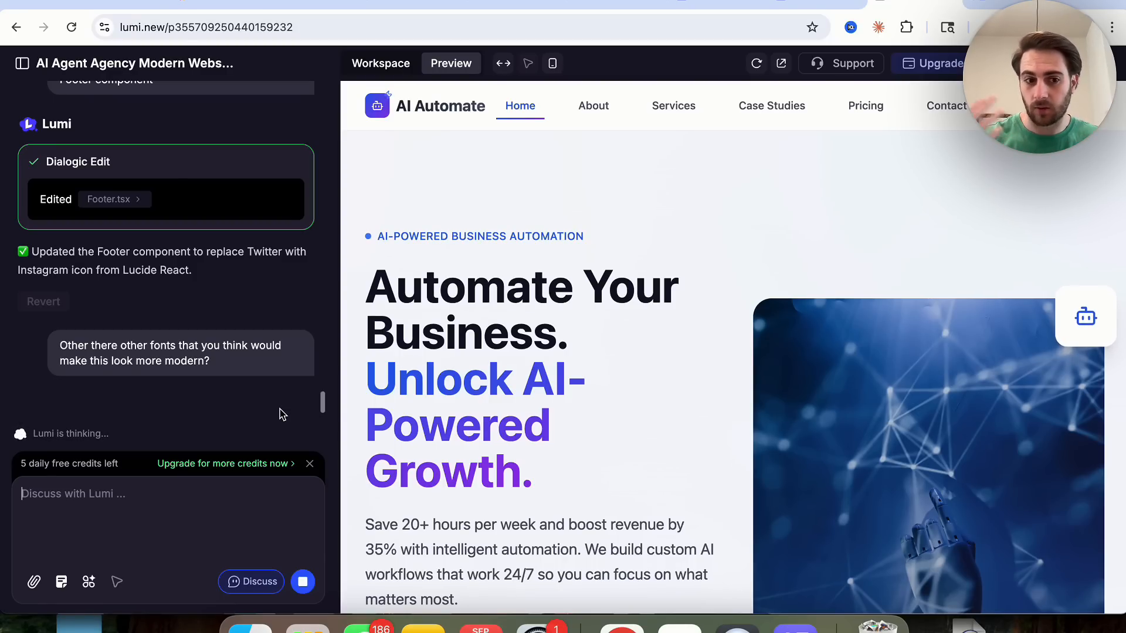
pyautogui.moveTo(254, 450)
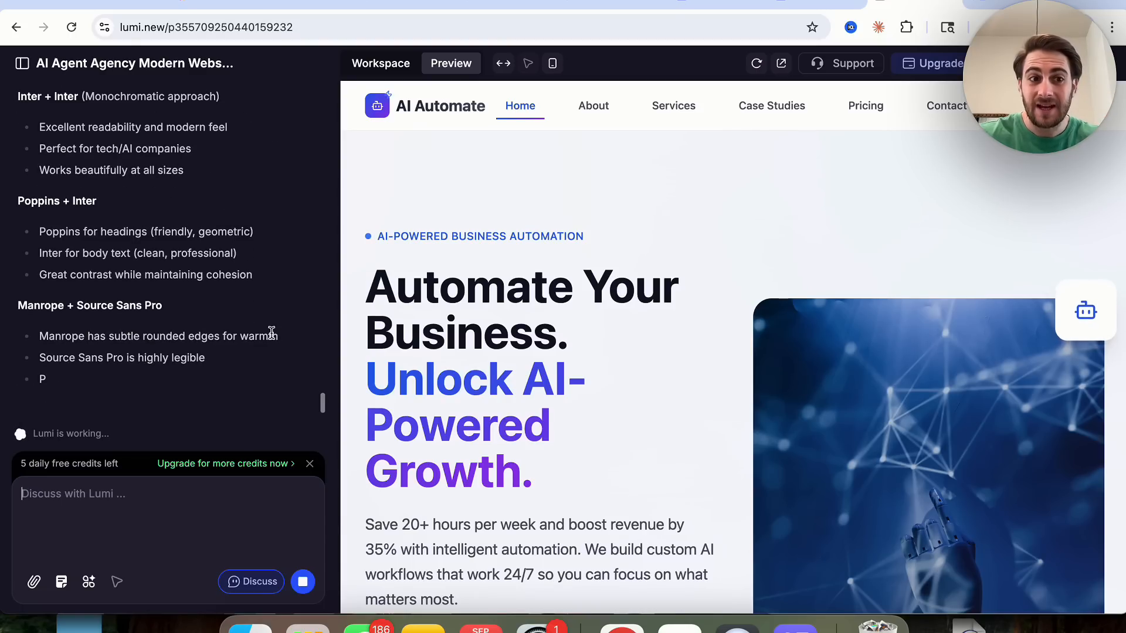
pyautogui.scroll(-3)
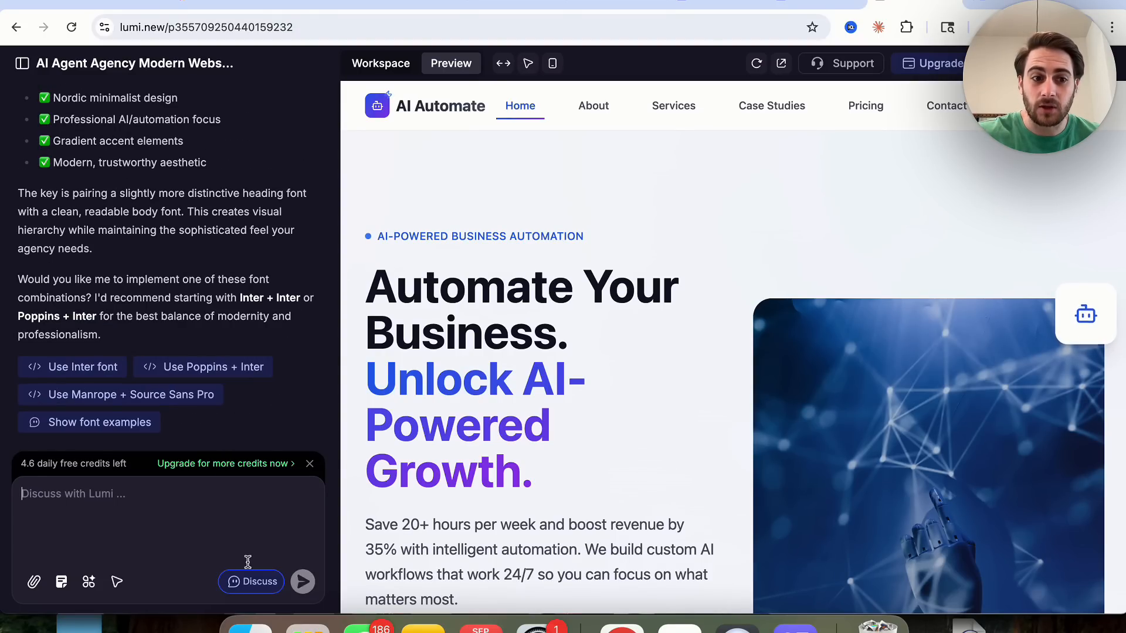
pyautogui.moveTo(220, 544)
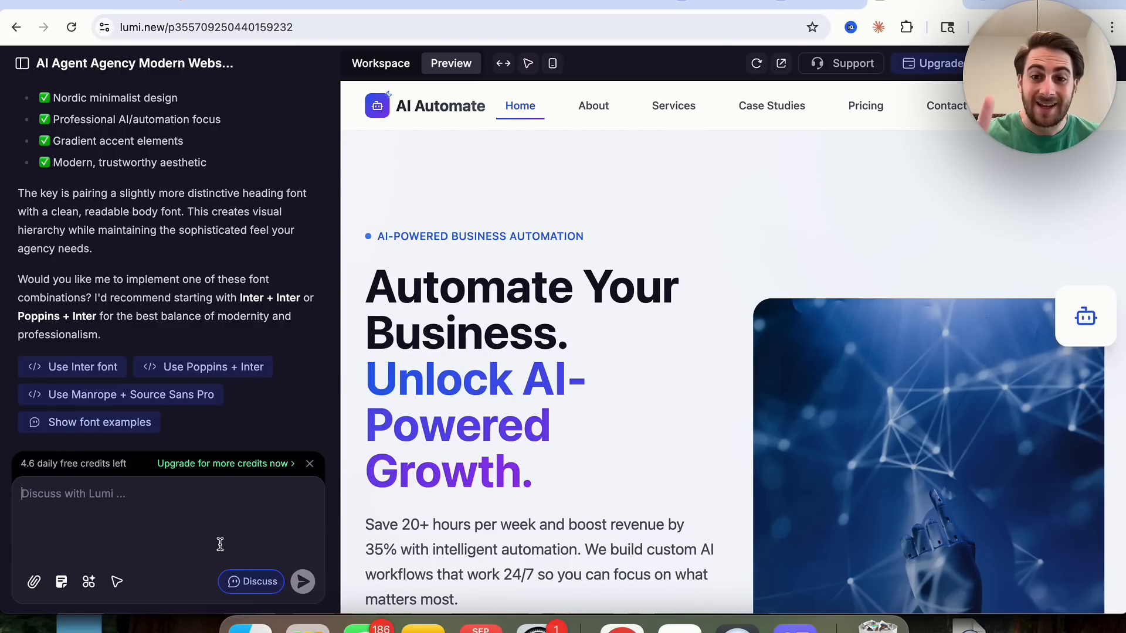
# - Show the attachment options for uploading files or embedding from the library
pyautogui.click(34, 581)
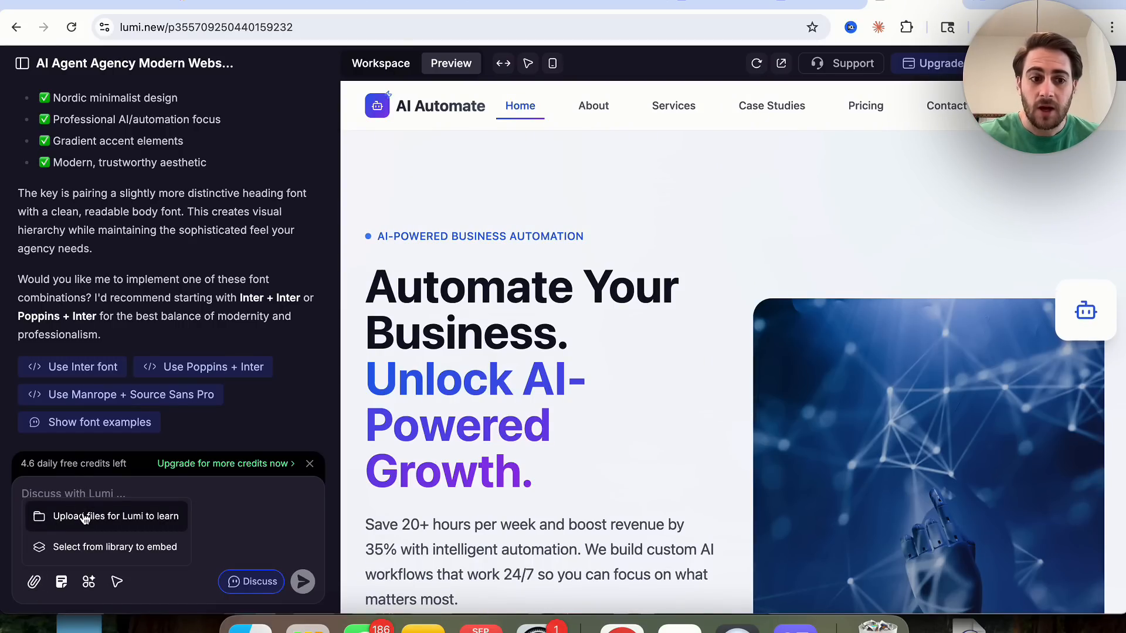
pyautogui.moveTo(152, 521)
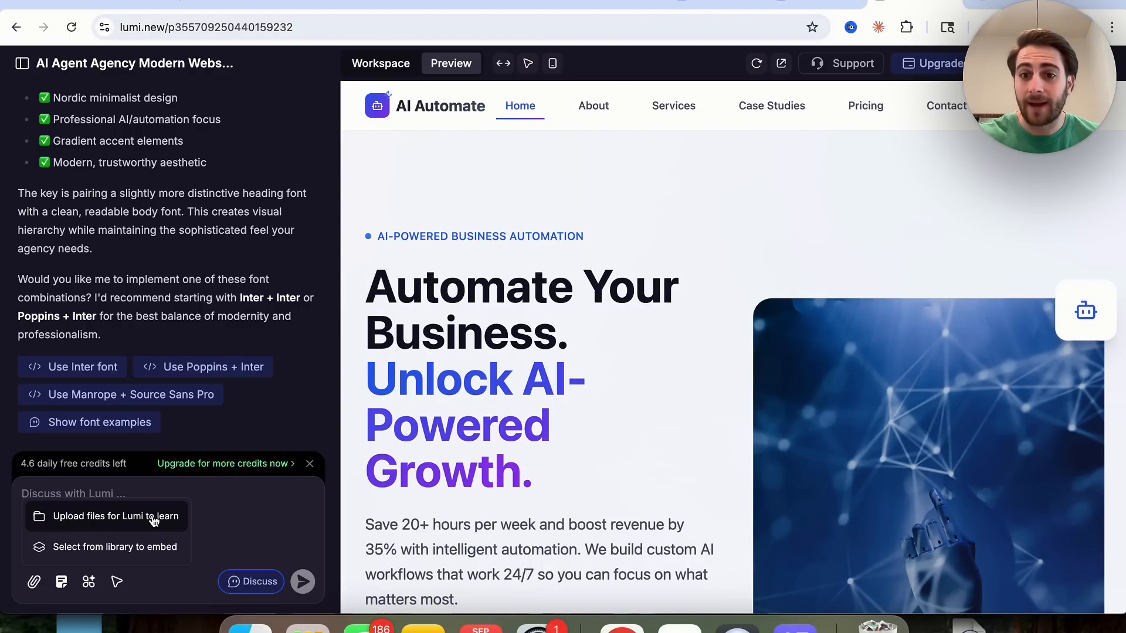
pyautogui.click(593, 106)
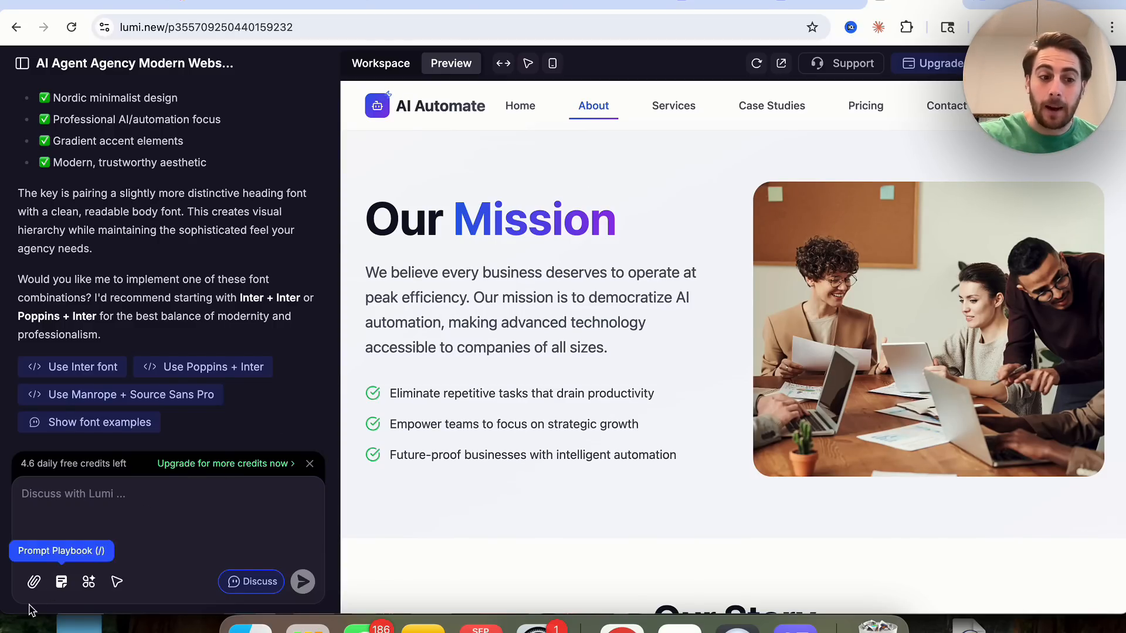
pyautogui.moveTo(34, 582)
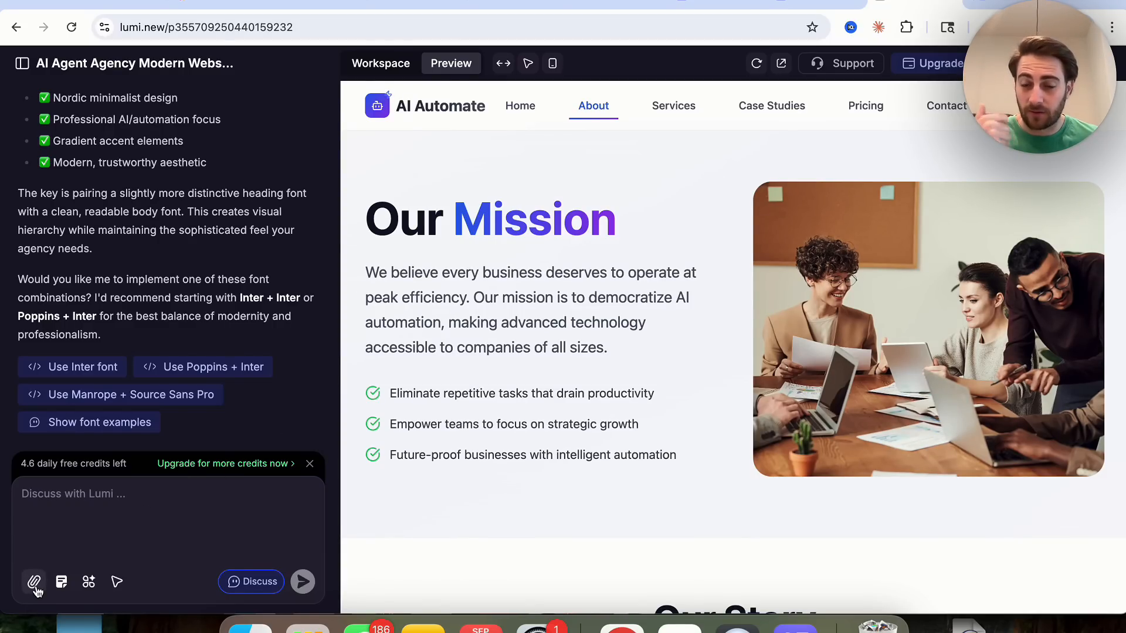
pyautogui.click(34, 582)
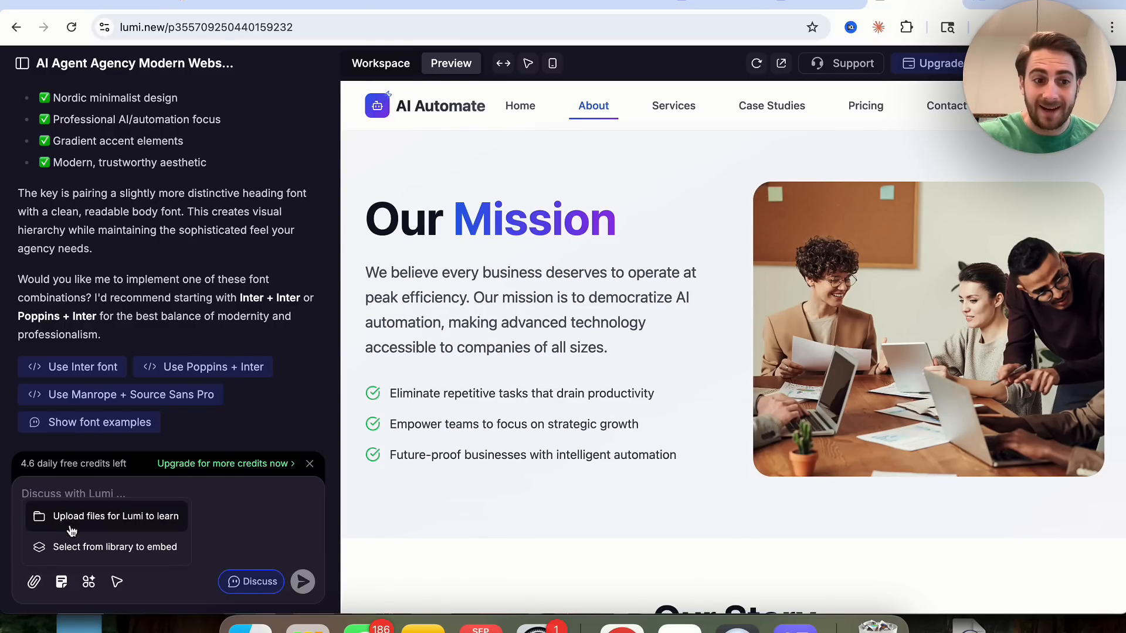
# - Choose the abstract red image from the library's Public Assets for embedding
pyautogui.click(113, 547)
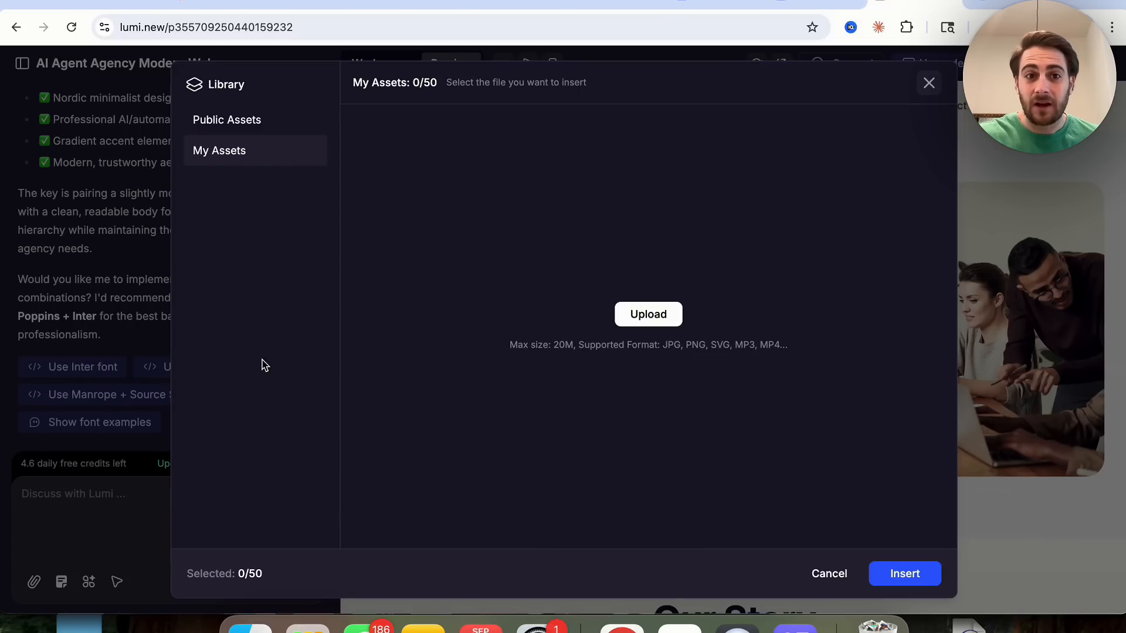
pyautogui.moveTo(798, 192)
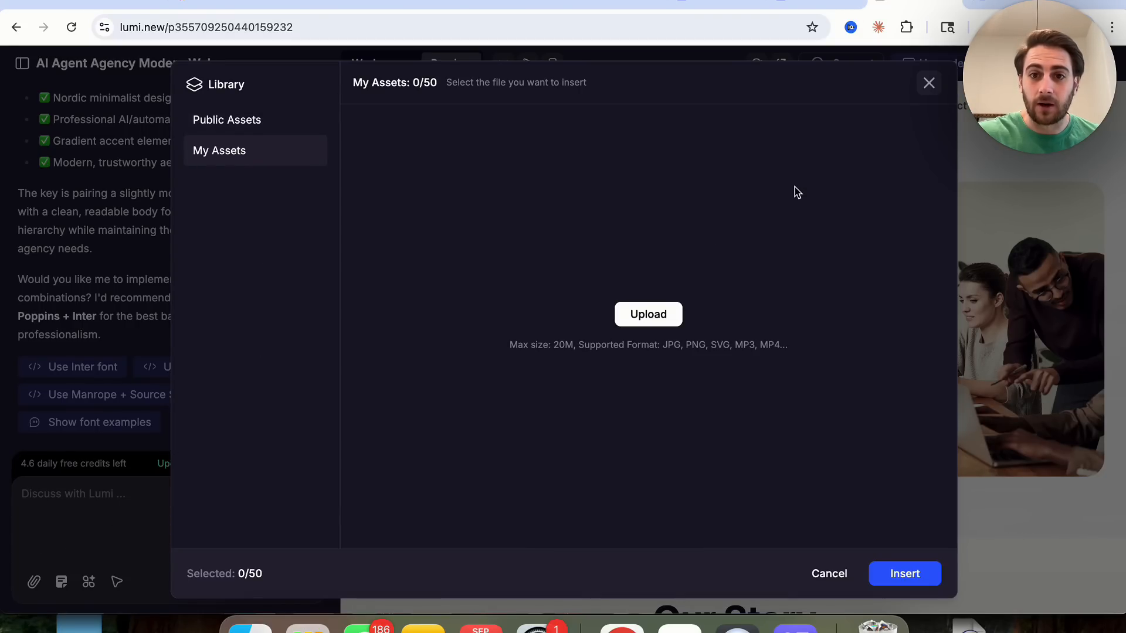
pyautogui.moveTo(647, 278)
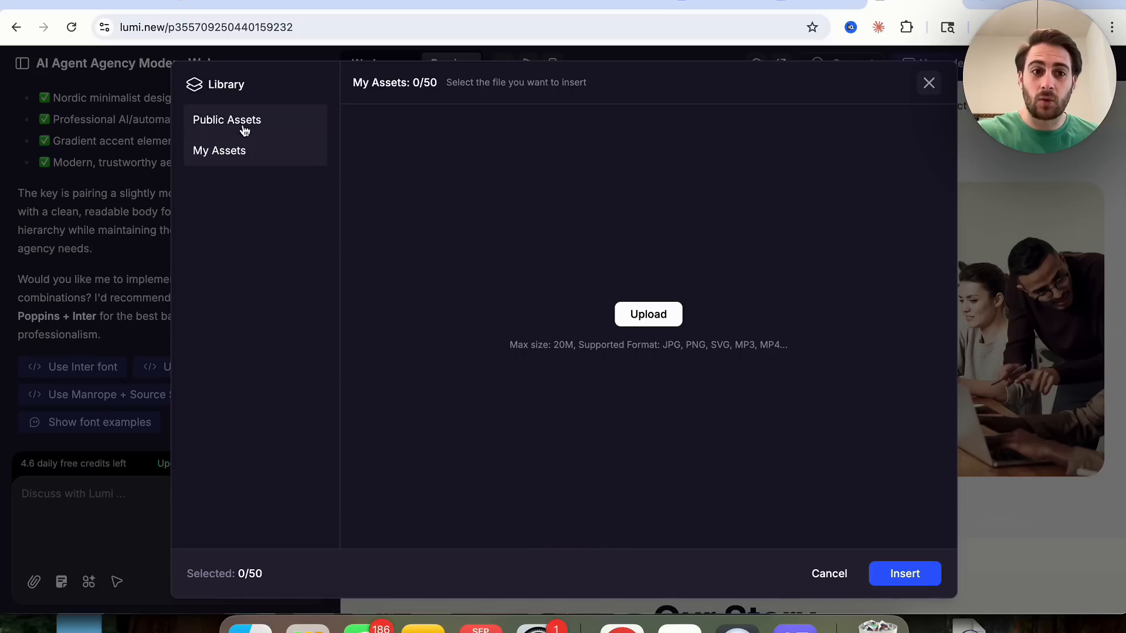
pyautogui.click(226, 120)
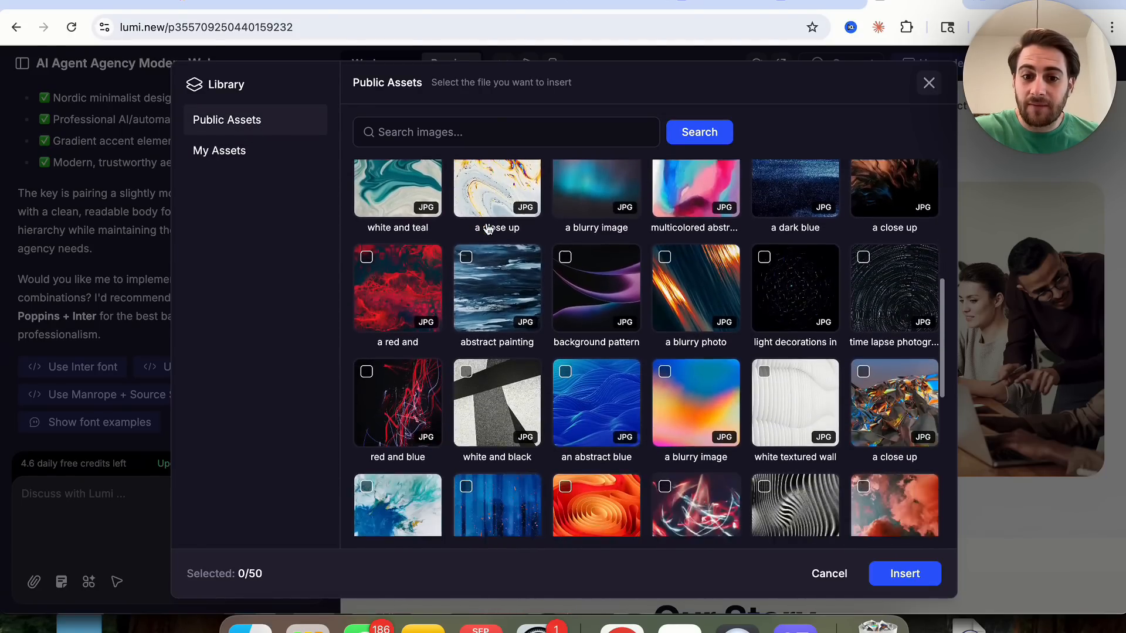
pyautogui.click(595, 228)
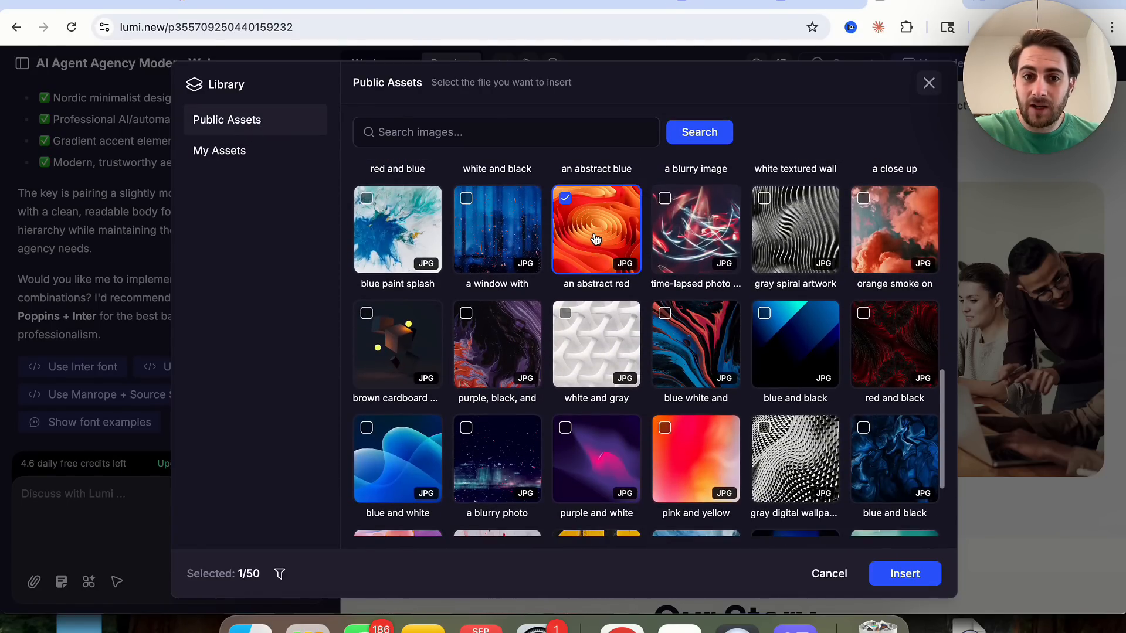
pyautogui.moveTo(583, 426)
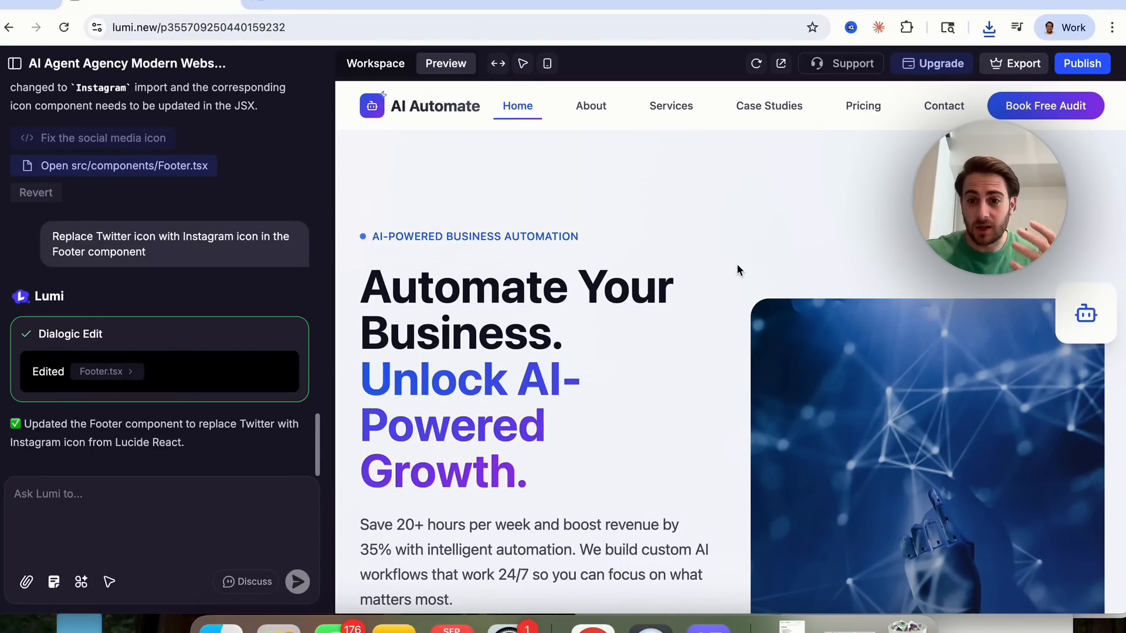
# - Scroll the AI Automate preview down to the footer with LinkedIn and Instagram icons
pyautogui.scroll(-3)
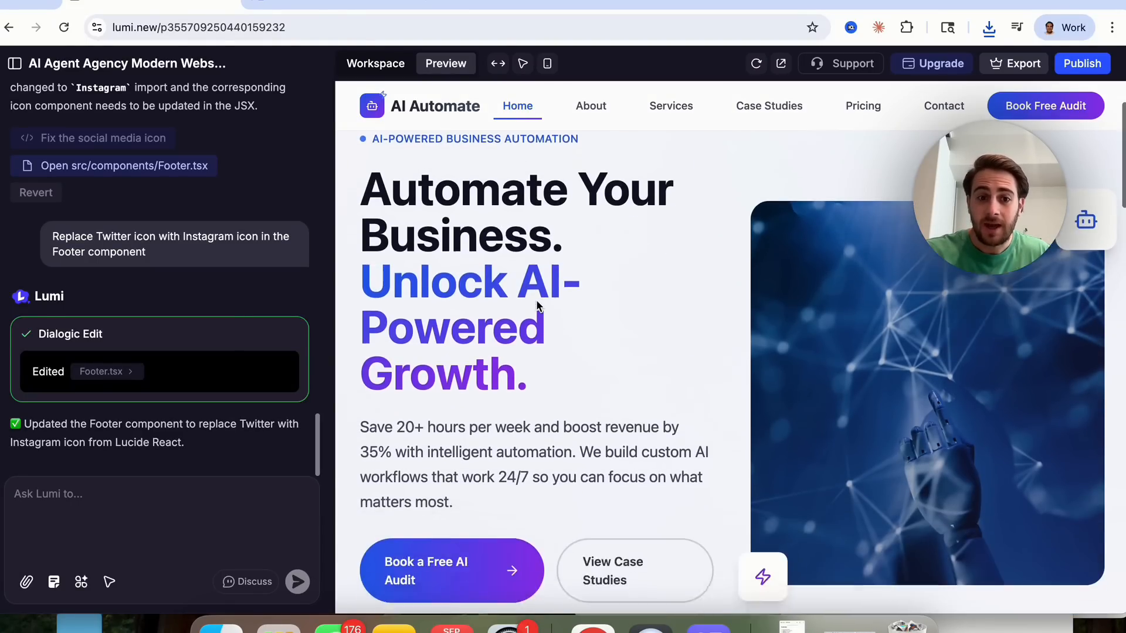
pyautogui.scroll(-3)
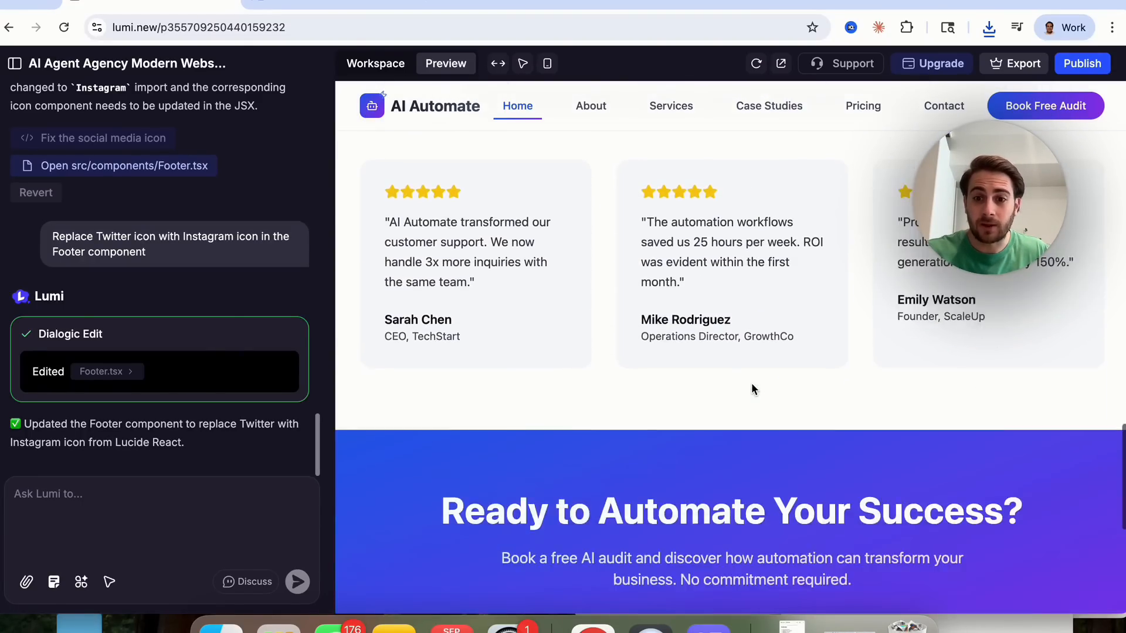
pyautogui.scroll(-3)
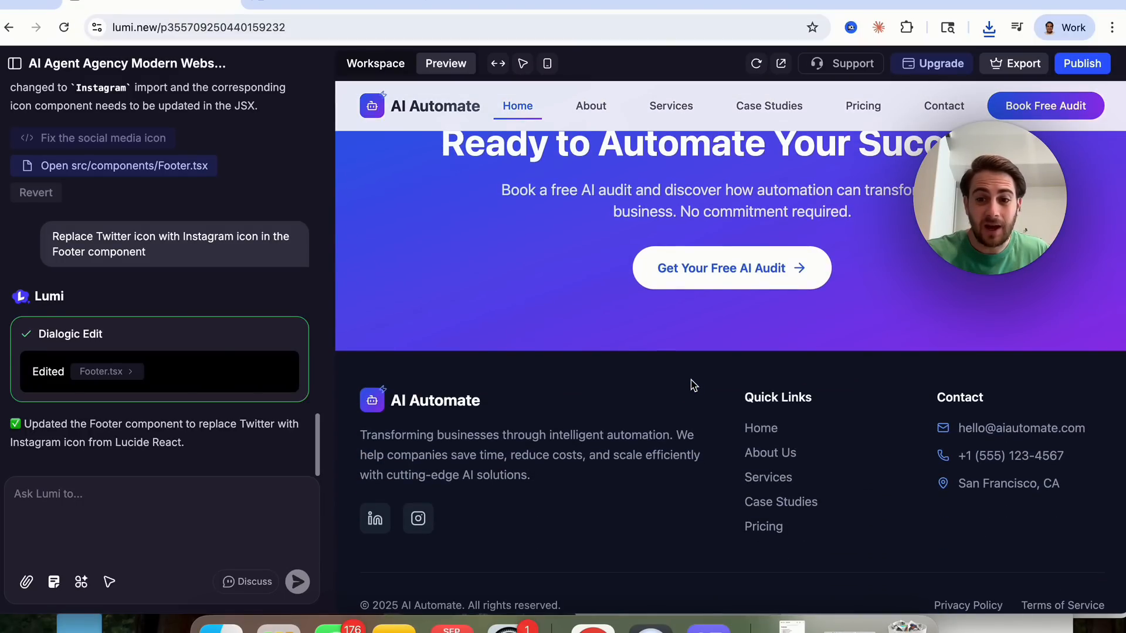
pyautogui.scroll(-3)
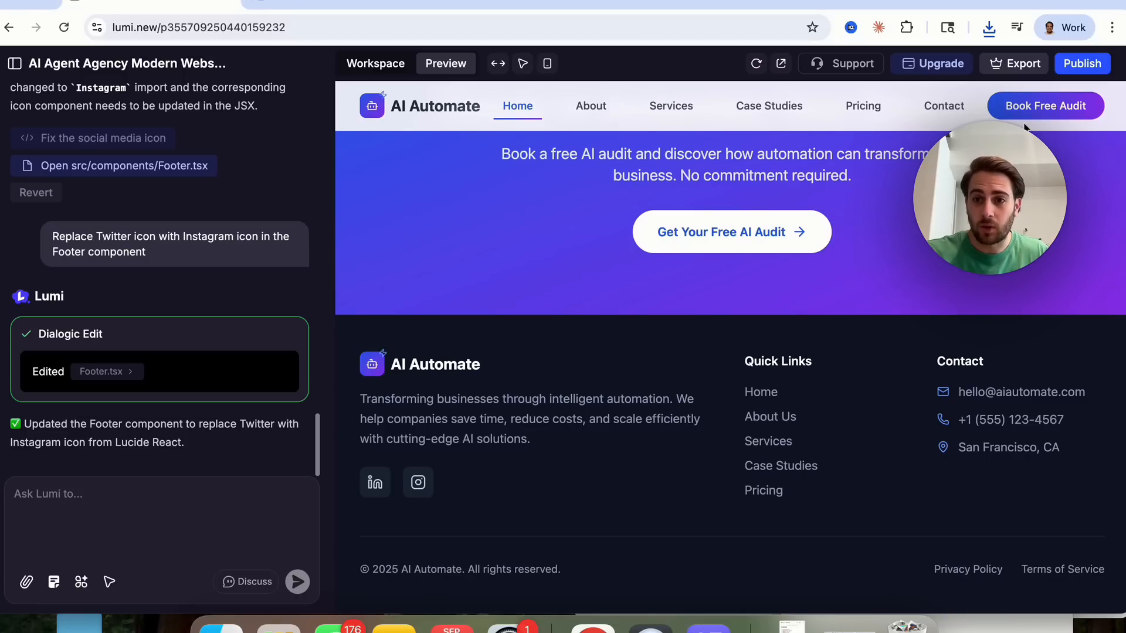
pyautogui.moveTo(1051, 115)
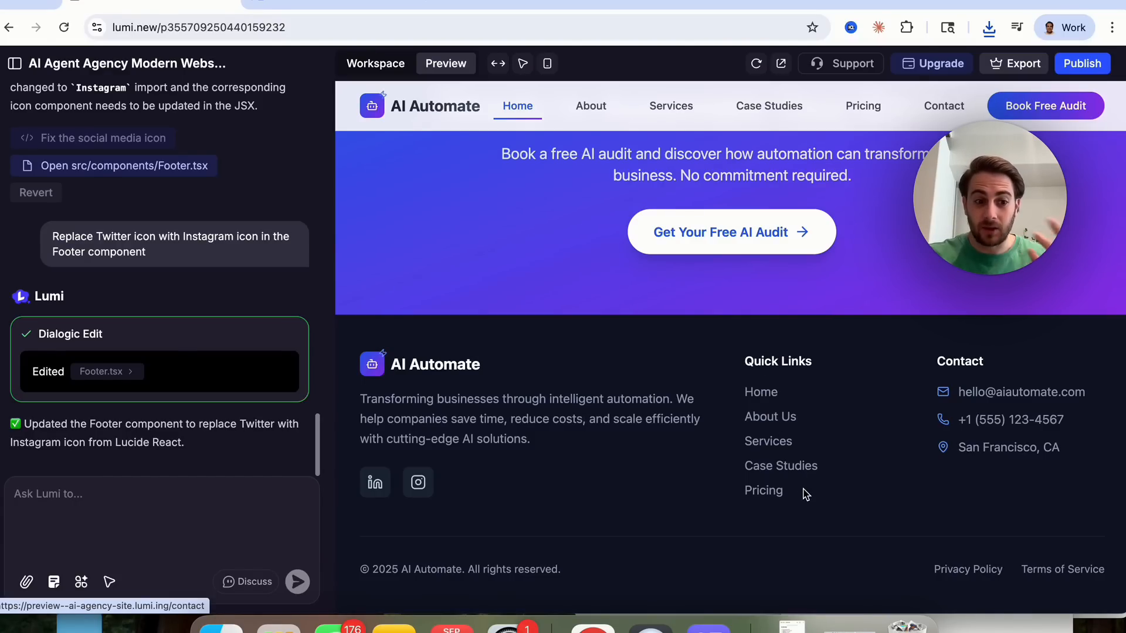
pyautogui.moveTo(694, 439)
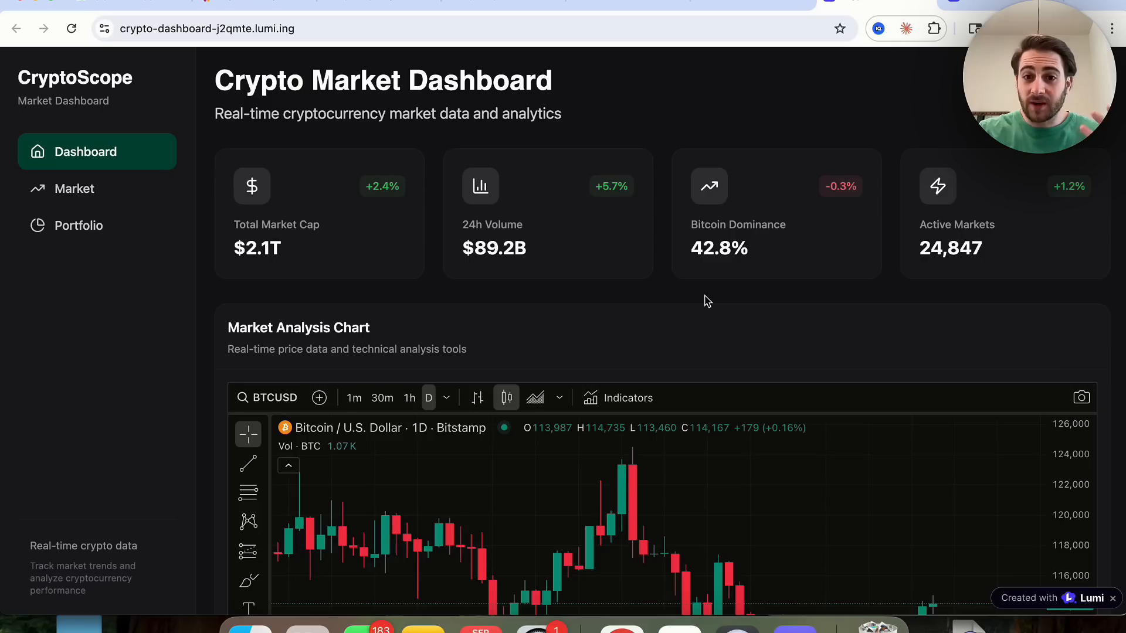
pyautogui.moveTo(688, 305)
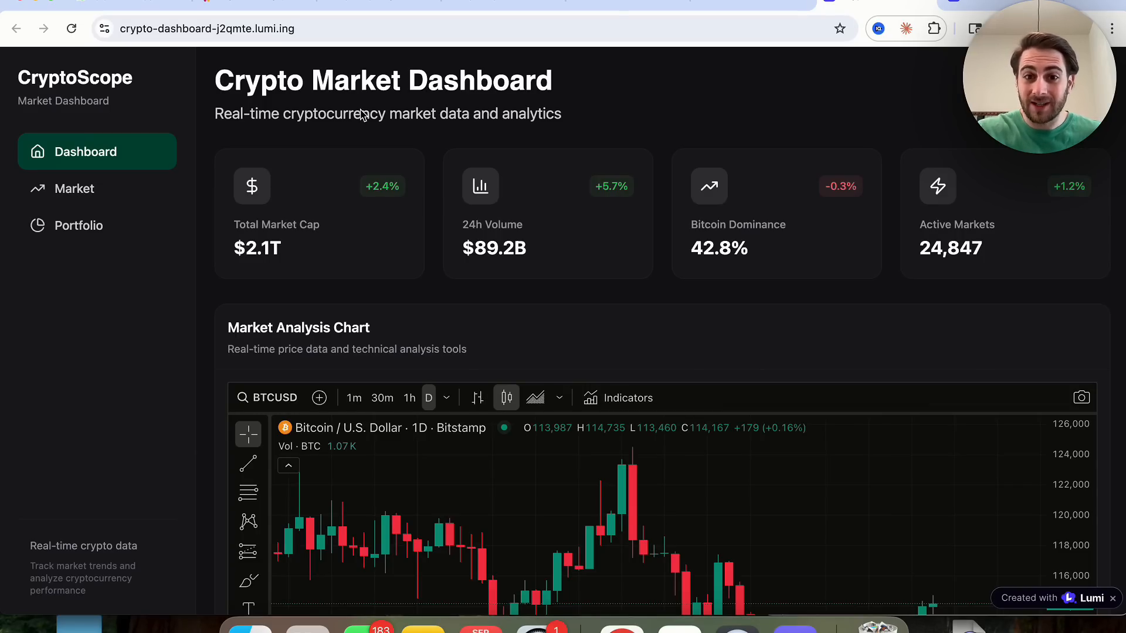
# - Scroll the CryptoScope dashboard down to the Bitcoin Market Analysis Chart
pyautogui.scroll(-3)
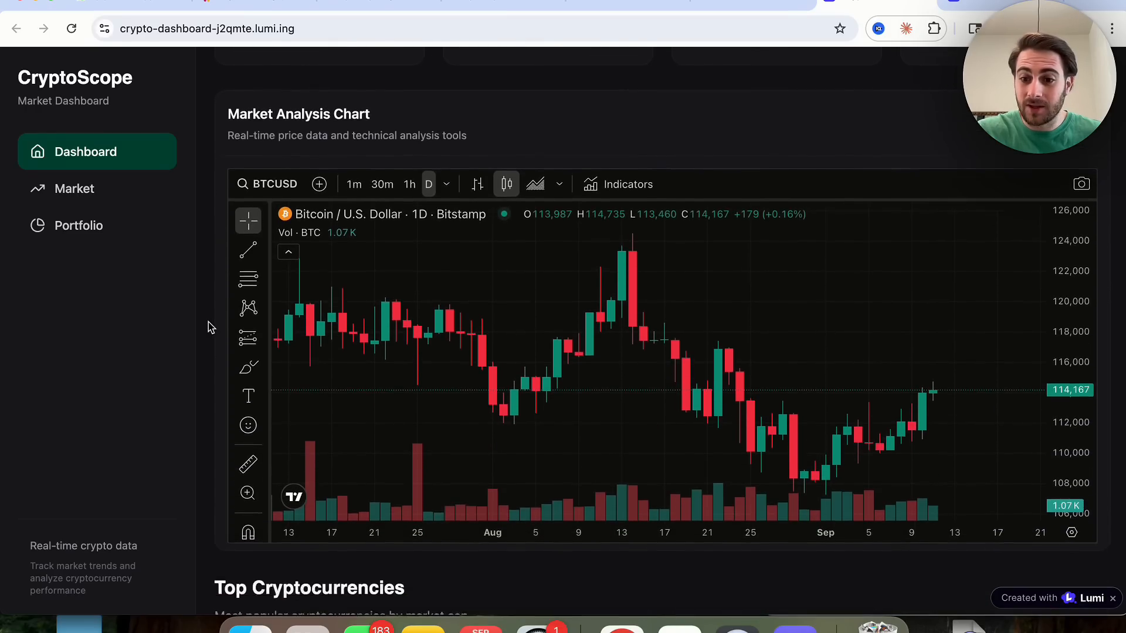
pyautogui.scroll(-3)
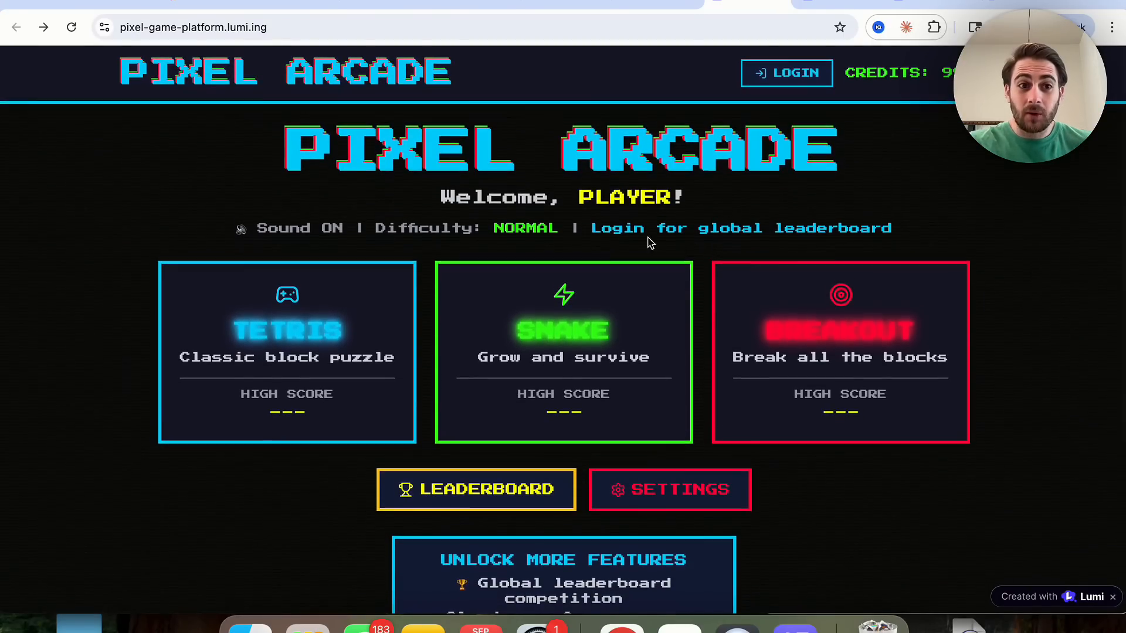
# - Leave Tetris for the arcade game list and start a round of Snake
pyautogui.scroll(-3)
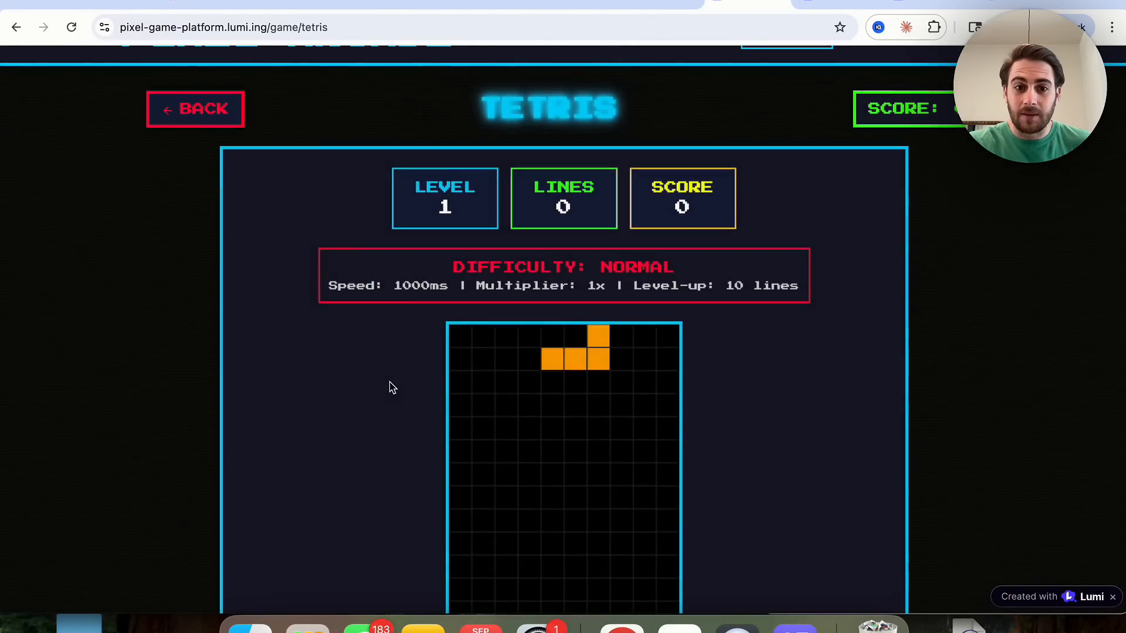
pyautogui.click(195, 108)
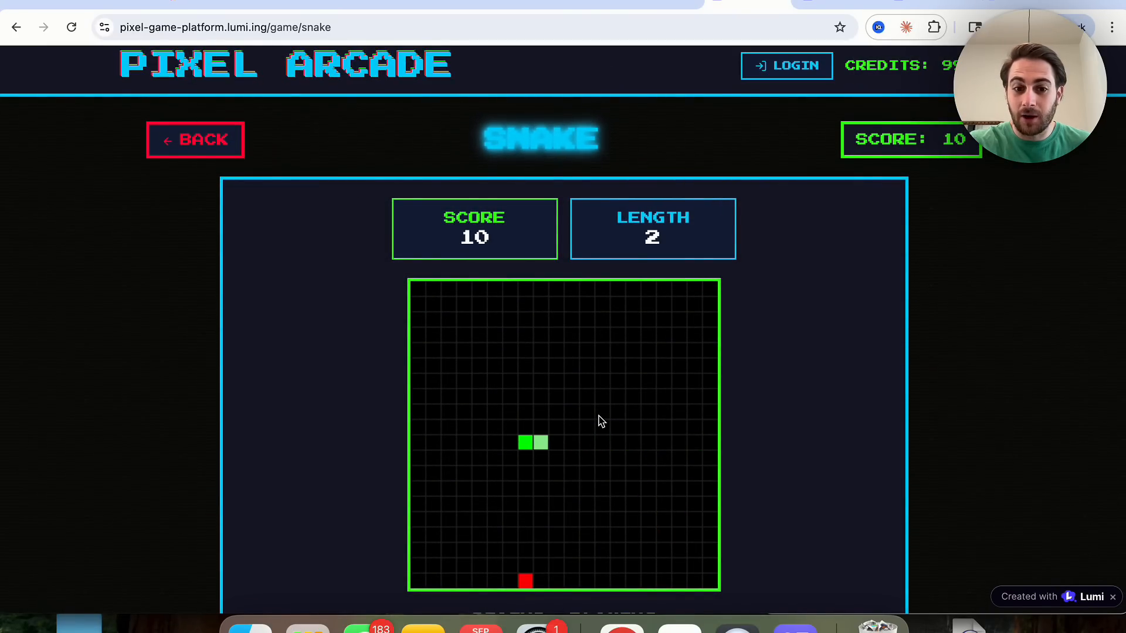
pyautogui.click(196, 139)
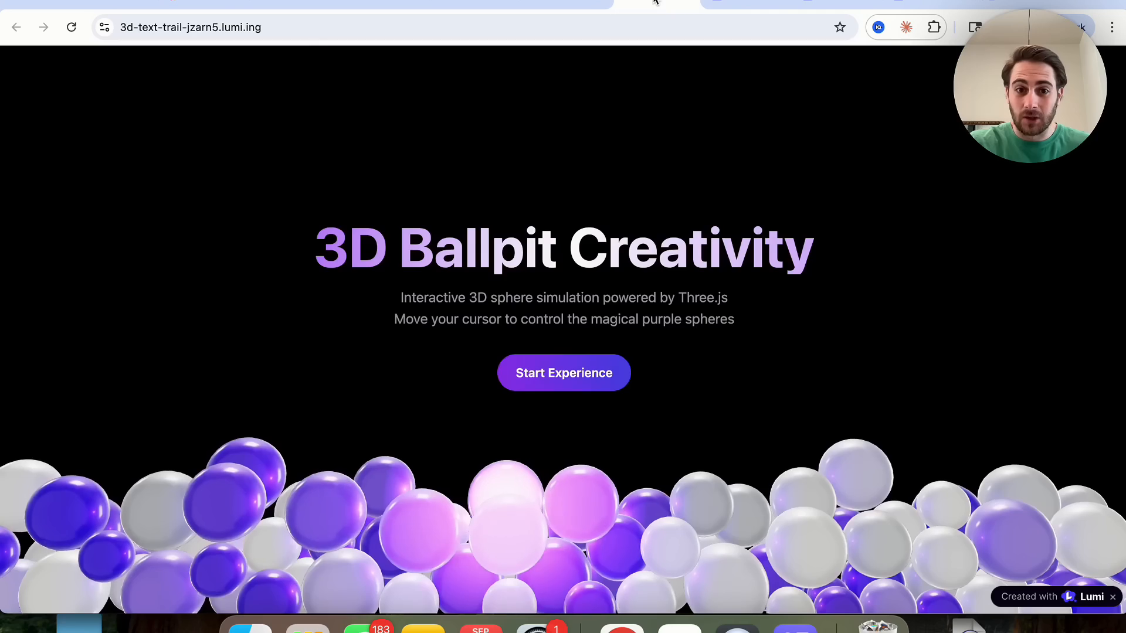
pyautogui.moveTo(459, 521)
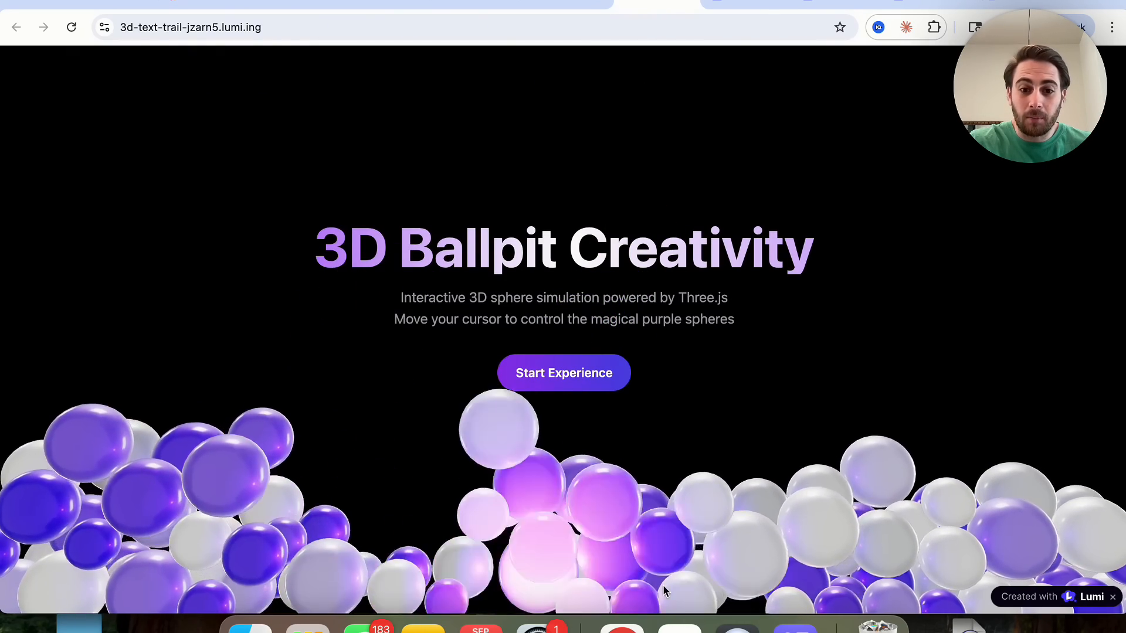
pyautogui.moveTo(271, 298)
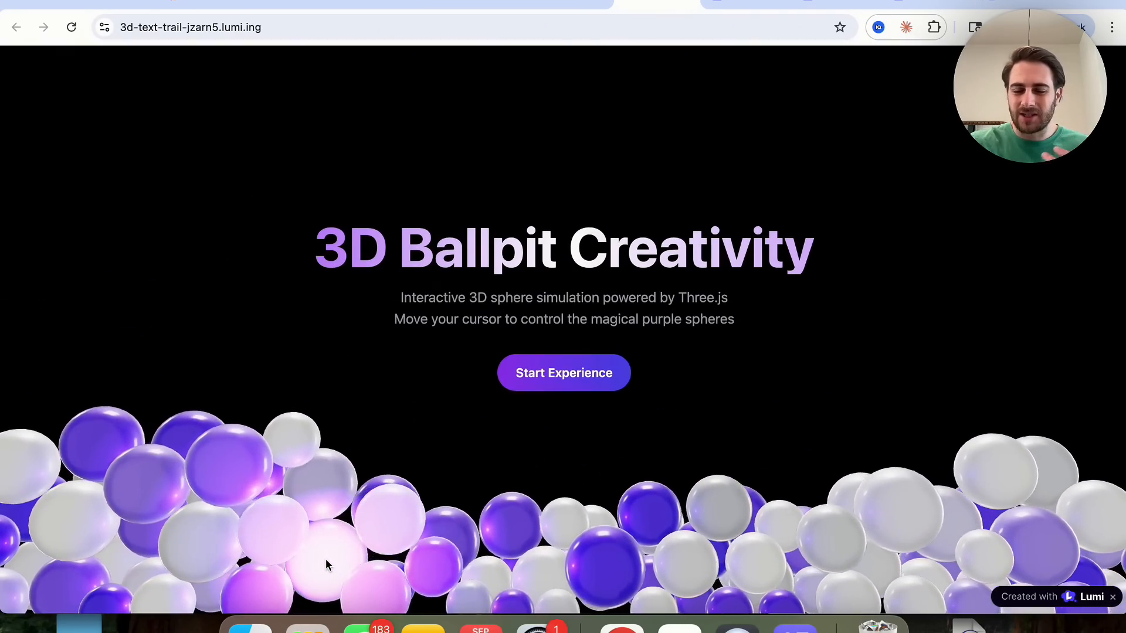
pyautogui.moveTo(580, 334)
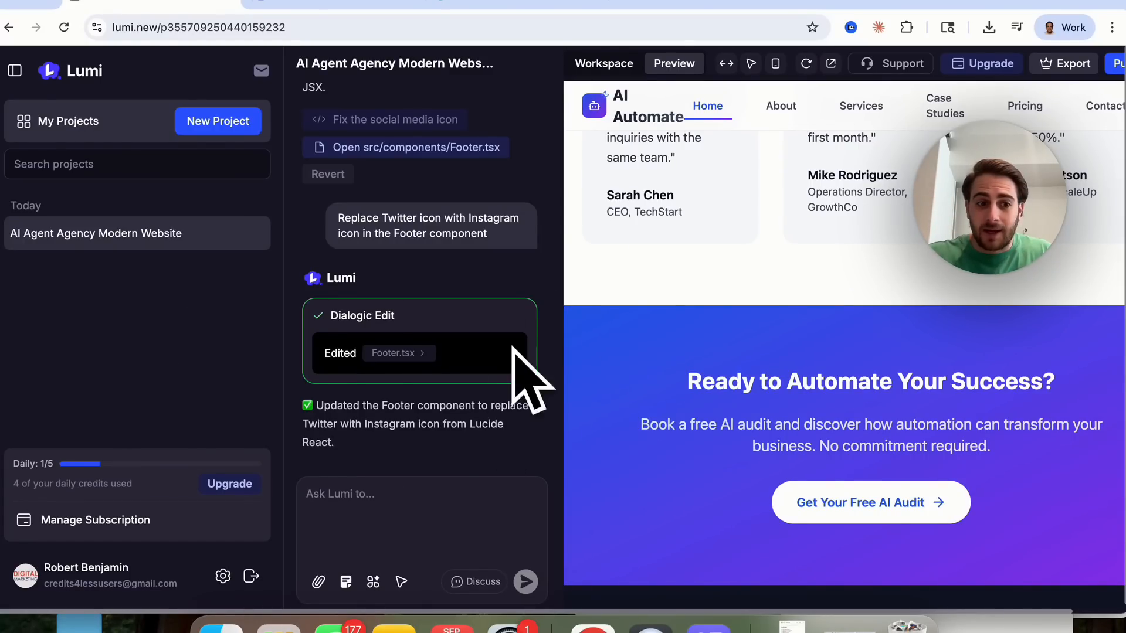
pyautogui.moveTo(61, 512)
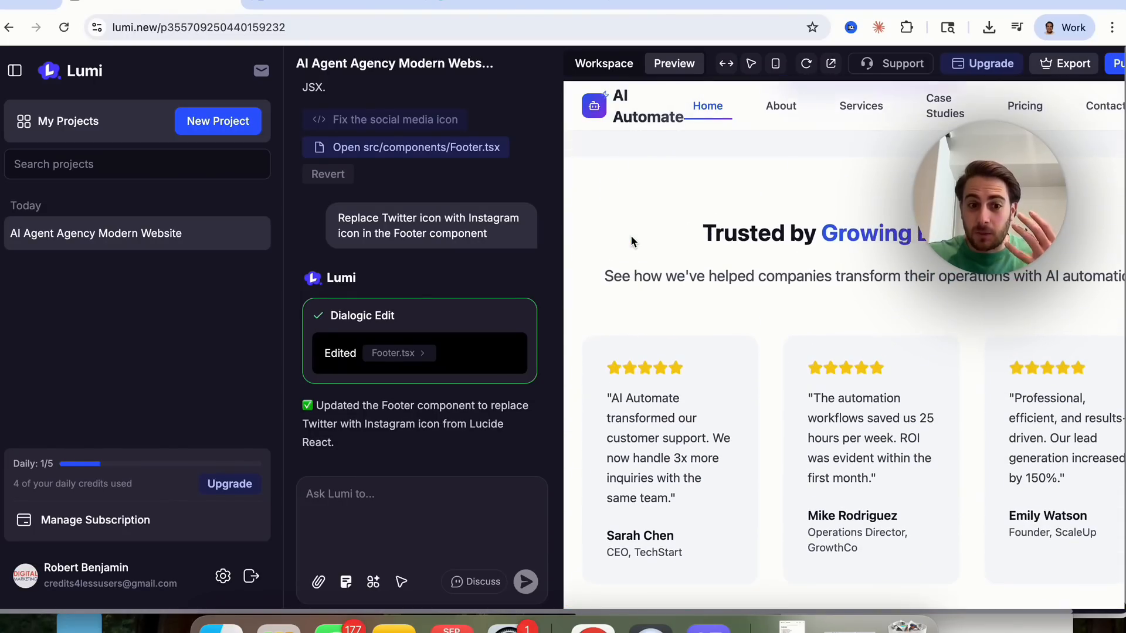
# - Scroll the project preview to the 'Trusted by Growing' testimonials section
pyautogui.scroll(-3)
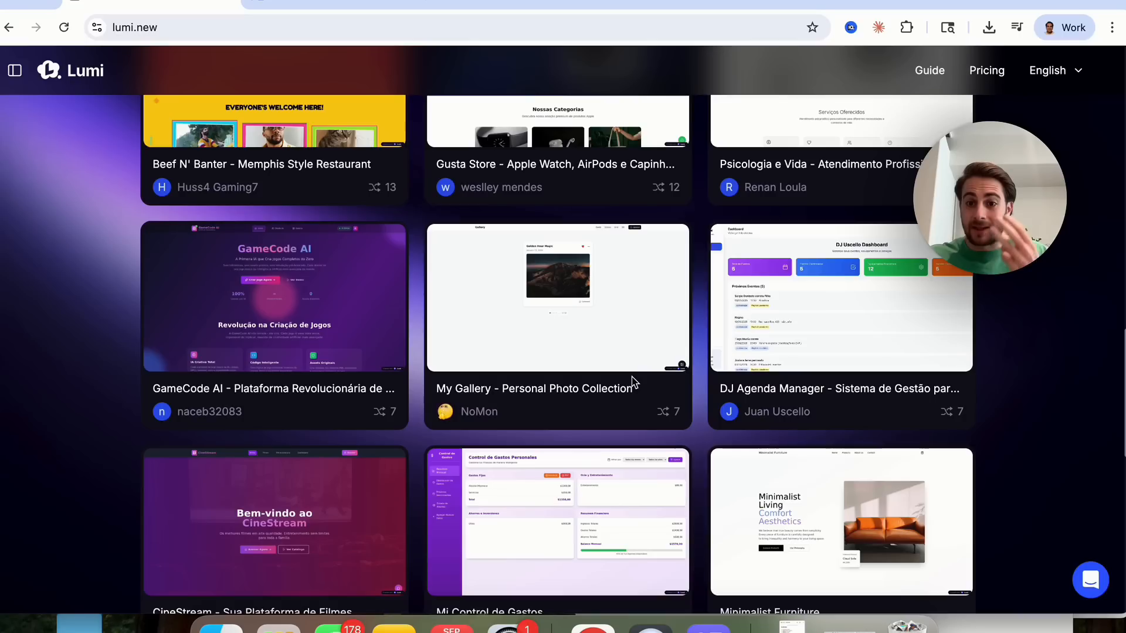
pyautogui.moveTo(556, 327)
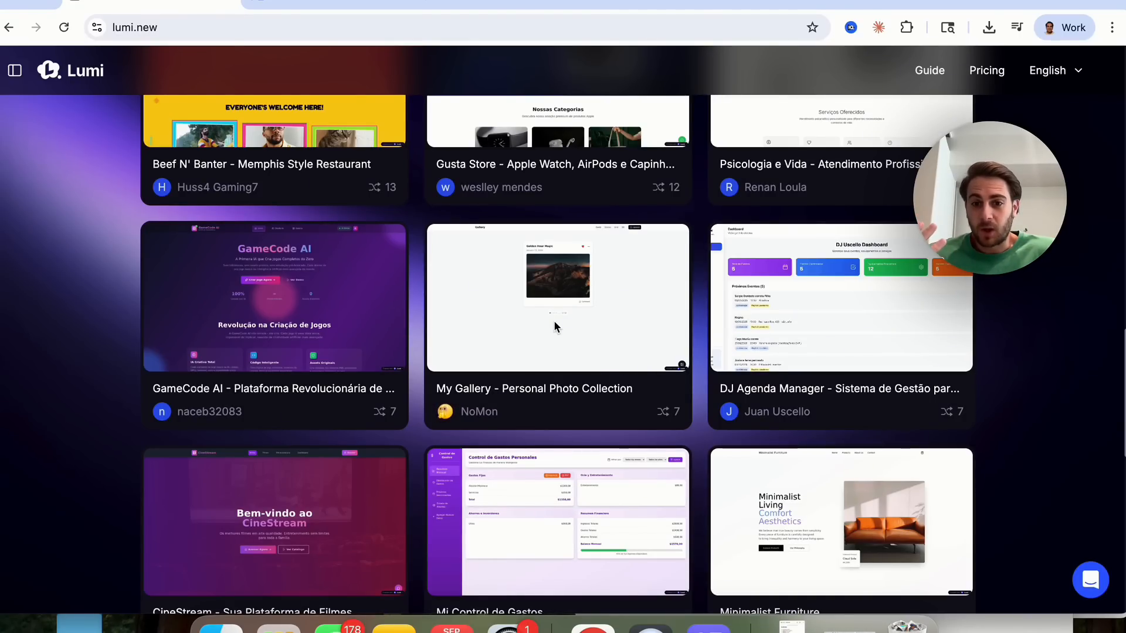
# - Scroll through the community project cards down to the Show More button
pyautogui.scroll(-3)
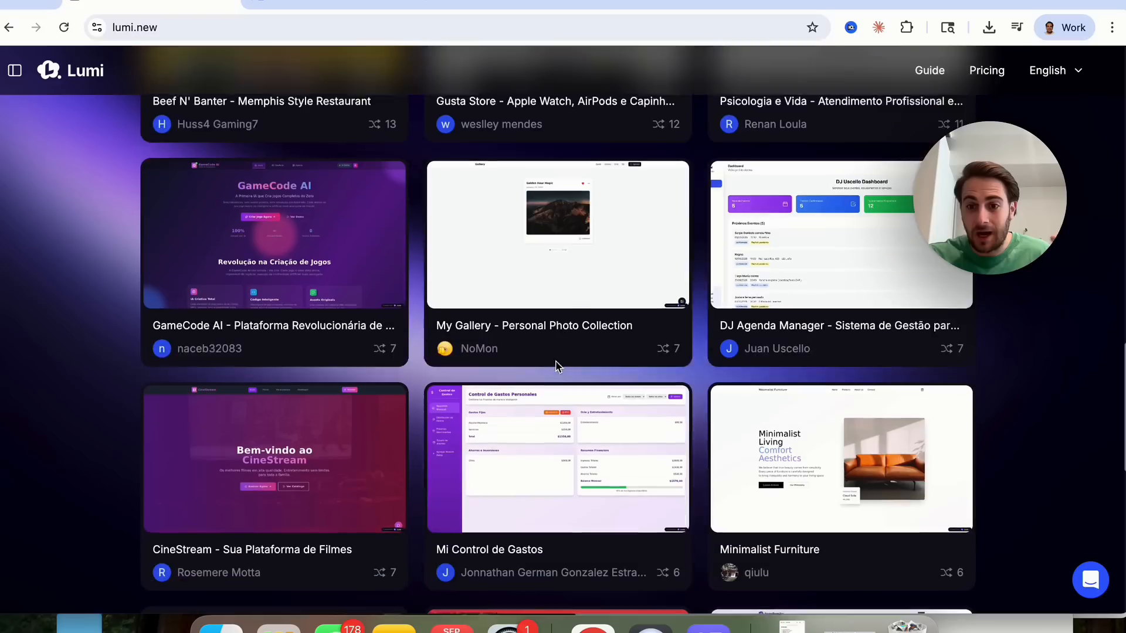
pyautogui.scroll(-3)
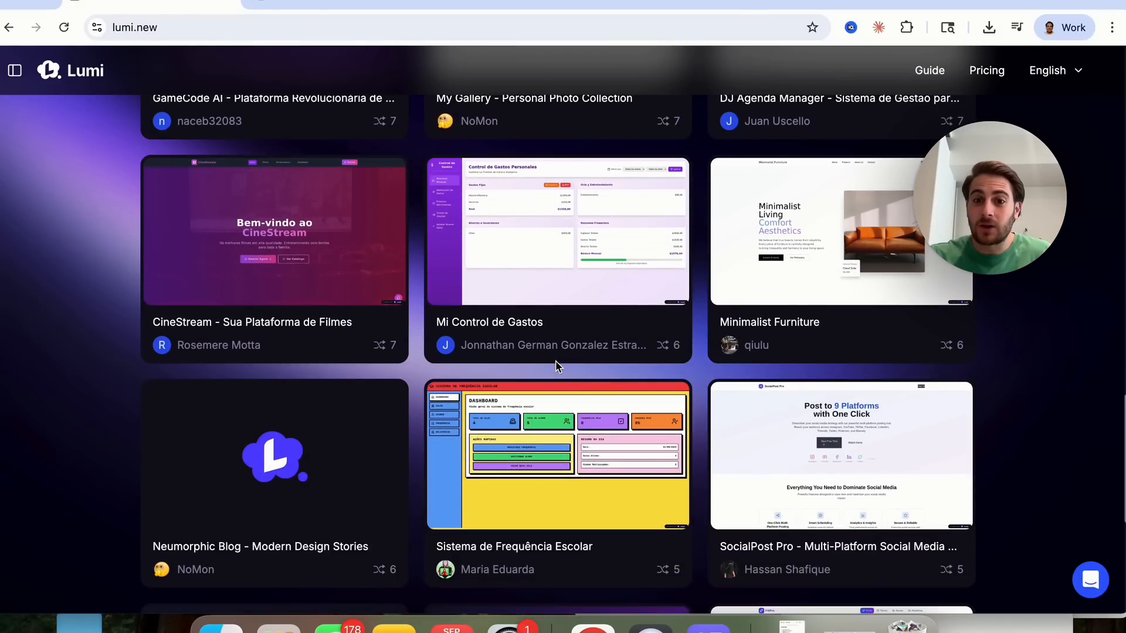
pyautogui.scroll(-3)
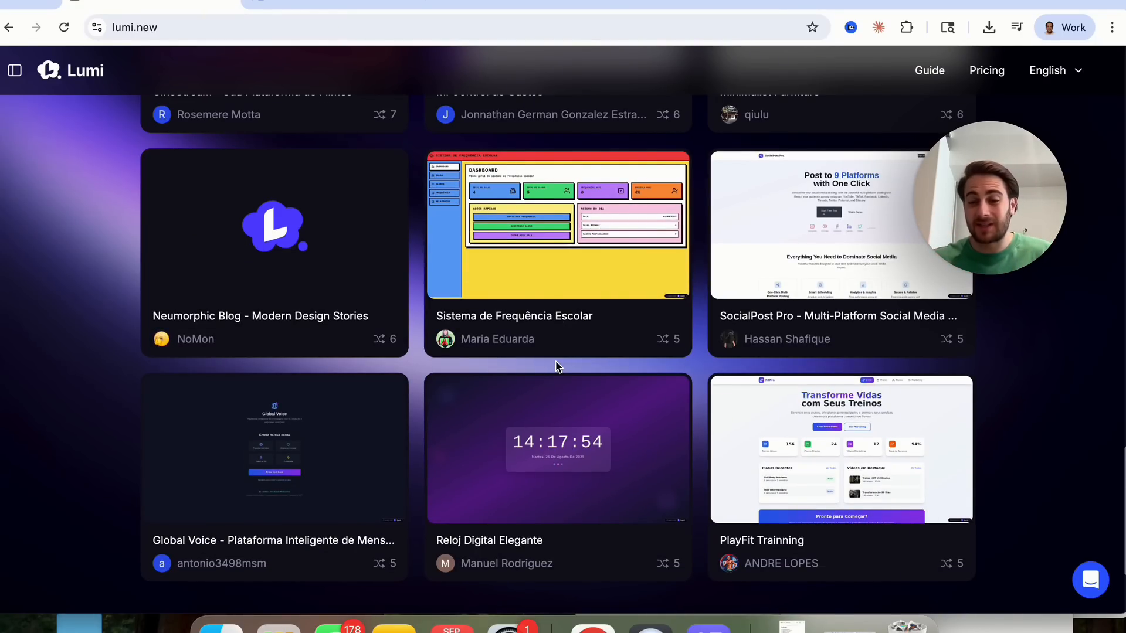
pyautogui.scroll(-3)
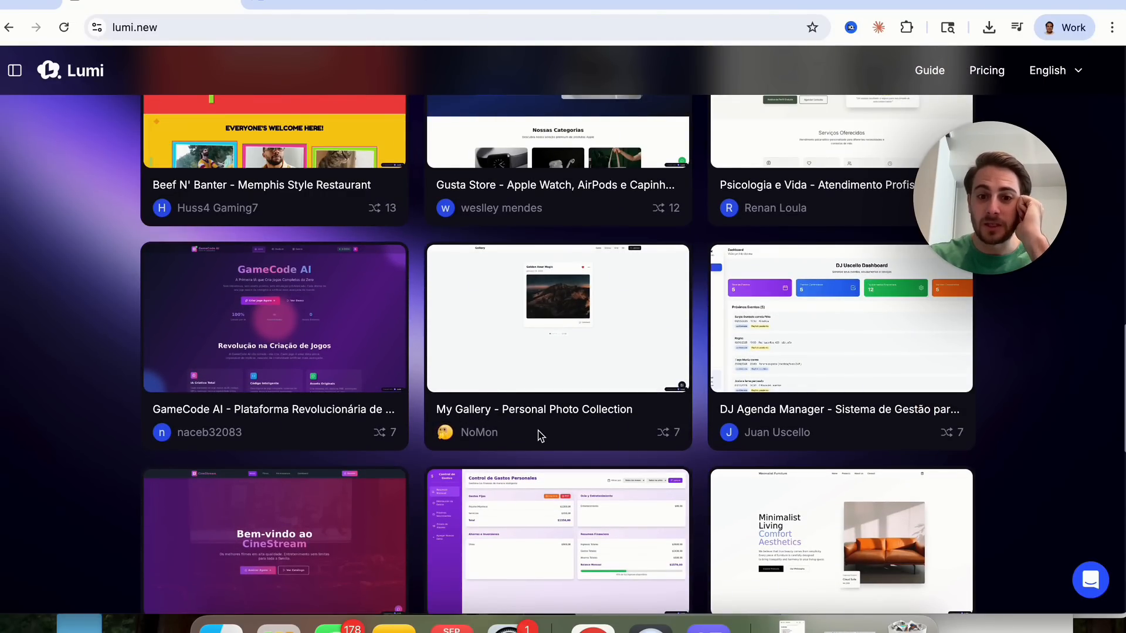
pyautogui.moveTo(623, 408)
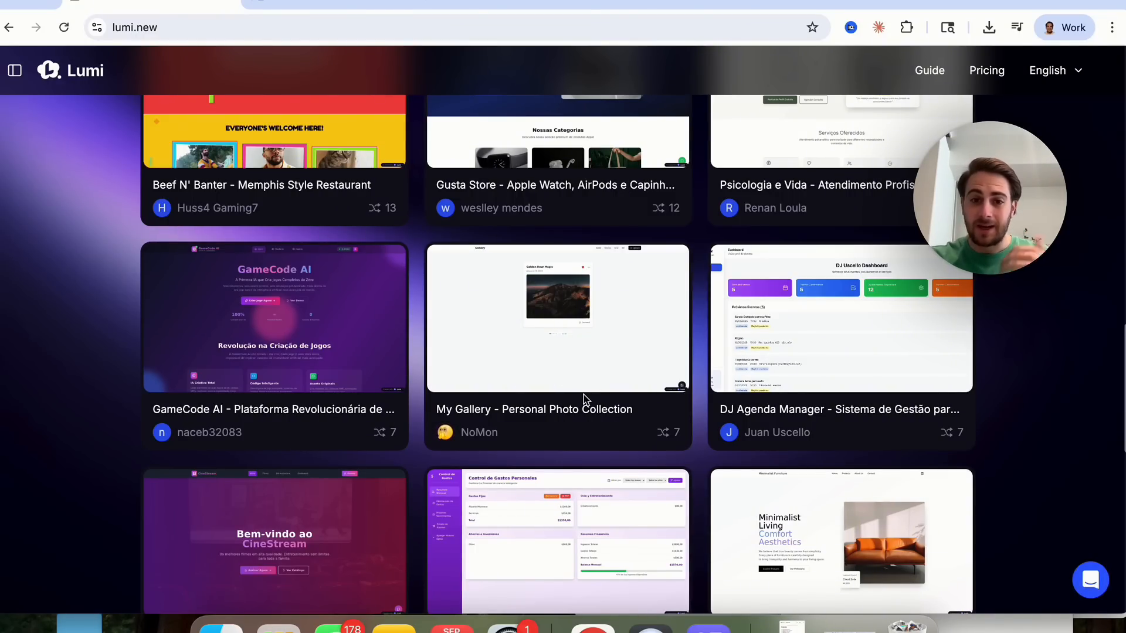
pyautogui.scroll(3)
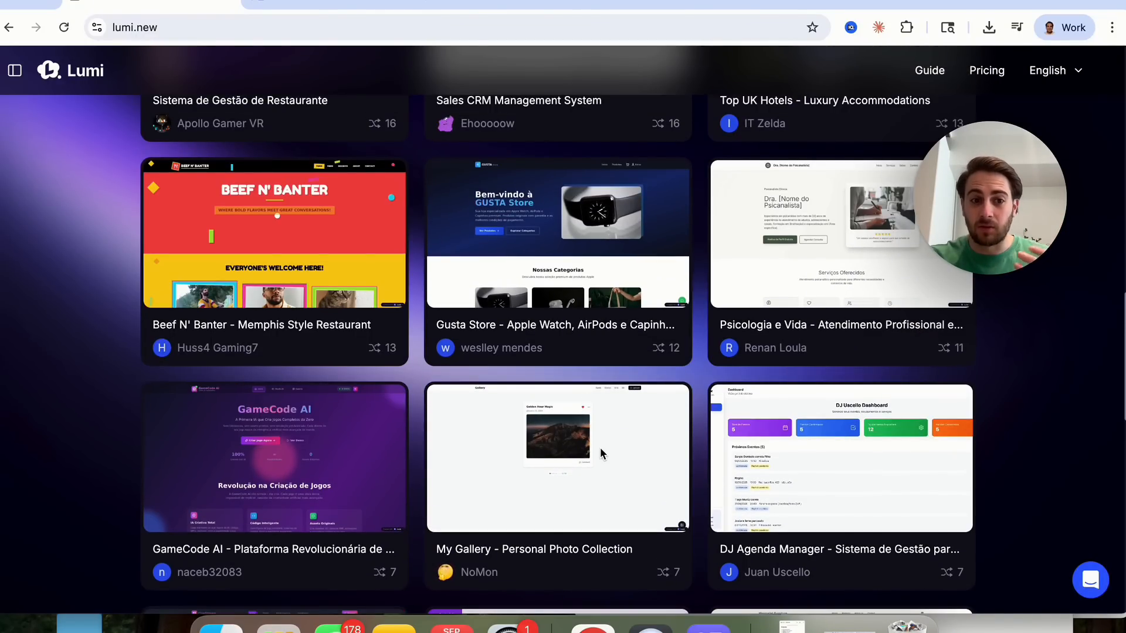
pyautogui.scroll(-3)
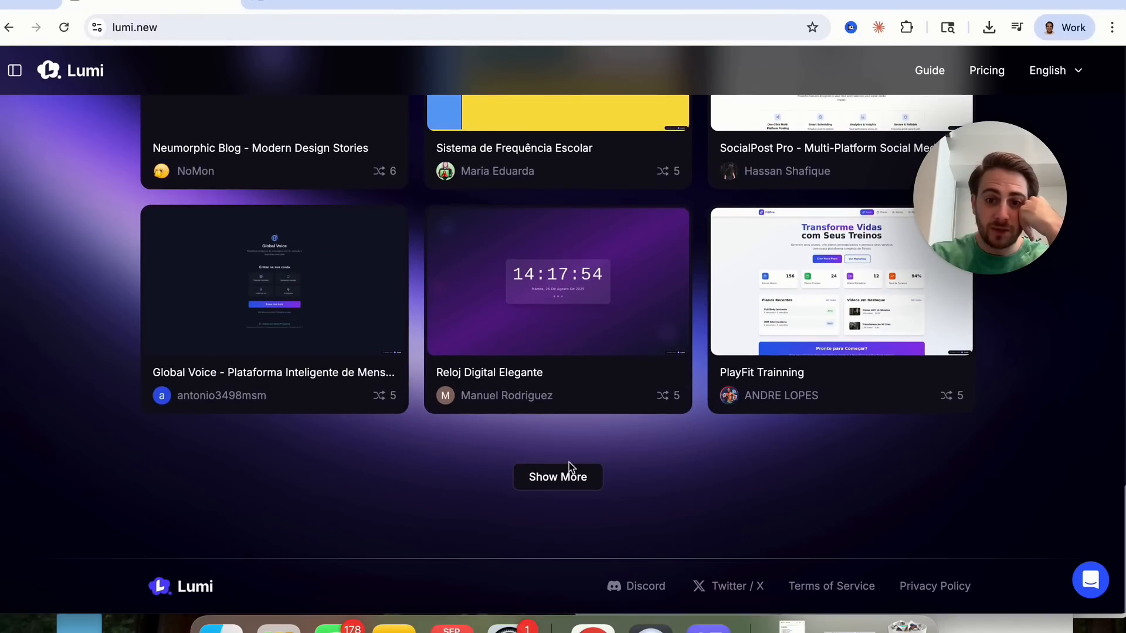
# - Load more community projects such as RealEstate Pro and AgroSustentável and browse them
pyautogui.click(557, 476)
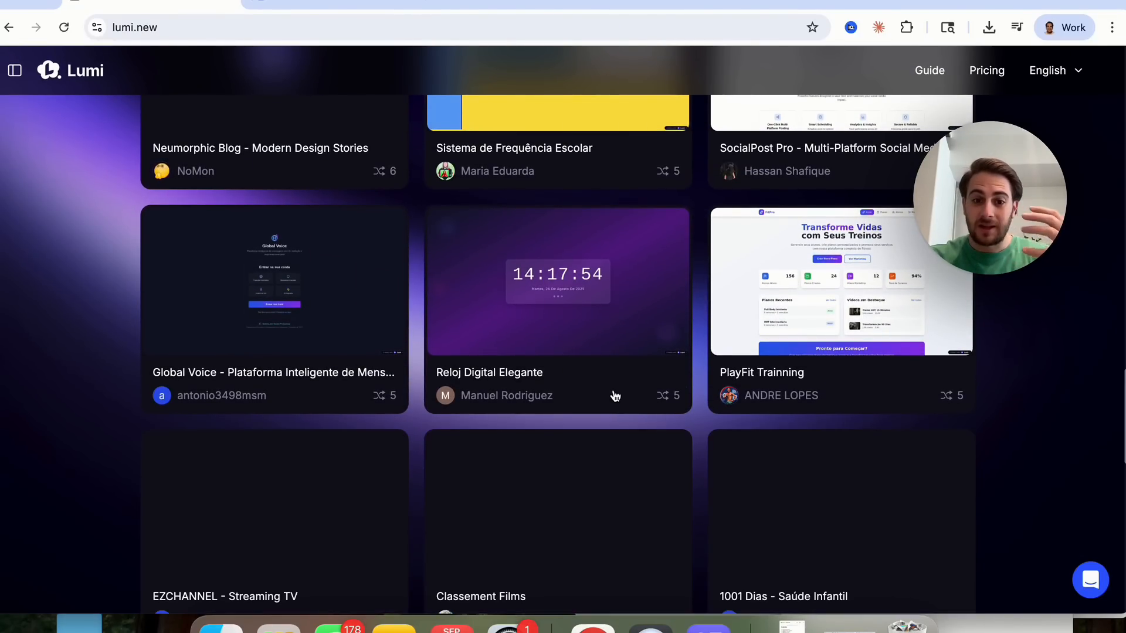
pyautogui.scroll(-3)
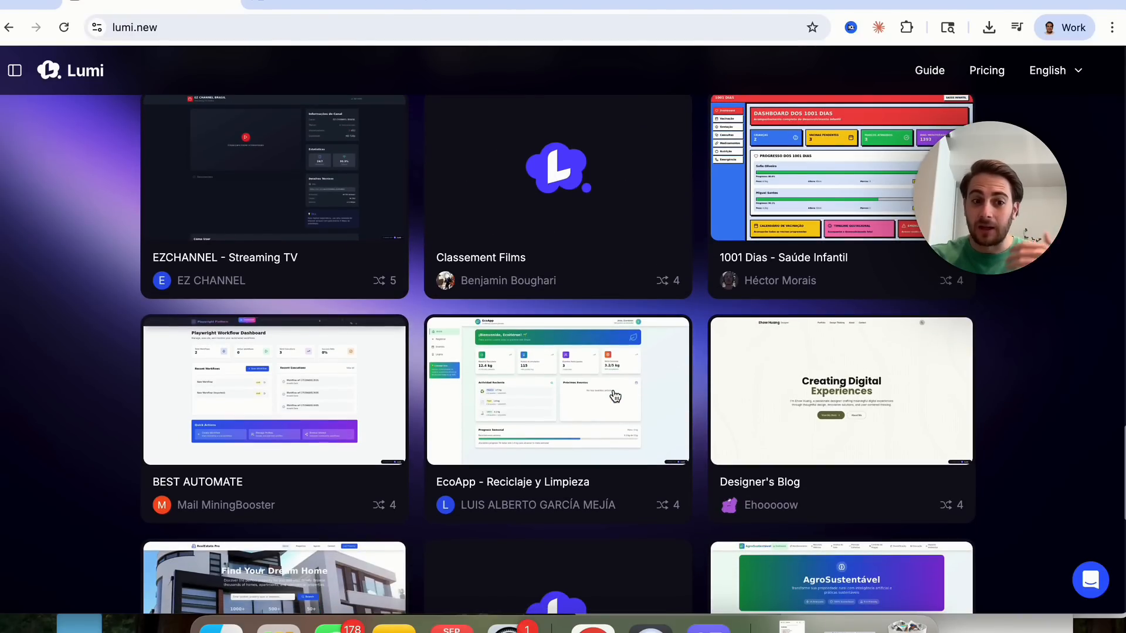
pyautogui.scroll(-3)
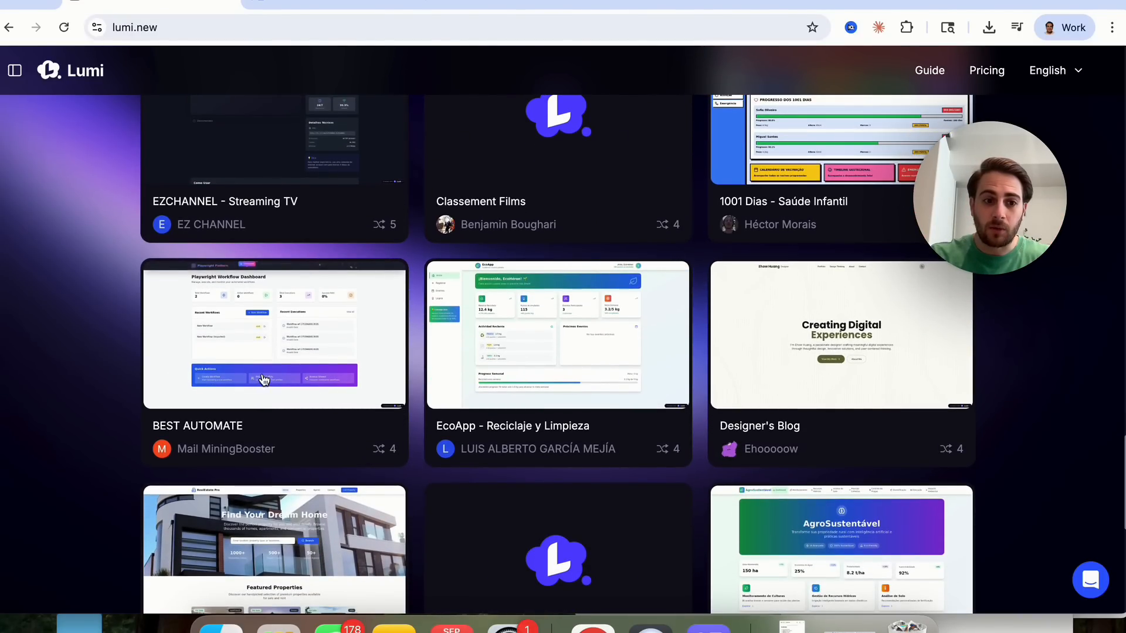
pyautogui.click(274, 334)
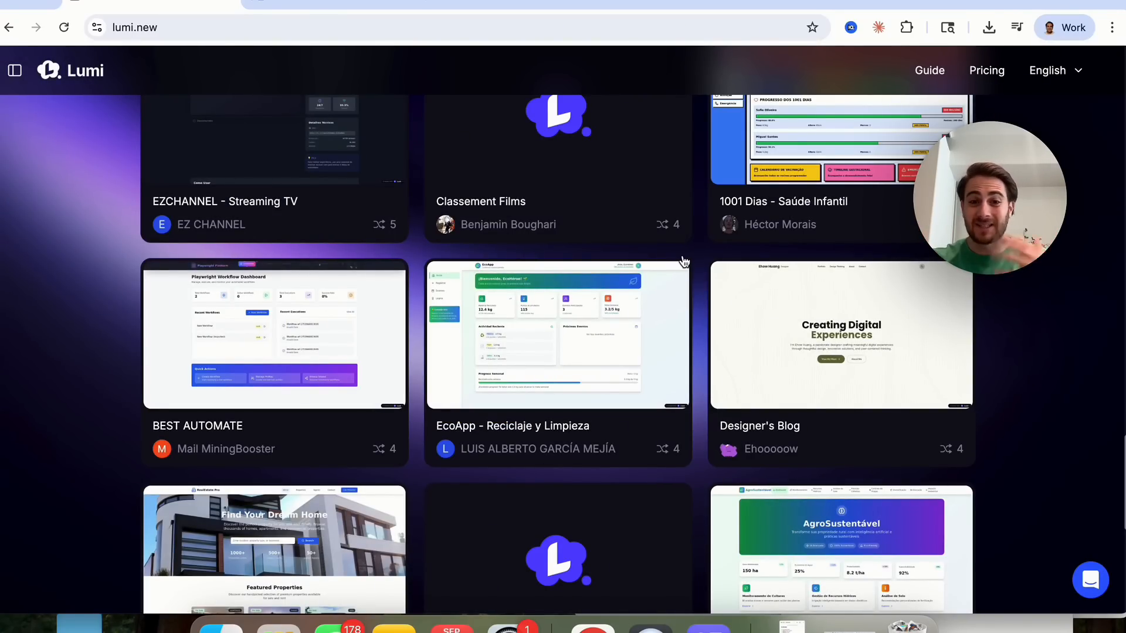
pyautogui.scroll(-3)
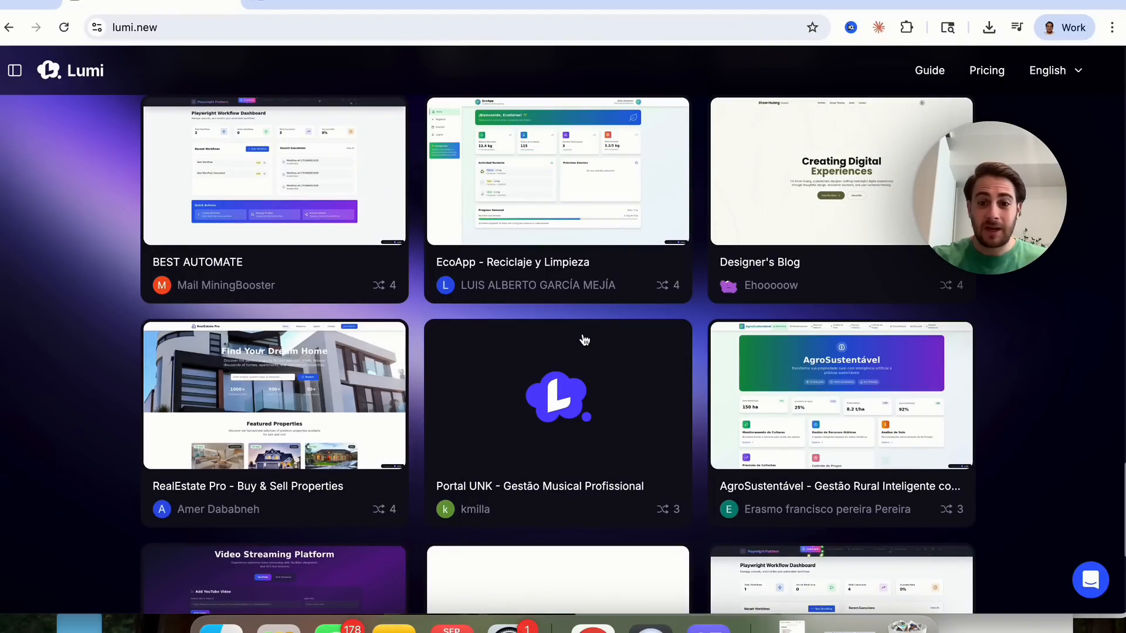
pyautogui.scroll(-3)
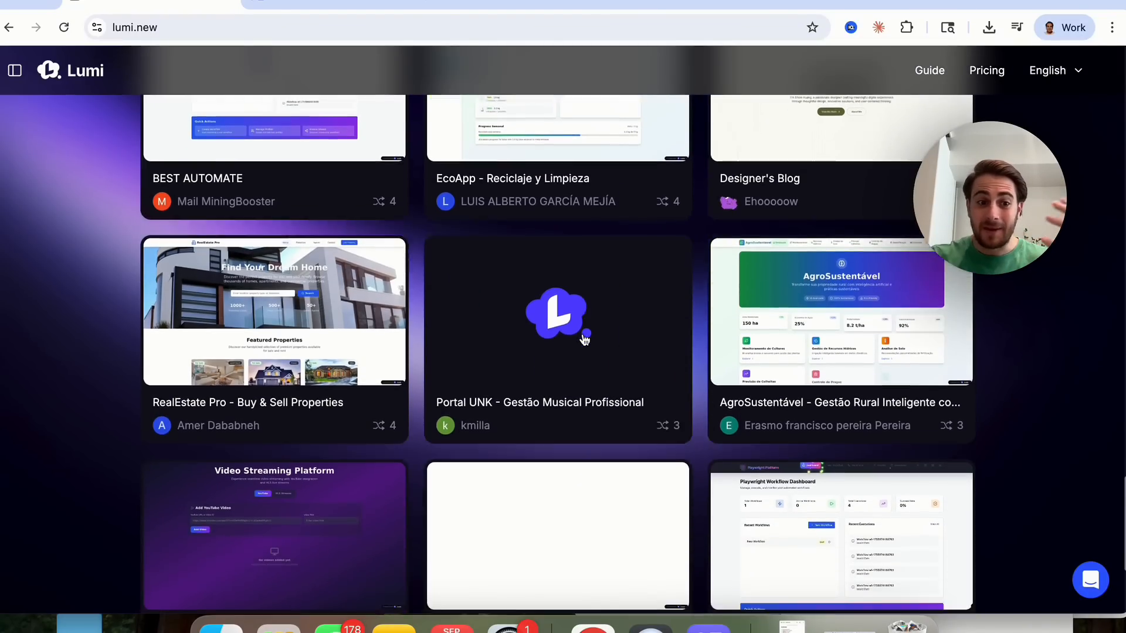
pyautogui.scroll(-3)
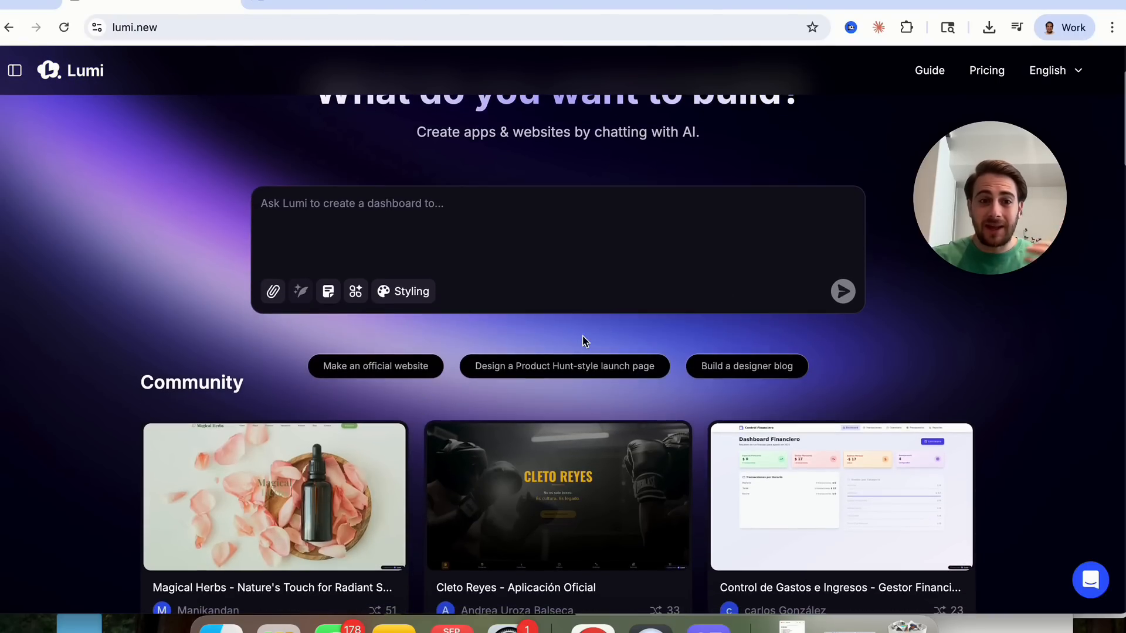
# - Scroll the Lumi homepage to show the build prompt above the Community gallery projects
pyautogui.scroll(-3)
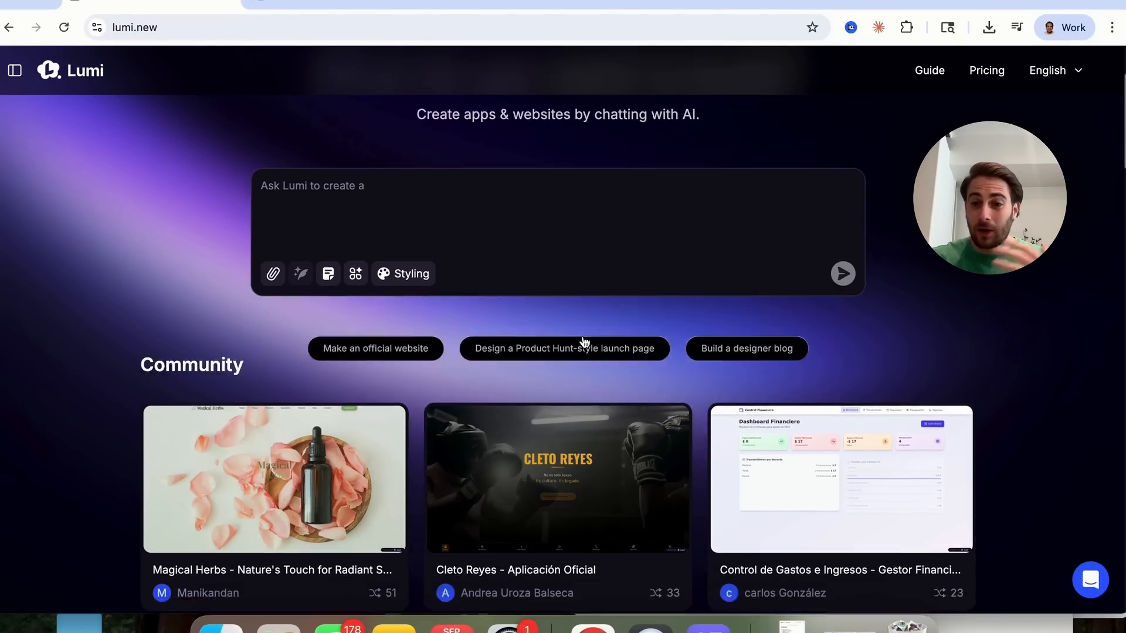
pyautogui.scroll(-3)
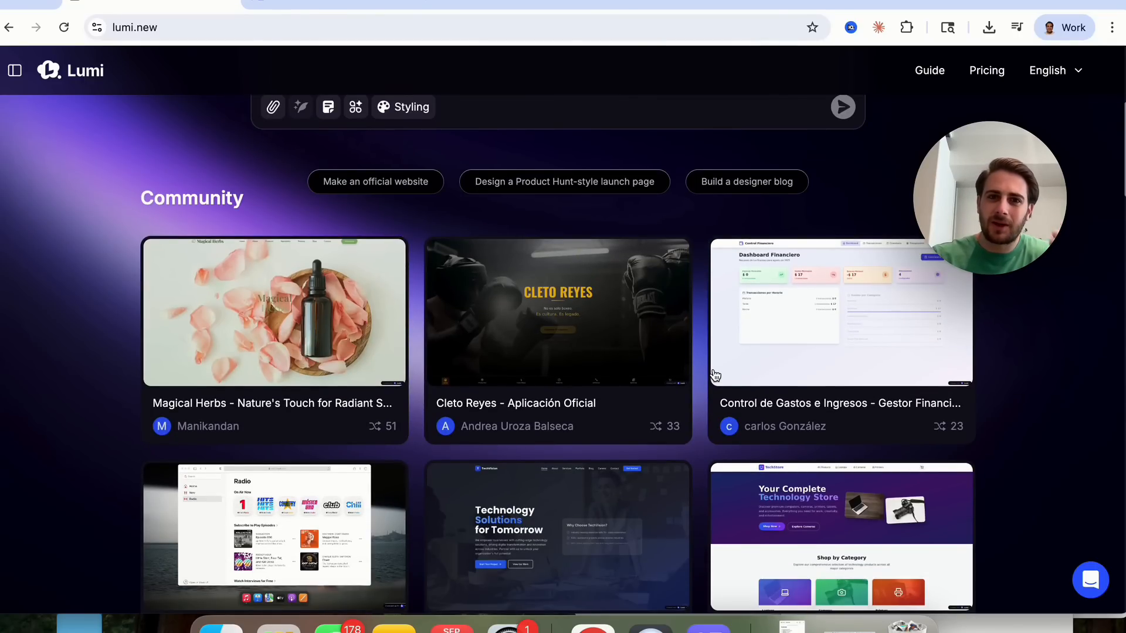
pyautogui.moveTo(825, 420)
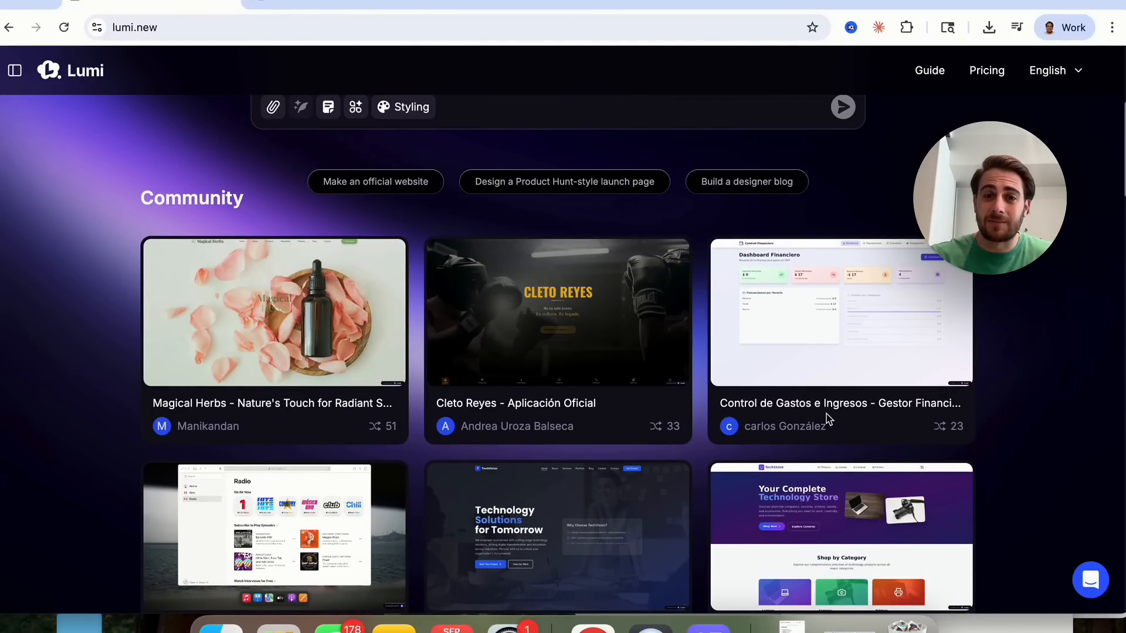